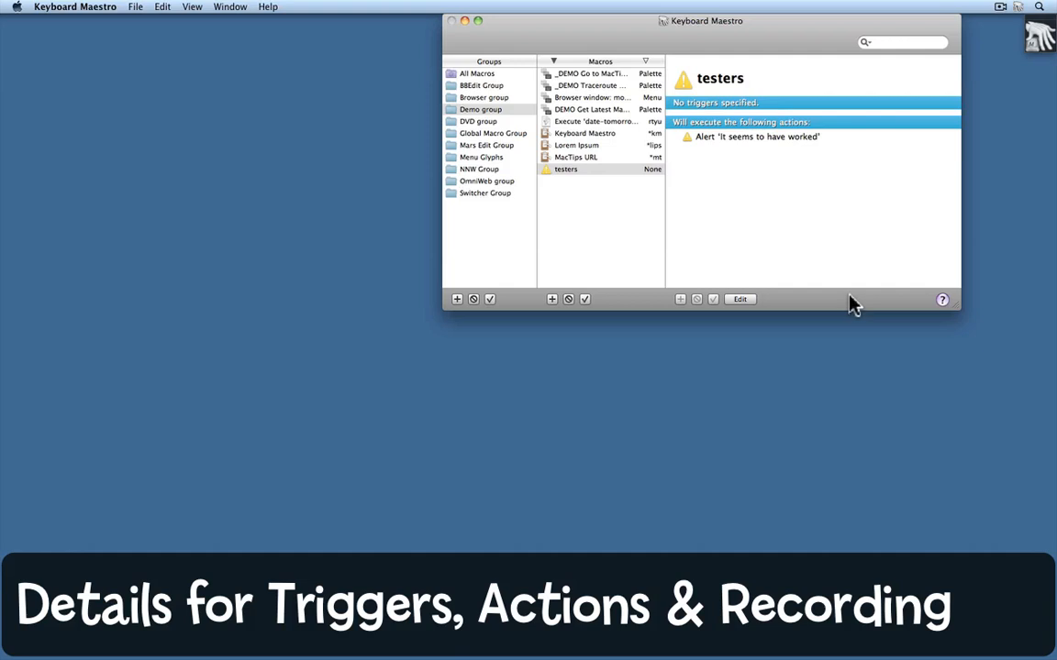
{"action": "mouse_move", "coordinate": [510, 139]}
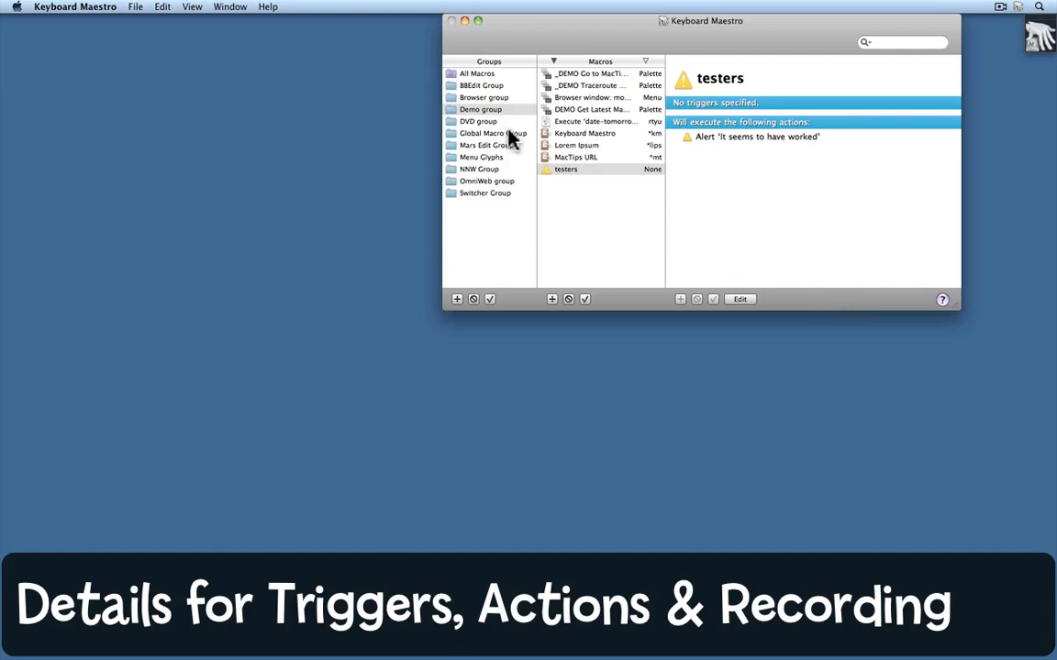
{"action": "mouse_move", "coordinate": [598, 183]}
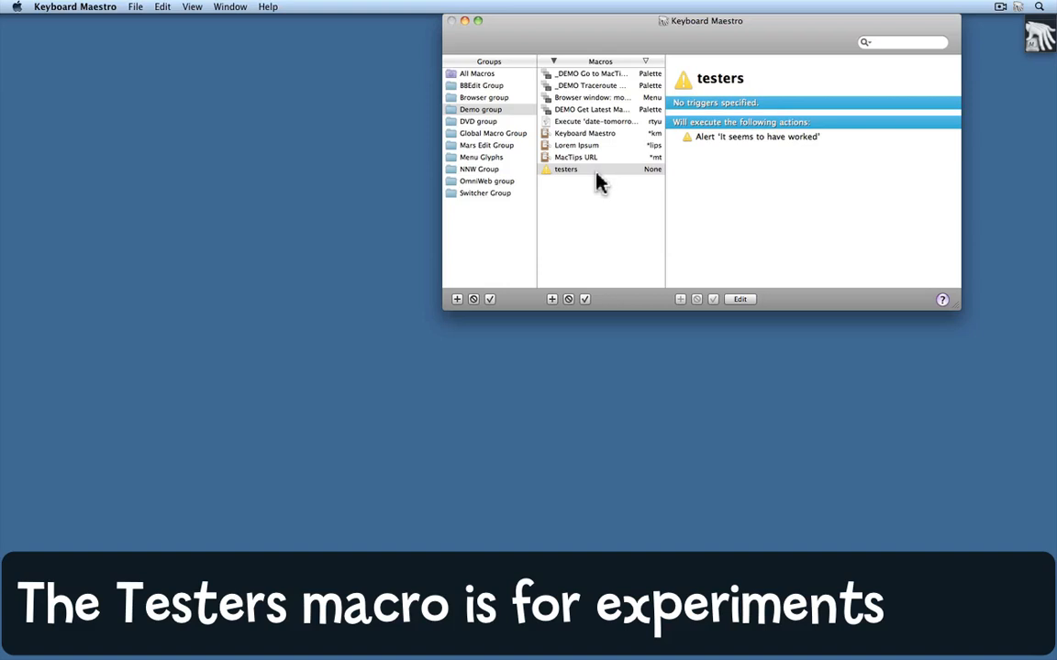
{"action": "mouse_move", "coordinate": [754, 169]}
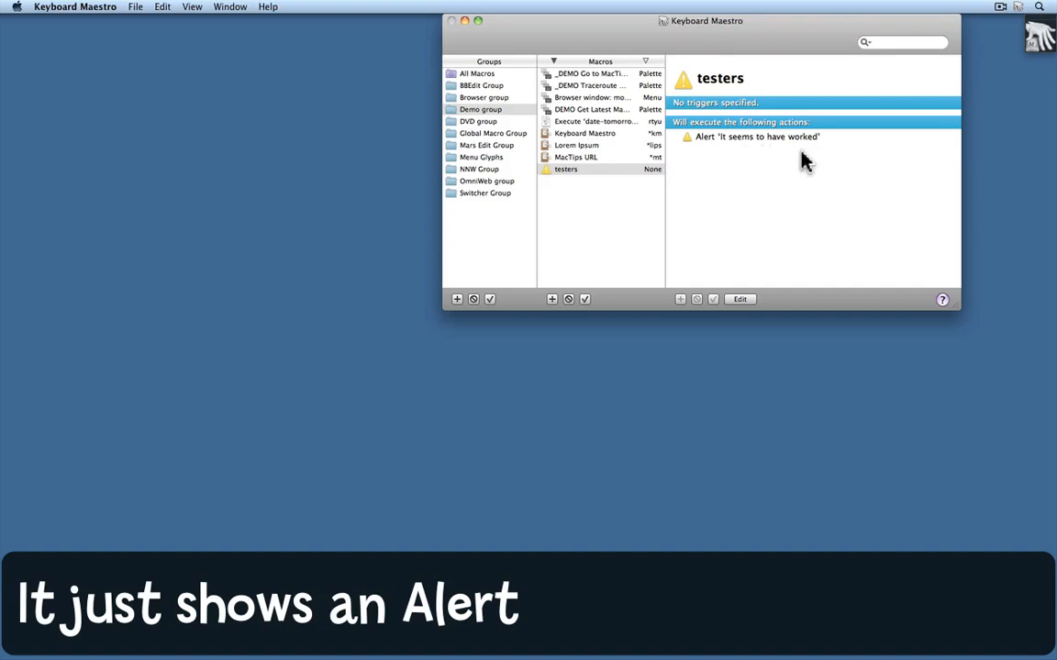
{"action": "mouse_move", "coordinate": [743, 305]}
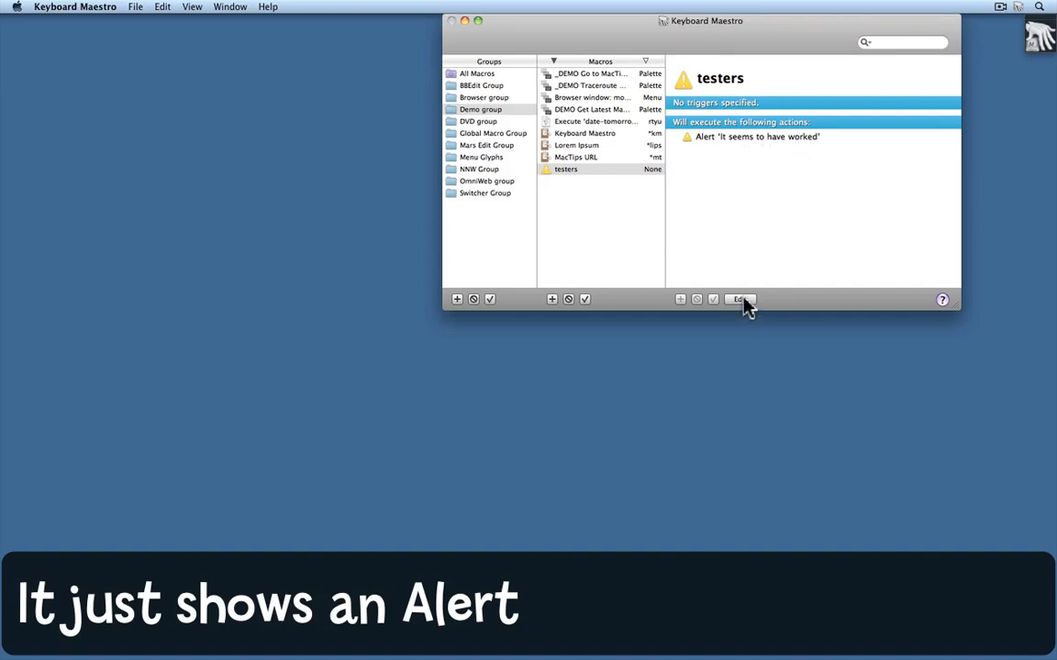
Enter edit mode on the testers macro and collapse its Alert action's details
{"action": "left_click", "coordinate": [739, 299]}
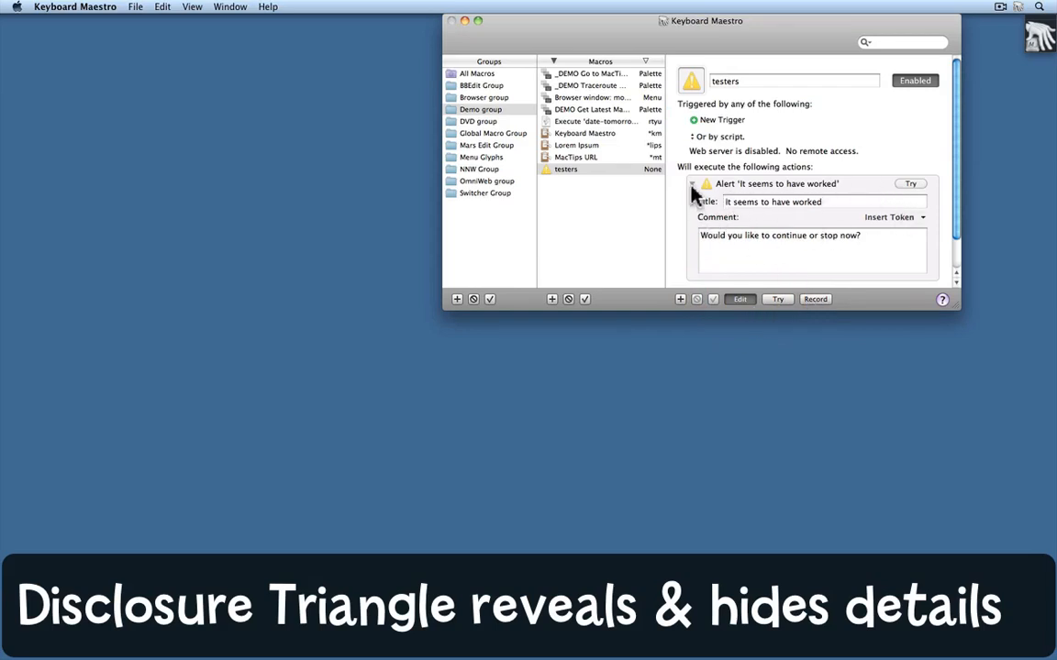
{"action": "left_click", "coordinate": [694, 183]}
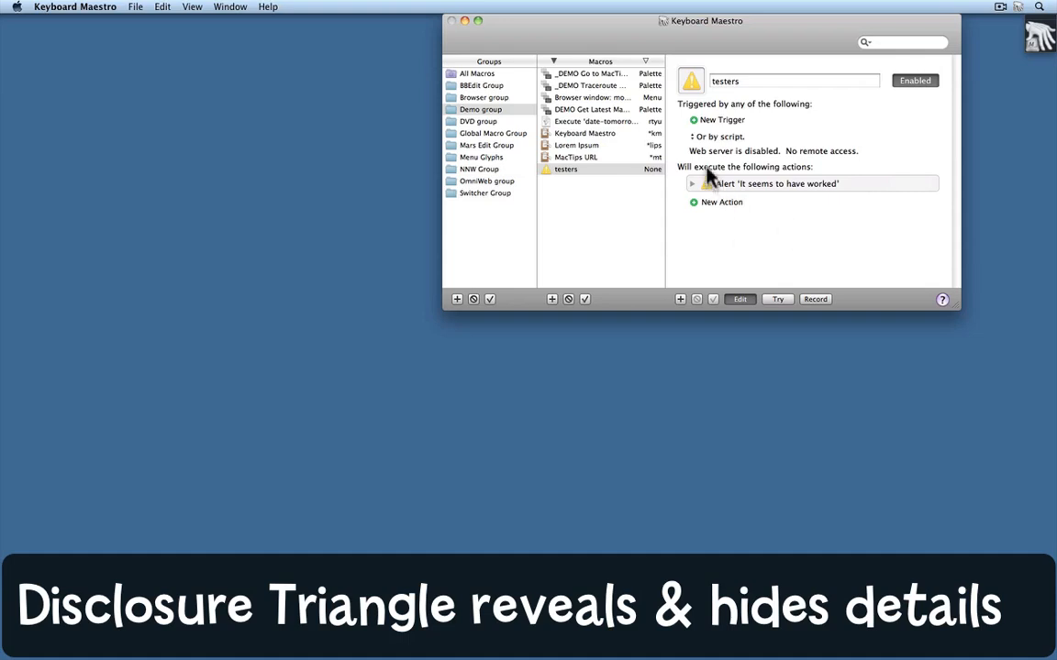
{"action": "mouse_move", "coordinate": [701, 129]}
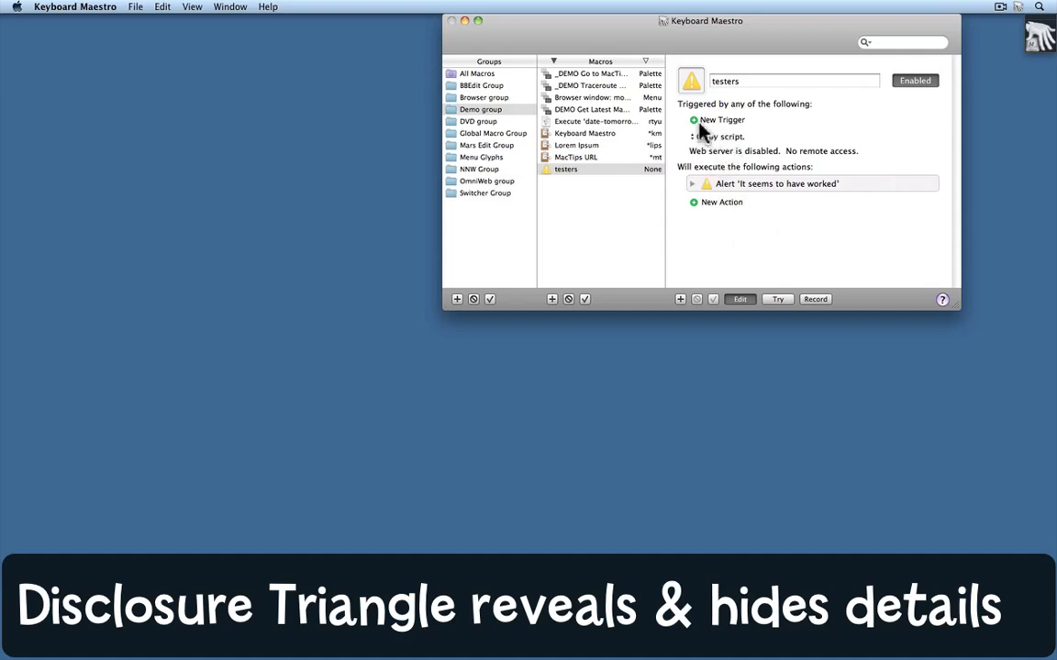
{"action": "mouse_move", "coordinate": [699, 131]}
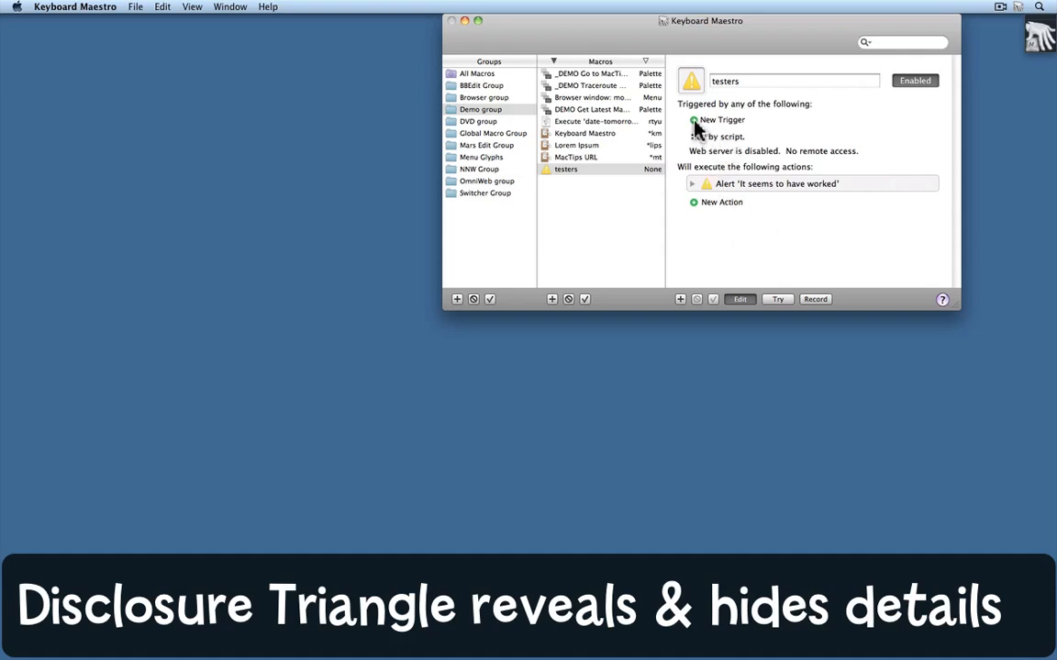
Add a Hot Key trigger to testers and focus its key field, ready for a keystroke
{"action": "left_click", "coordinate": [694, 121]}
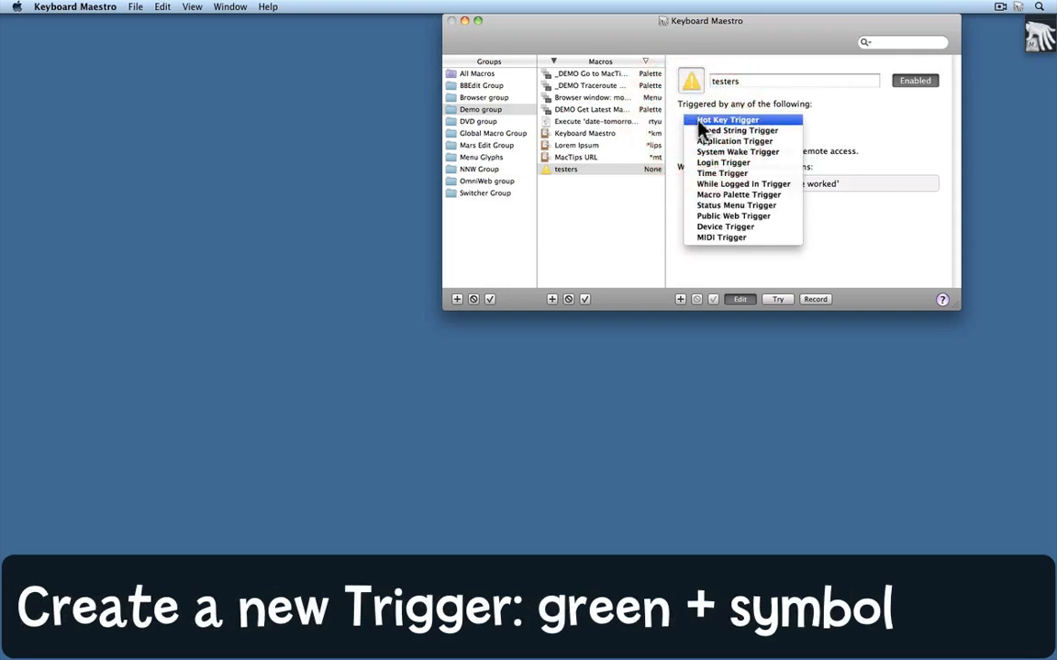
{"action": "mouse_move", "coordinate": [796, 130]}
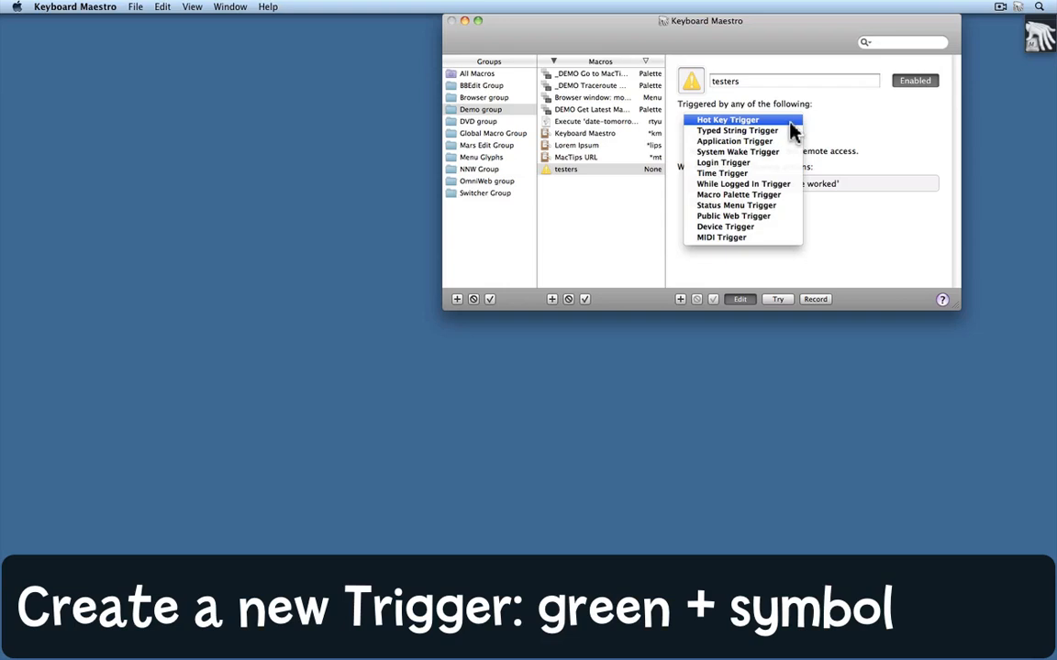
{"action": "left_click", "coordinate": [726, 120]}
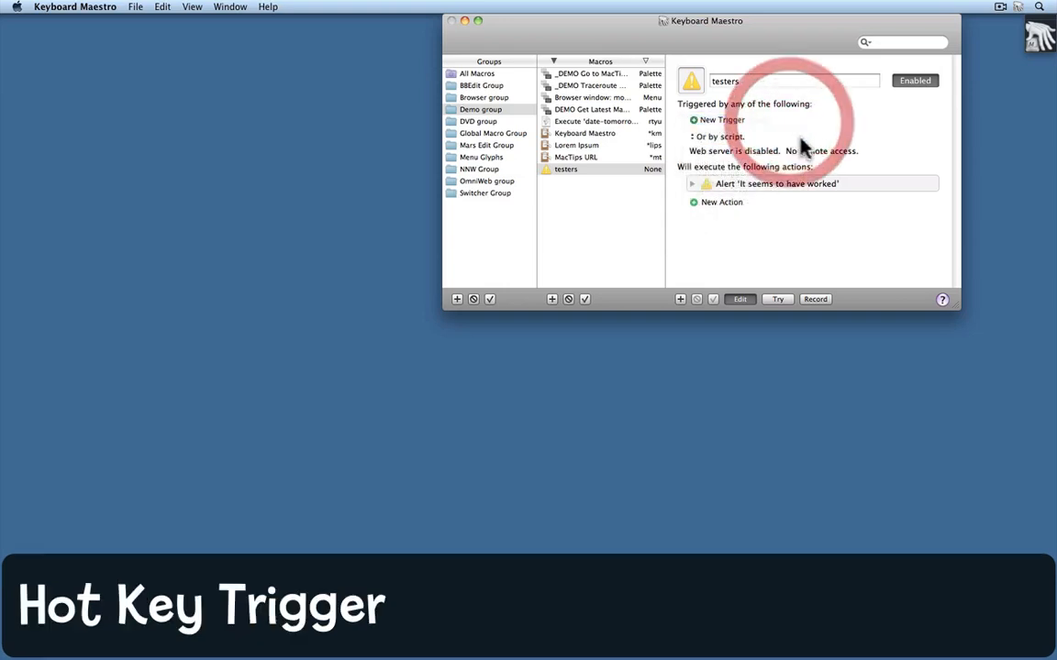
{"action": "left_click", "coordinate": [723, 119]}
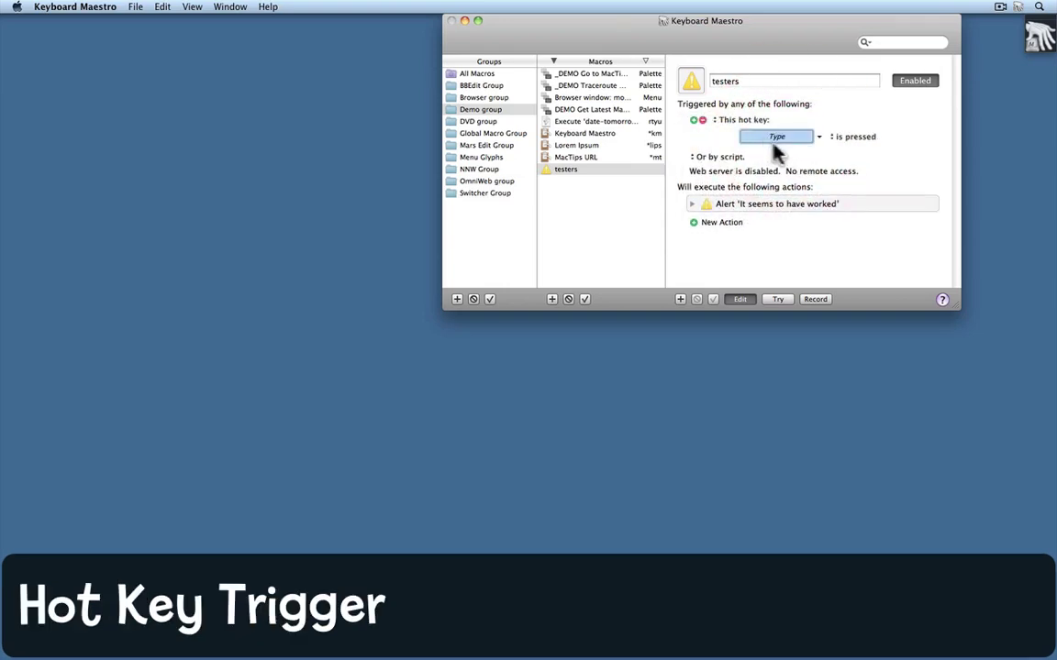
{"action": "mouse_move", "coordinate": [805, 151]}
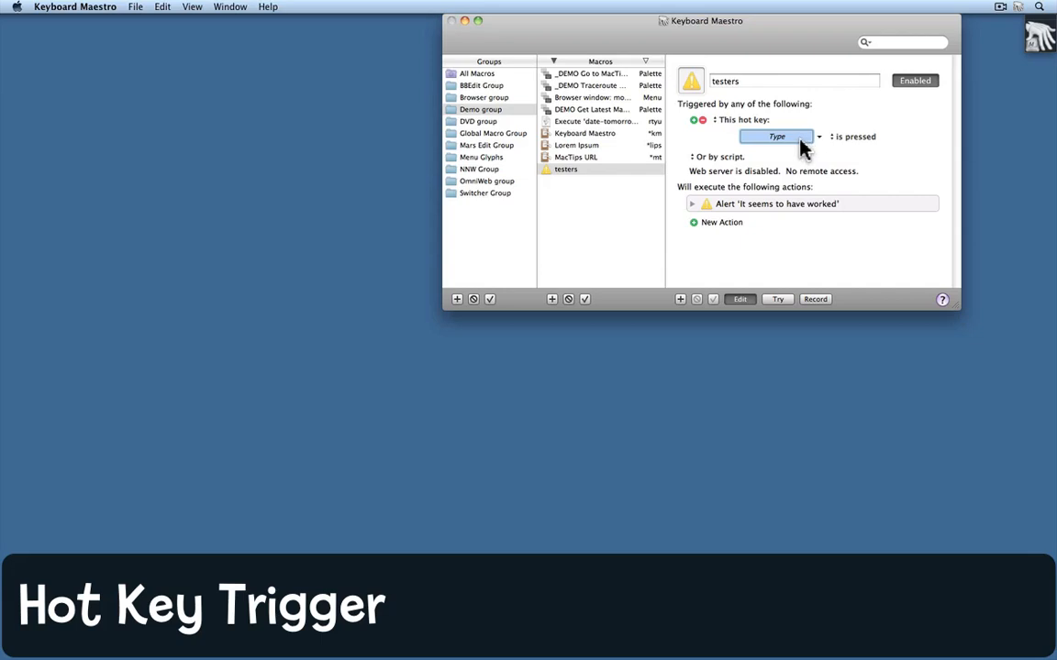
{"action": "mouse_move", "coordinate": [822, 146]}
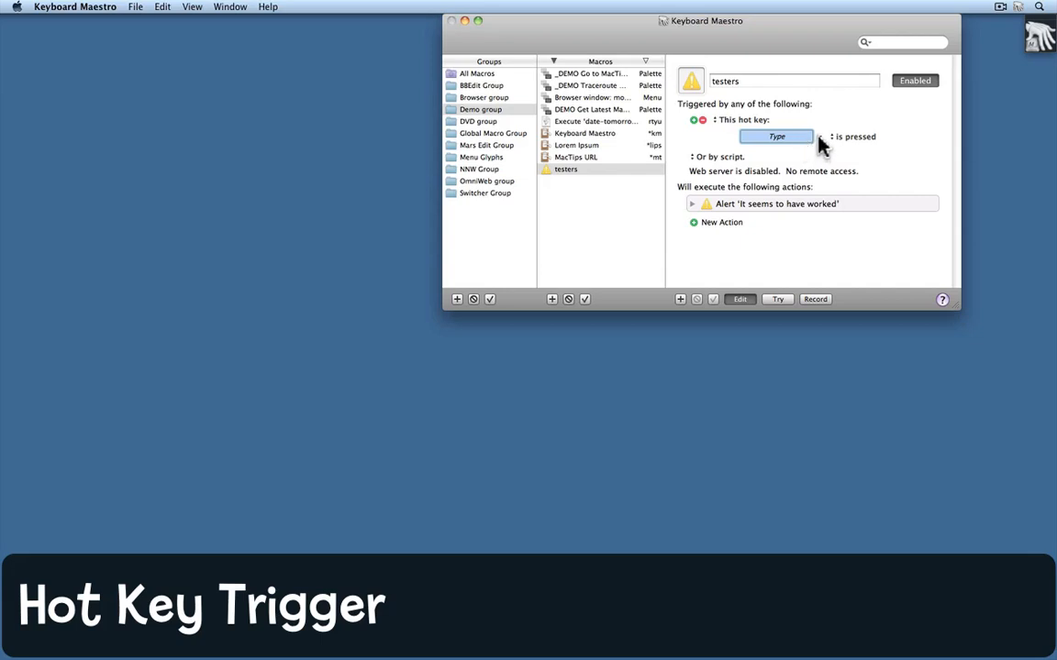
Choose Left Arrow as the hot key, keeping it firing when the key is pressed
{"action": "left_click", "coordinate": [778, 136]}
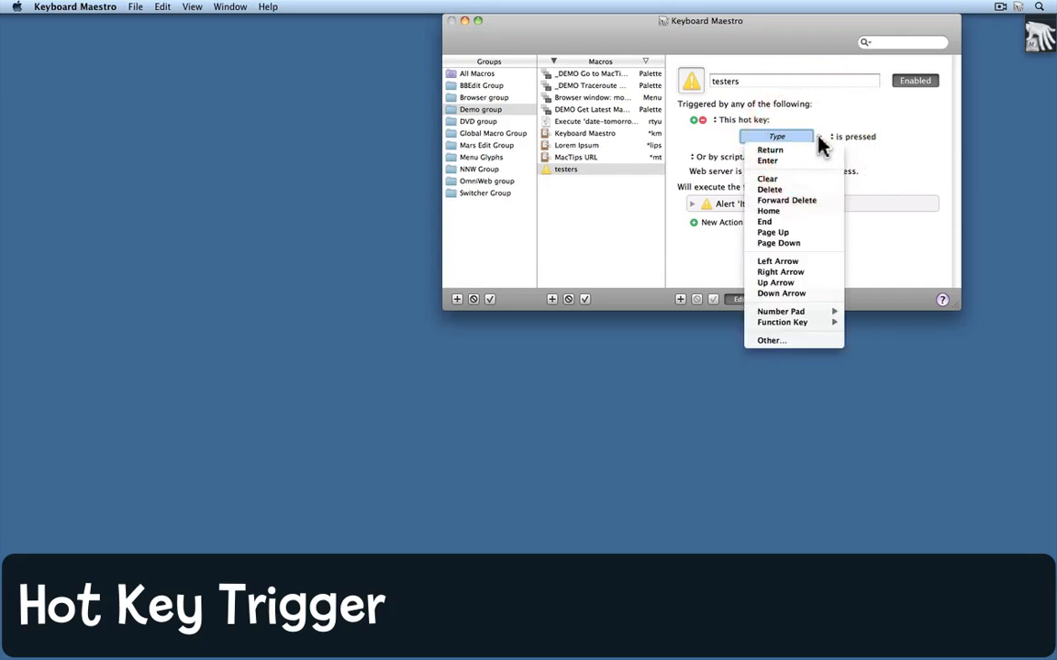
{"action": "mouse_move", "coordinate": [792, 150]}
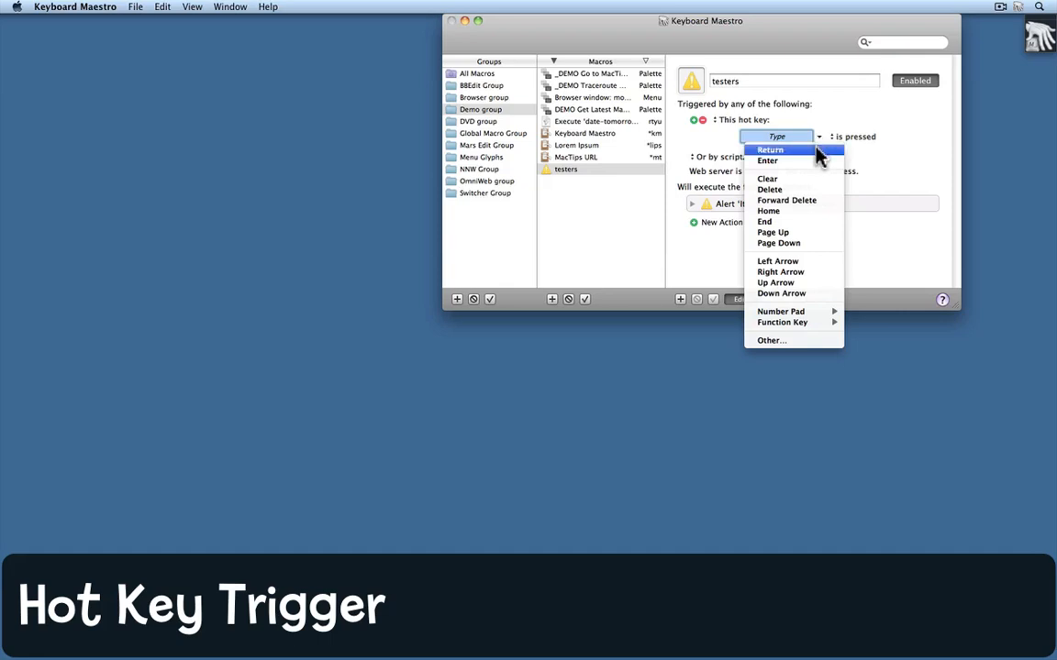
{"action": "mouse_move", "coordinate": [808, 268]}
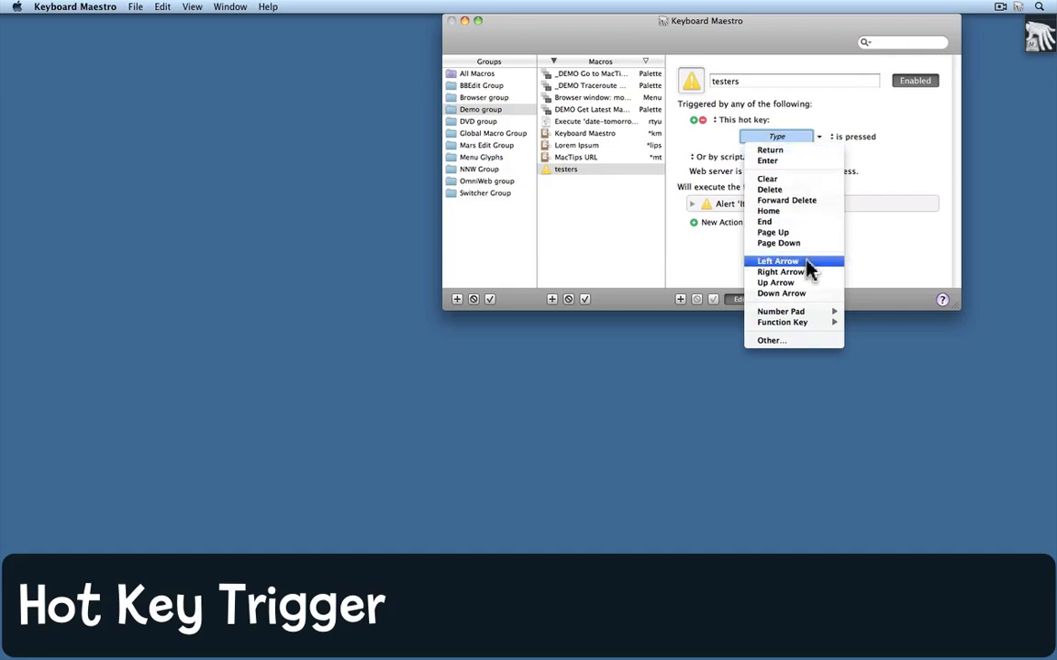
{"action": "left_click", "coordinate": [778, 261]}
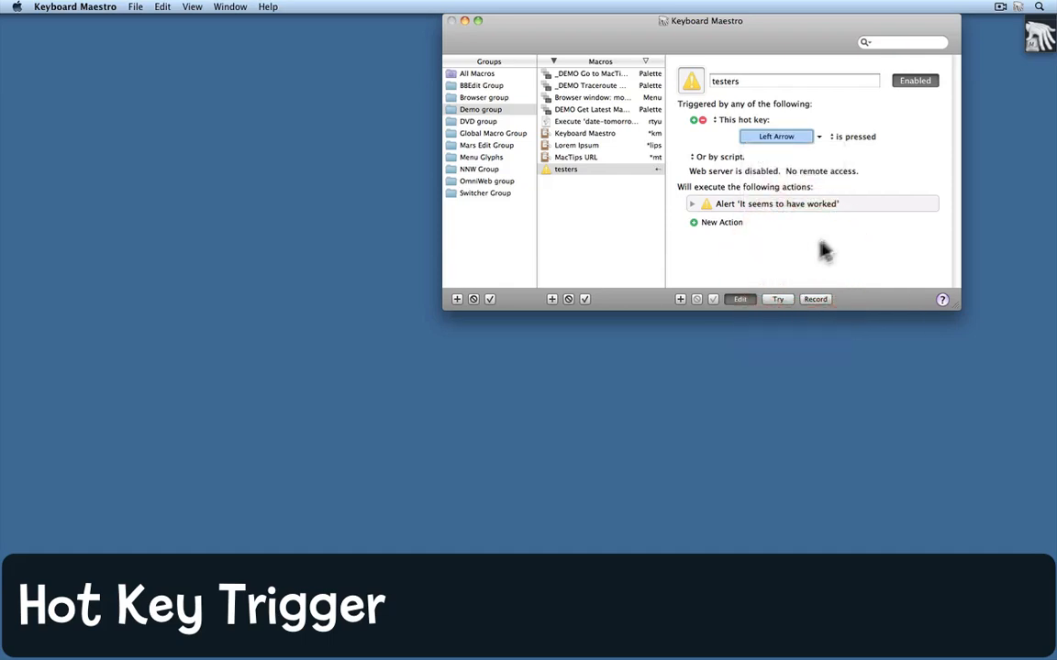
{"action": "mouse_move", "coordinate": [843, 147]}
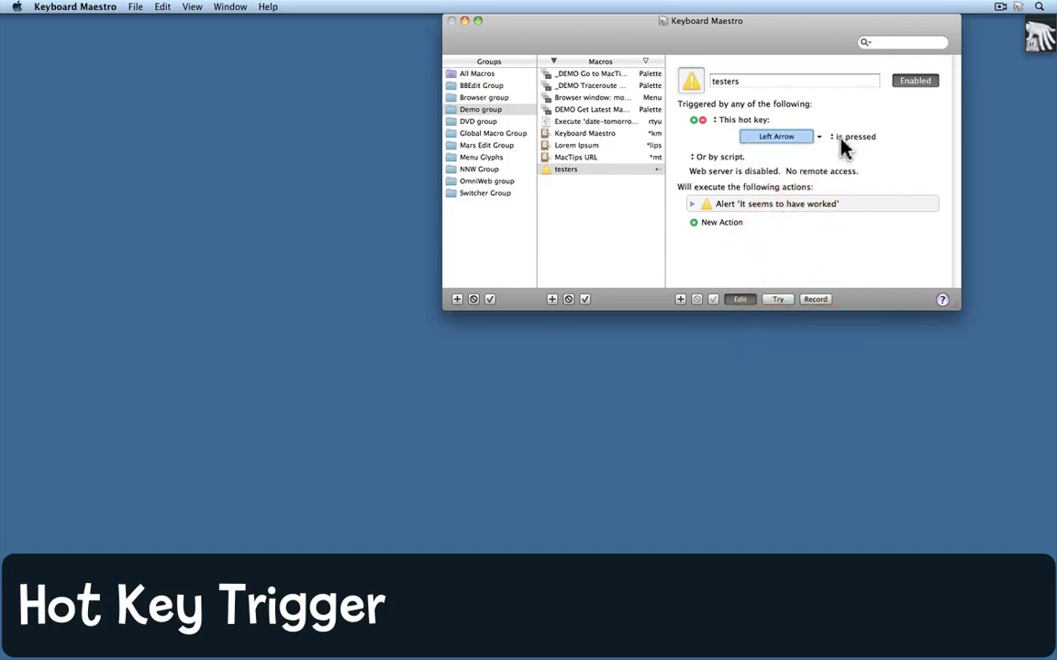
{"action": "mouse_move", "coordinate": [848, 149]}
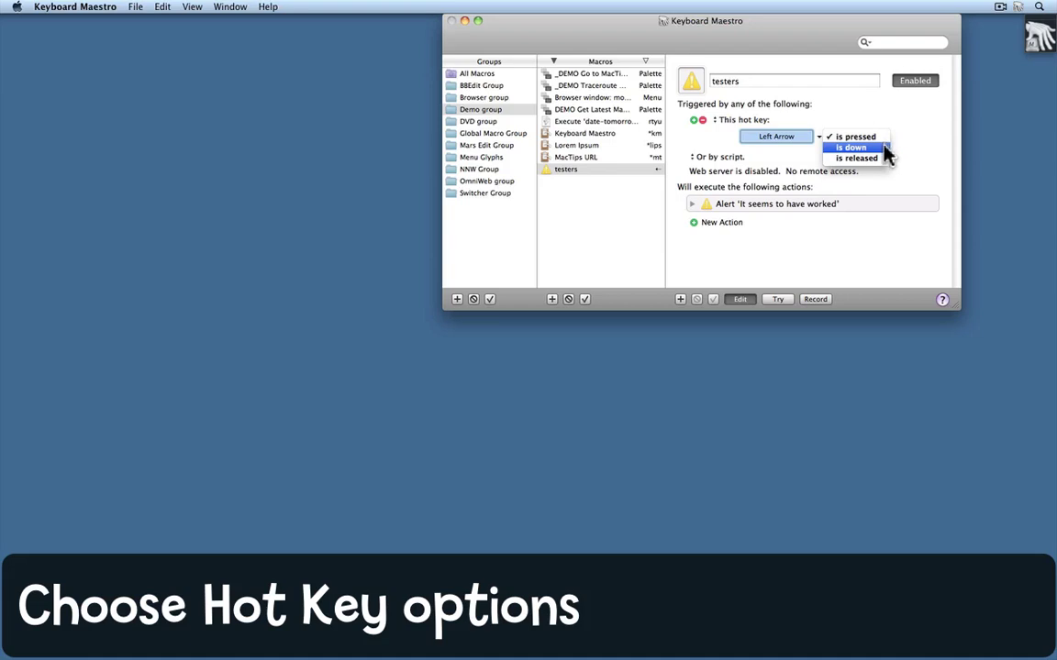
{"action": "mouse_move", "coordinate": [855, 157]}
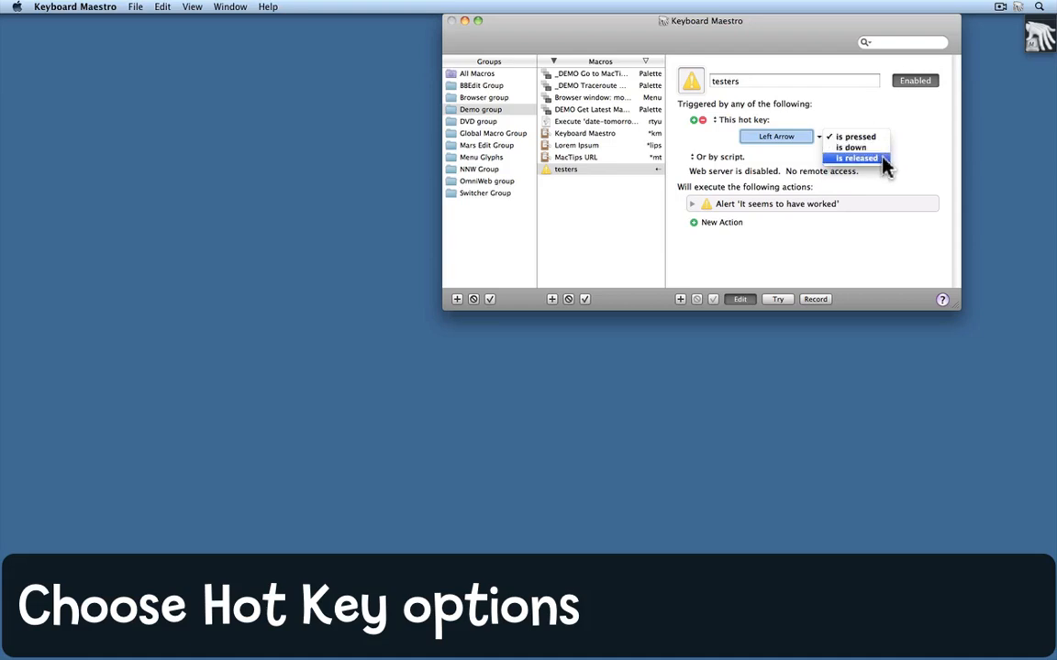
{"action": "mouse_move", "coordinate": [899, 136]}
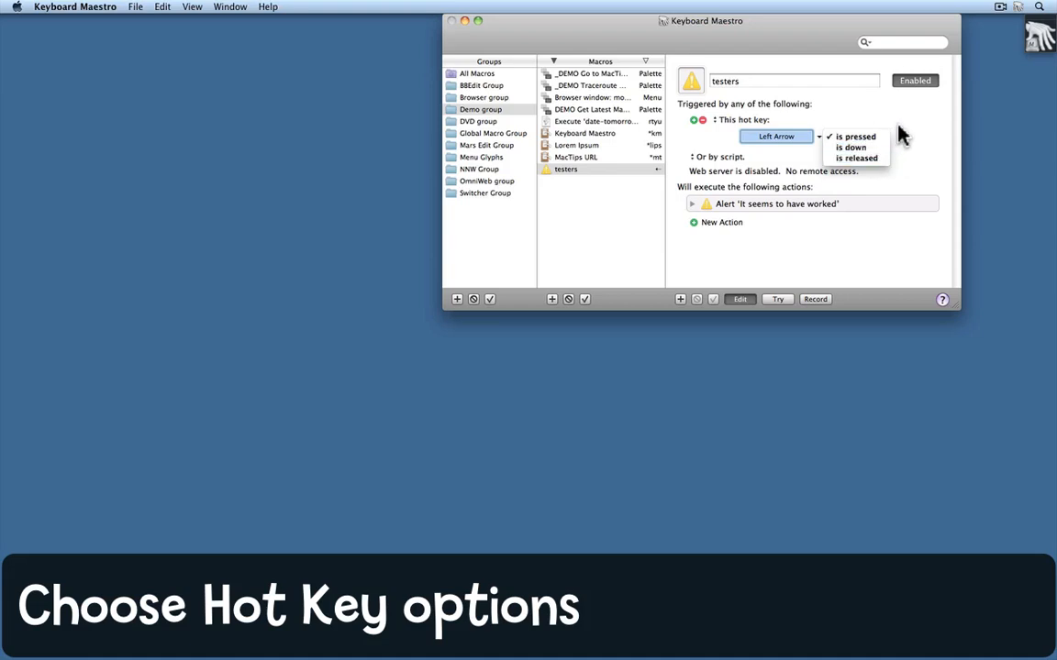
{"action": "left_click", "coordinate": [855, 135]}
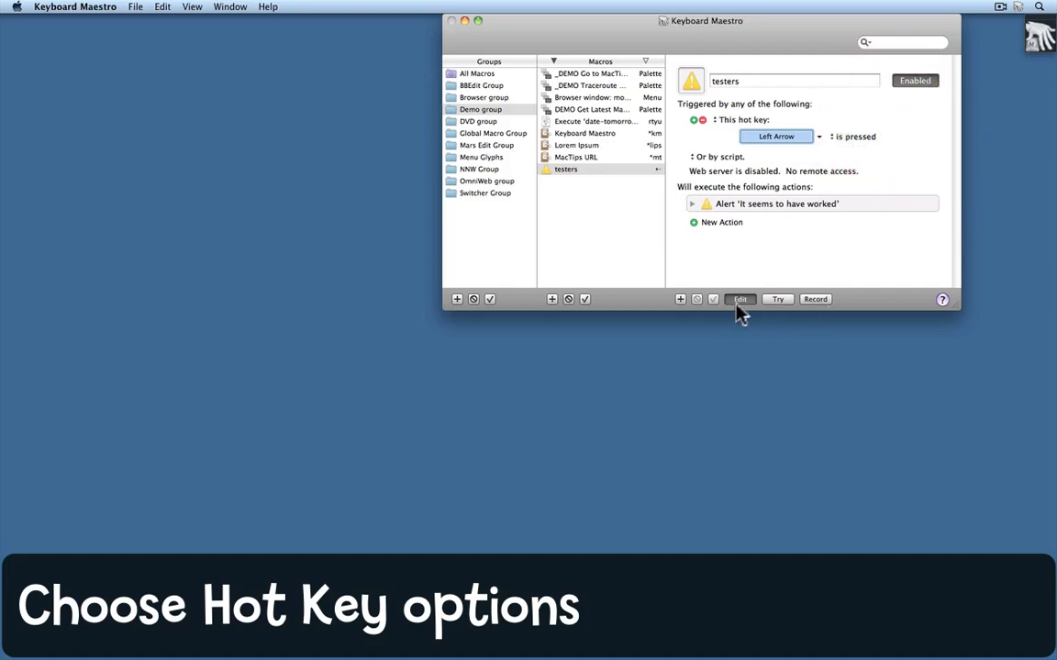
Leave edit mode and fire testers with Left Arrow to show its alert
{"action": "left_click", "coordinate": [741, 299]}
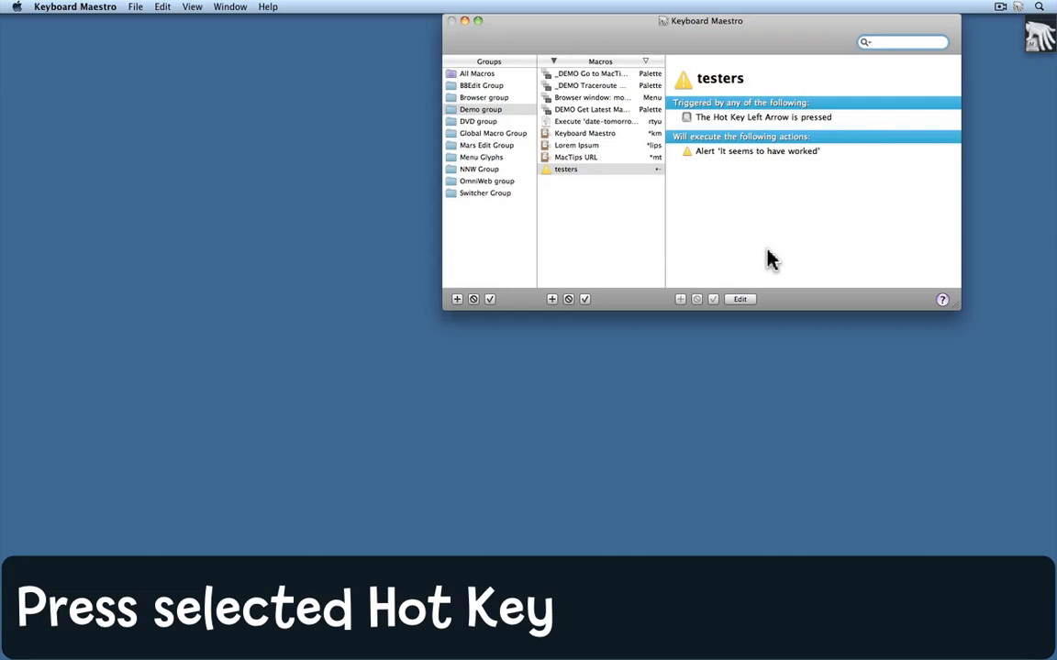
{"action": "key", "text": "Left"}
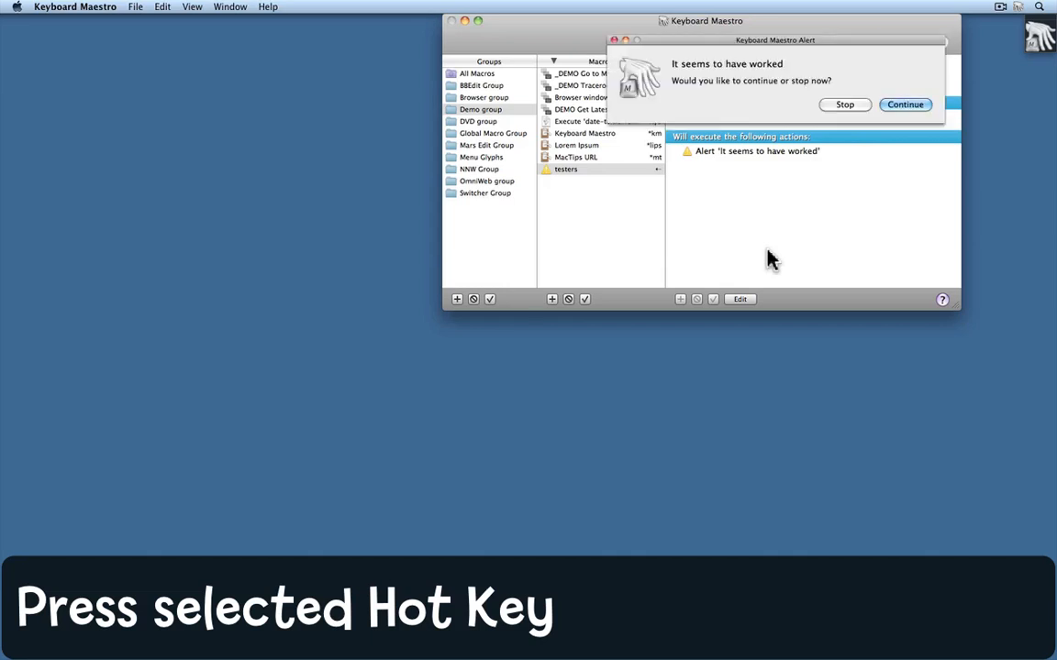
{"action": "mouse_move", "coordinate": [797, 86]}
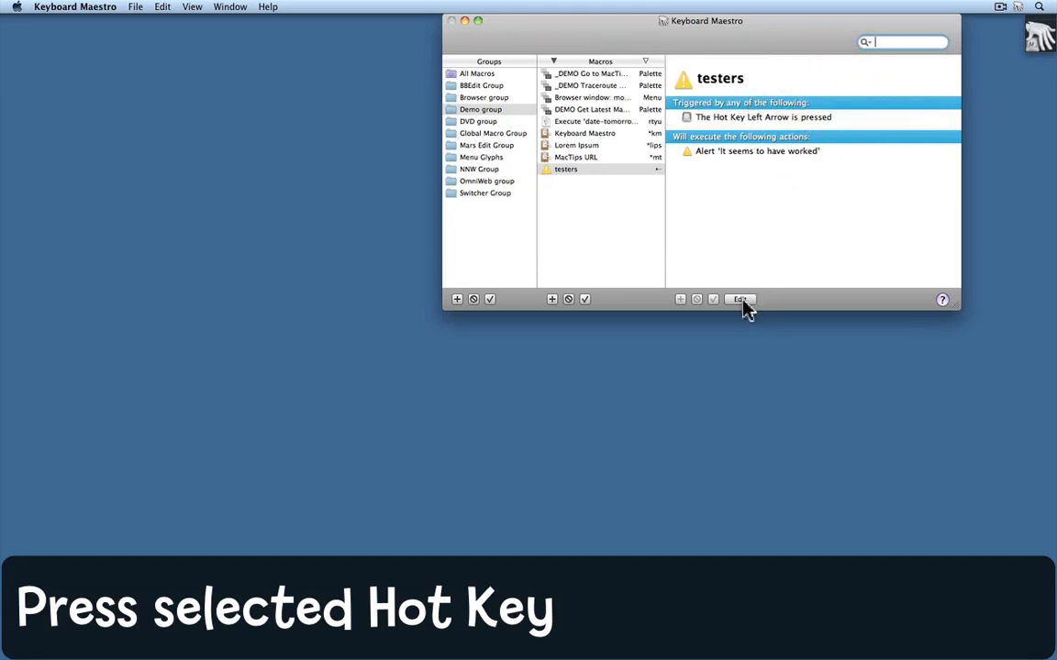
{"action": "left_click", "coordinate": [739, 297]}
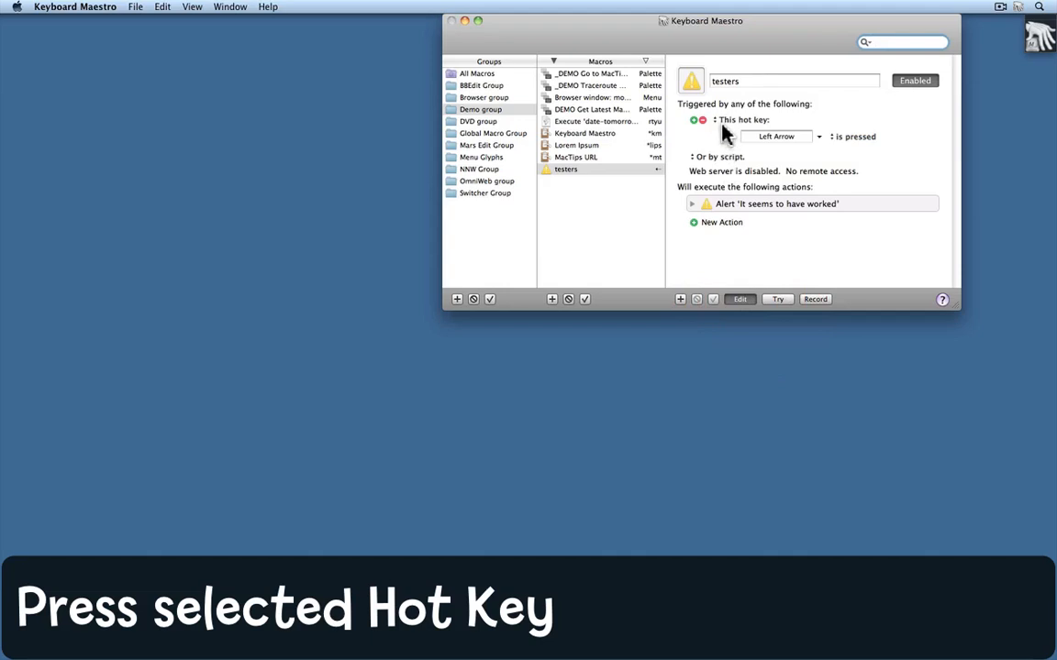
{"action": "left_click", "coordinate": [816, 136]}
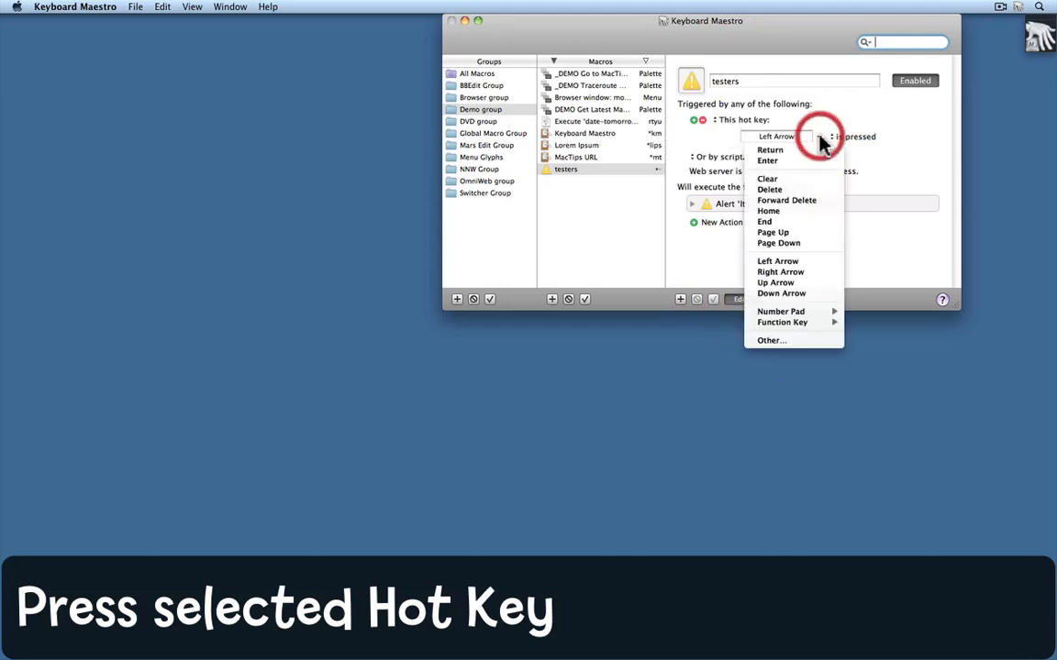
{"action": "mouse_move", "coordinate": [793, 340]}
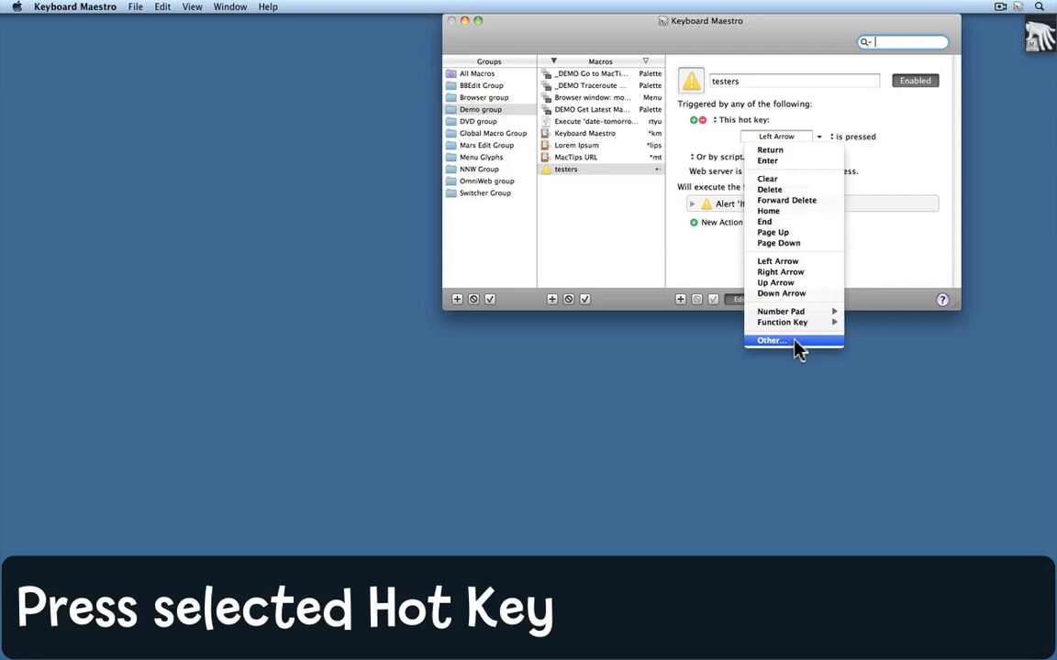
{"action": "mouse_move", "coordinate": [825, 119]}
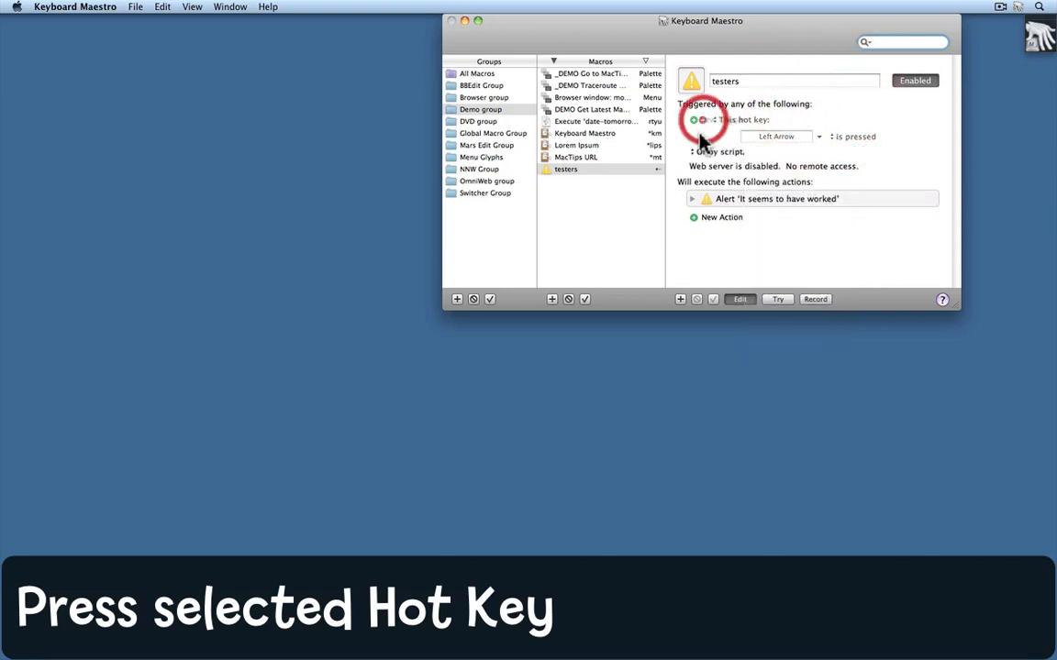
Swap the Left Arrow hot key for a Typed String trigger on 'rtyu' and finish editing
{"action": "left_click", "coordinate": [693, 121]}
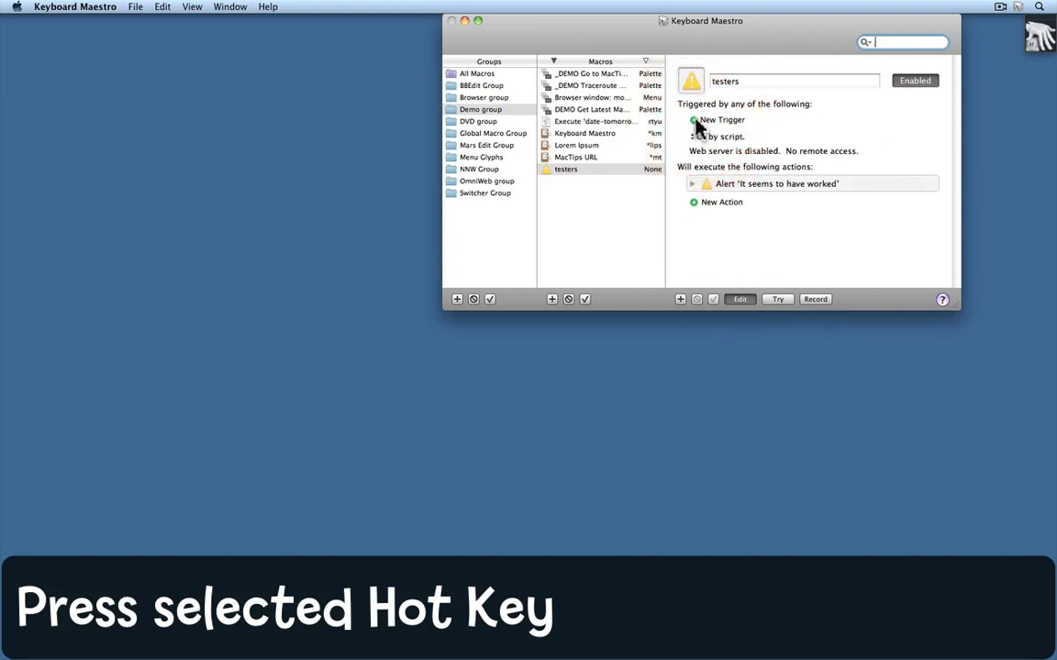
{"action": "left_click", "coordinate": [721, 119]}
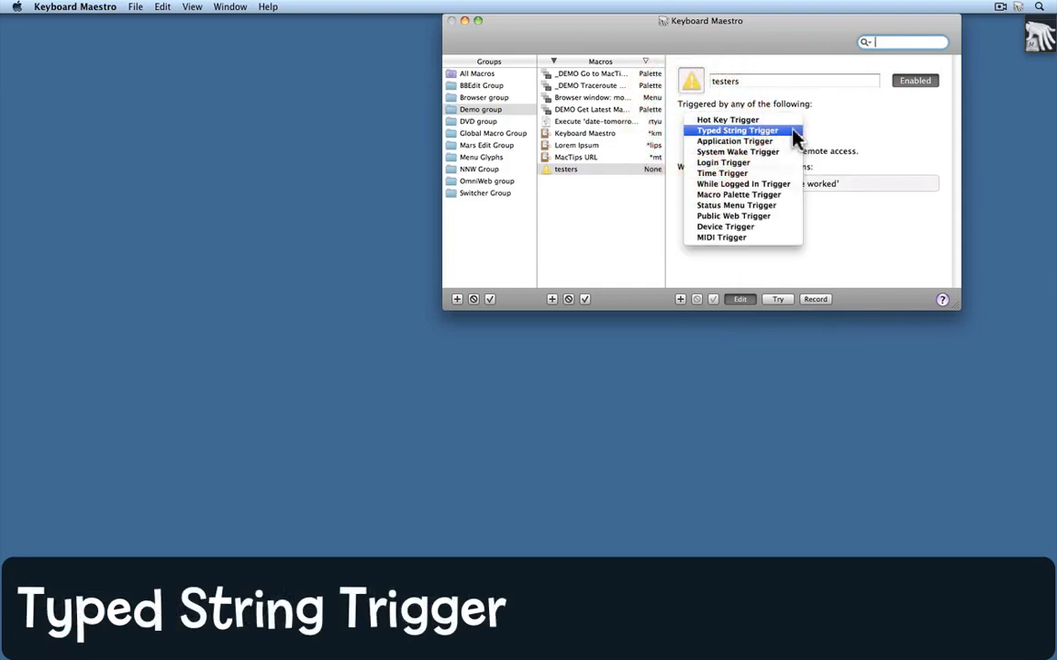
{"action": "left_click", "coordinate": [738, 128]}
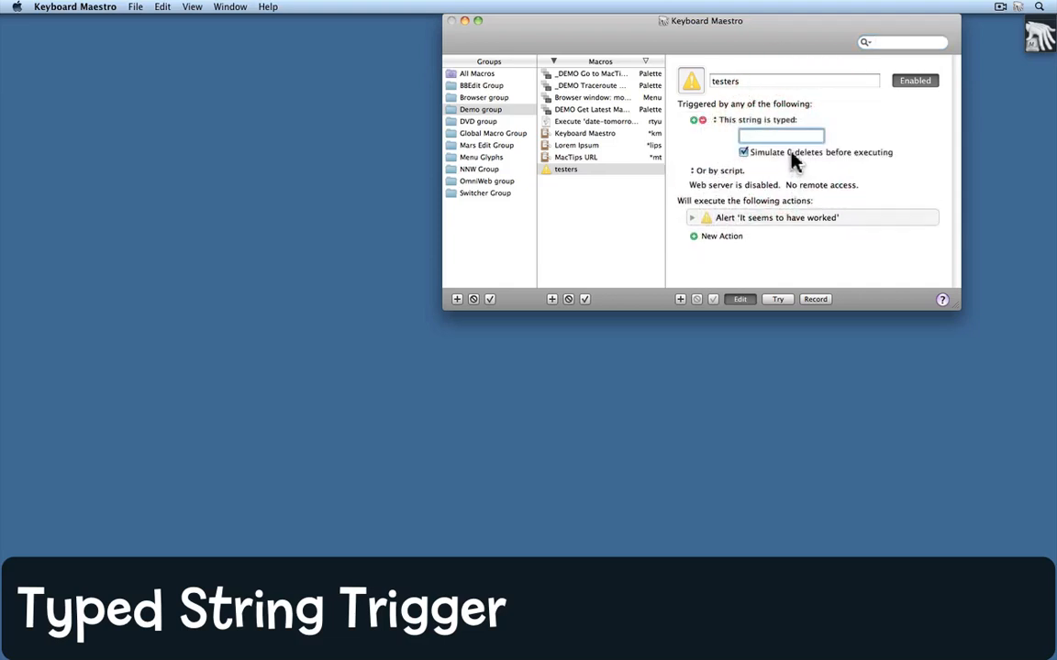
{"action": "type", "text": "rtyu"}
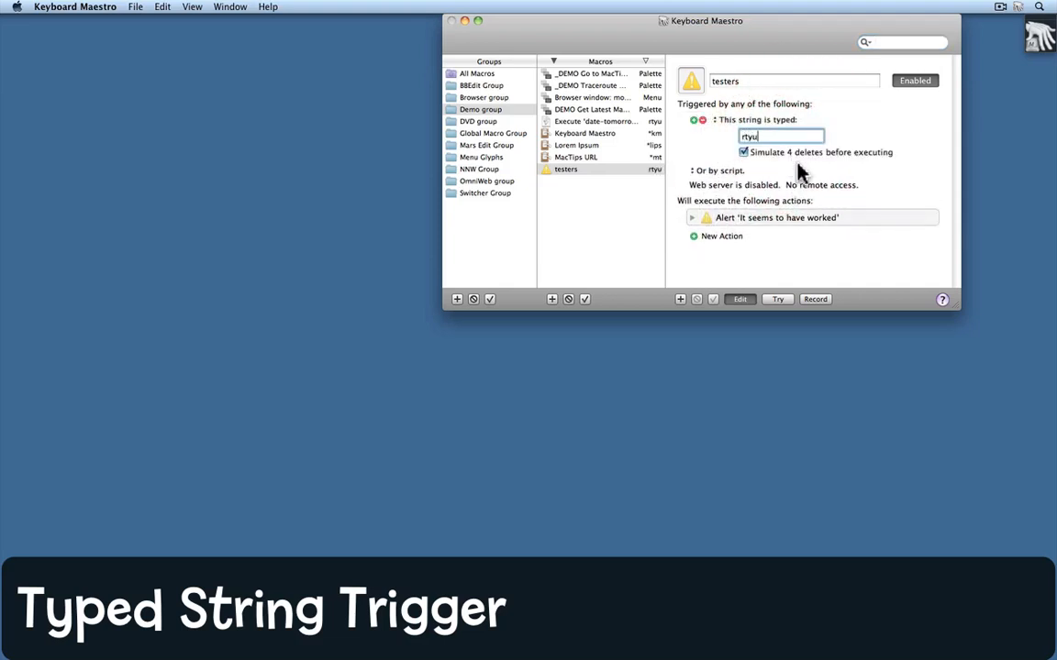
{"action": "mouse_move", "coordinate": [763, 169]}
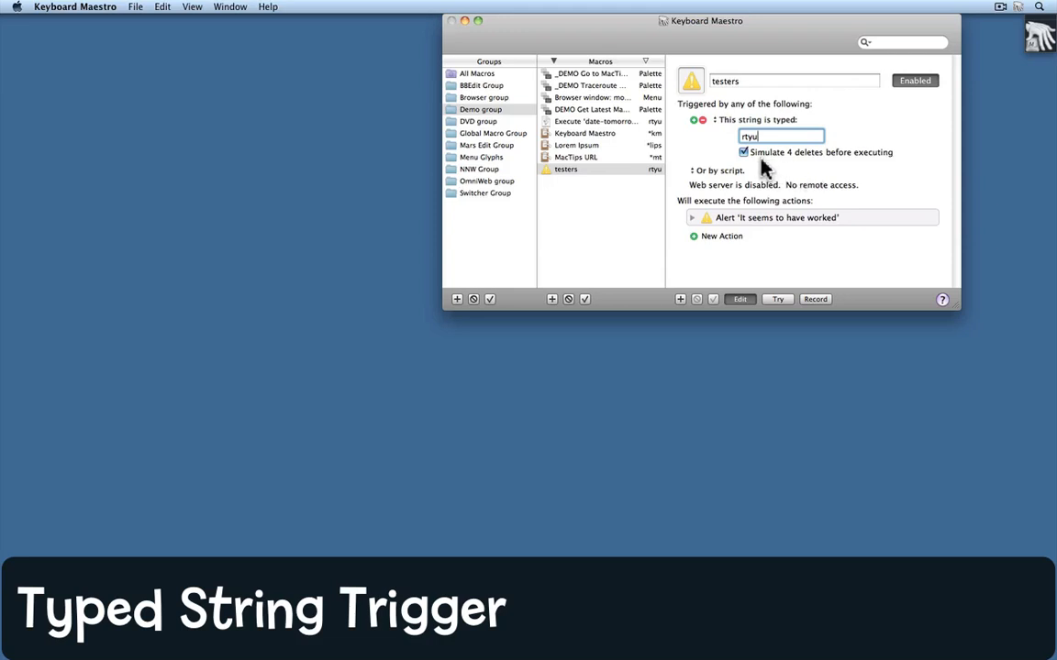
{"action": "mouse_move", "coordinate": [789, 211]}
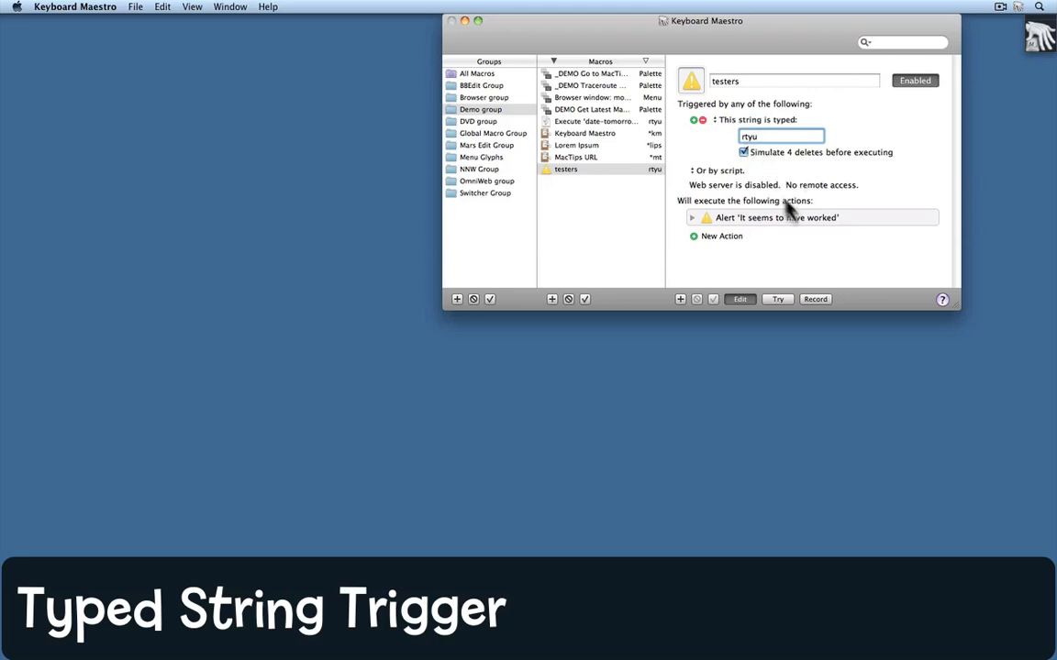
{"action": "mouse_move", "coordinate": [780, 282]}
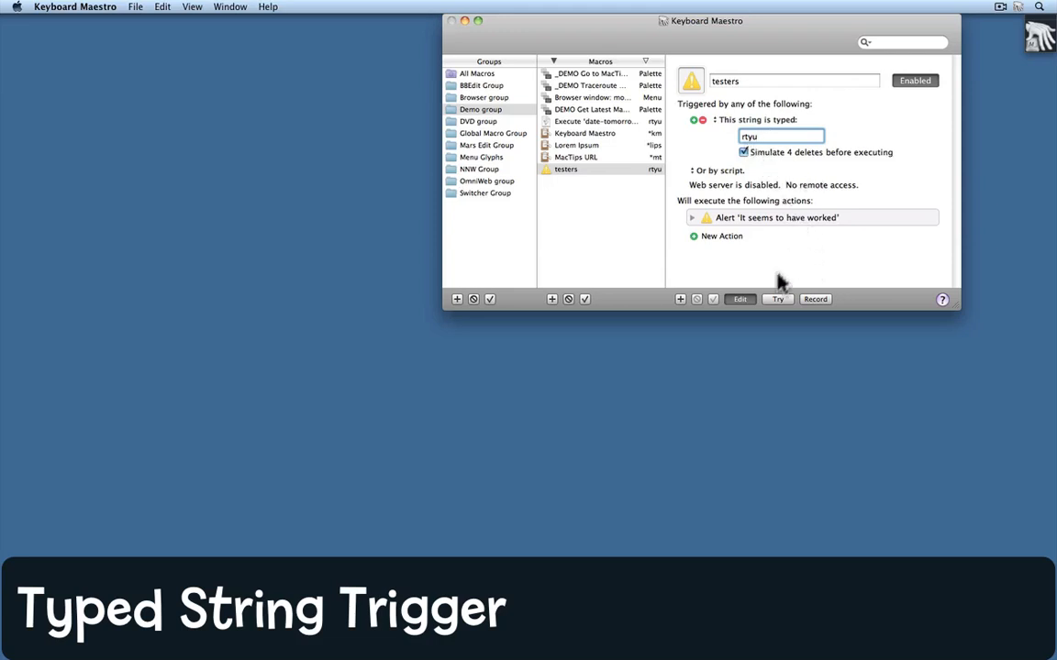
{"action": "left_click", "coordinate": [739, 299]}
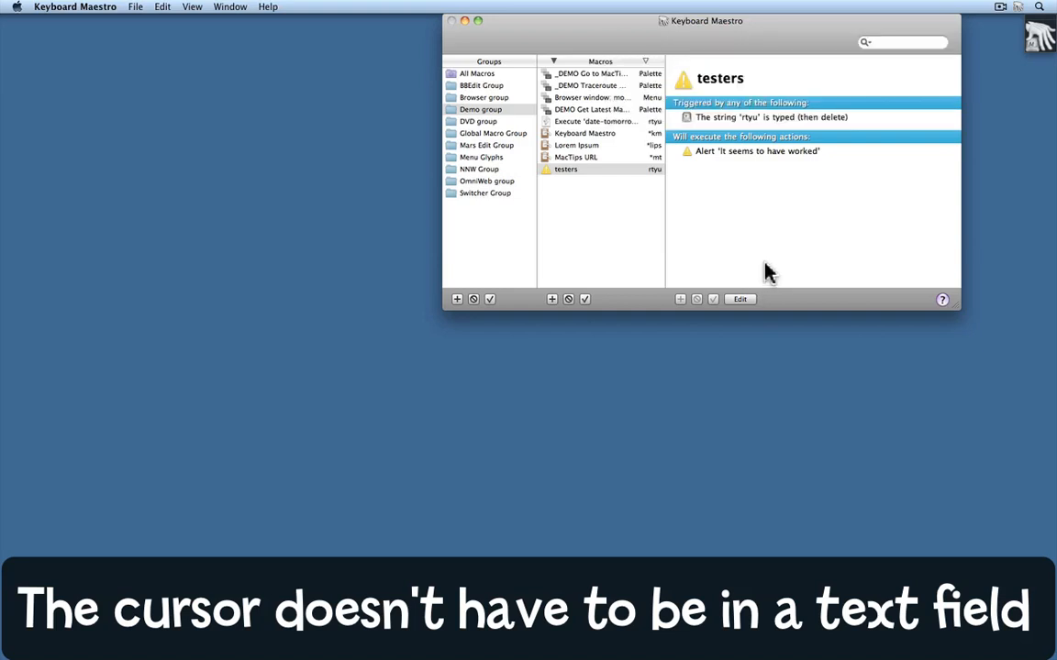
{"action": "mouse_move", "coordinate": [770, 267]}
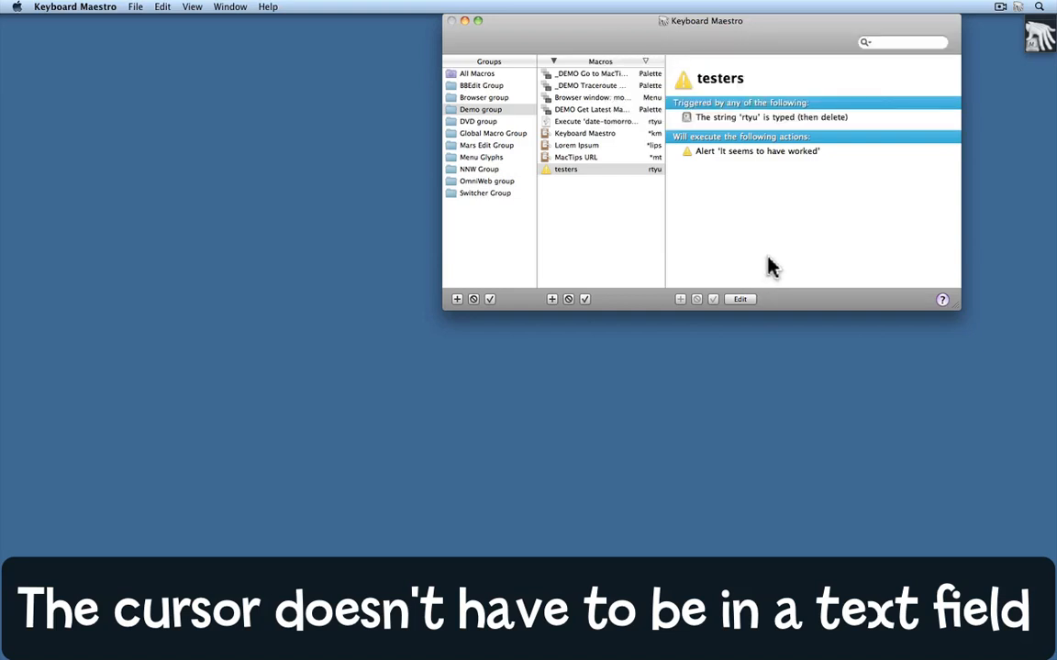
{"action": "mouse_move", "coordinate": [774, 261]}
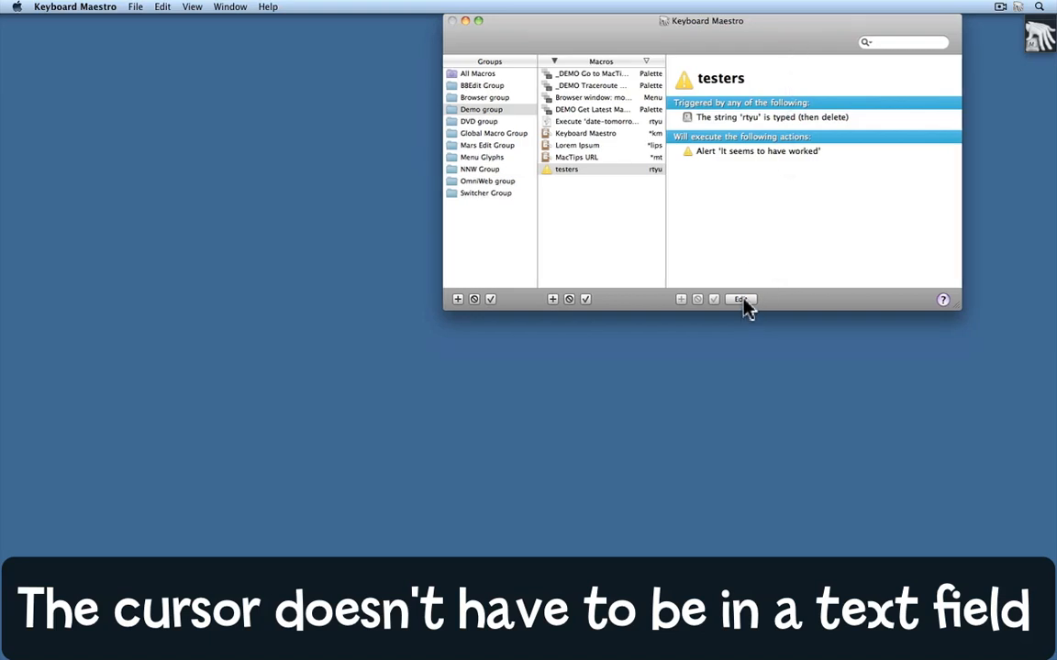
Re-enter edit mode and replace the typed string trigger with a Time trigger
{"action": "left_click", "coordinate": [741, 299]}
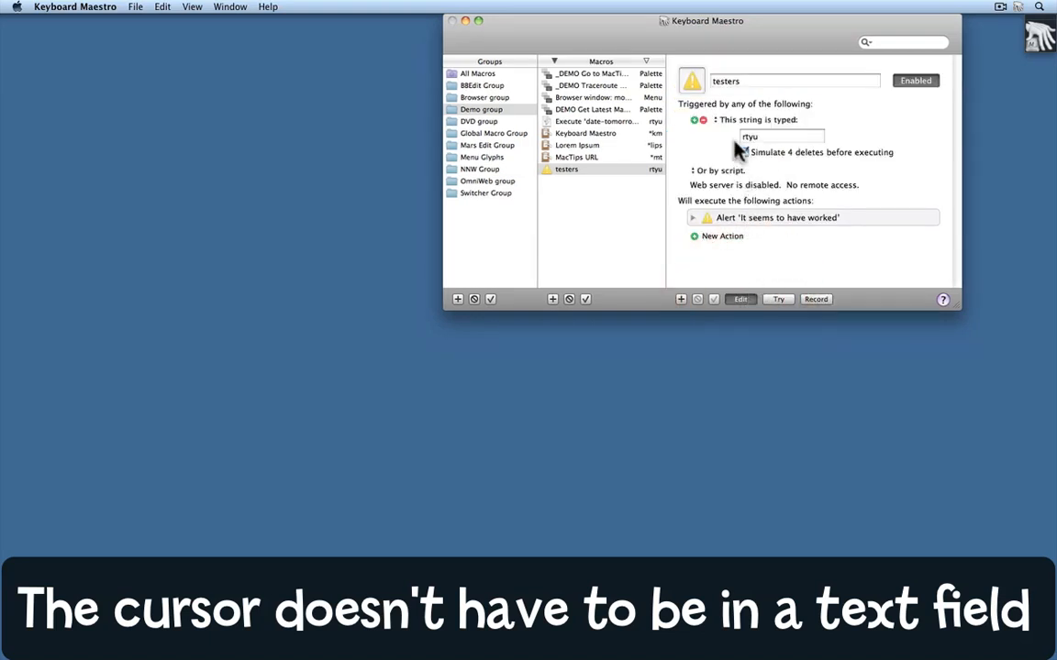
{"action": "left_click", "coordinate": [704, 121]}
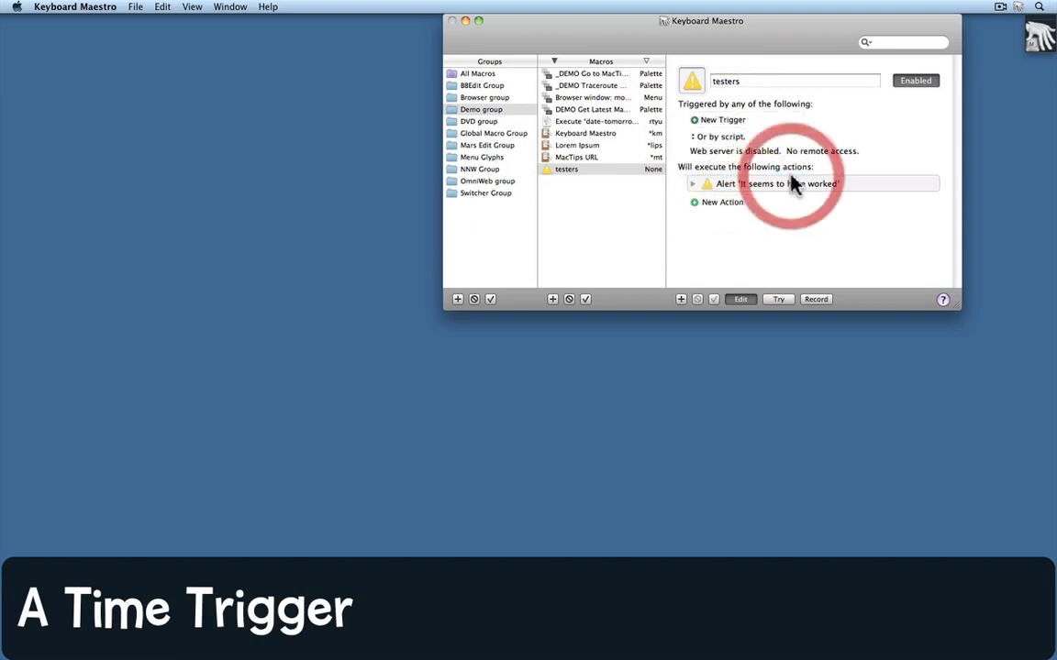
{"action": "left_click", "coordinate": [701, 119]}
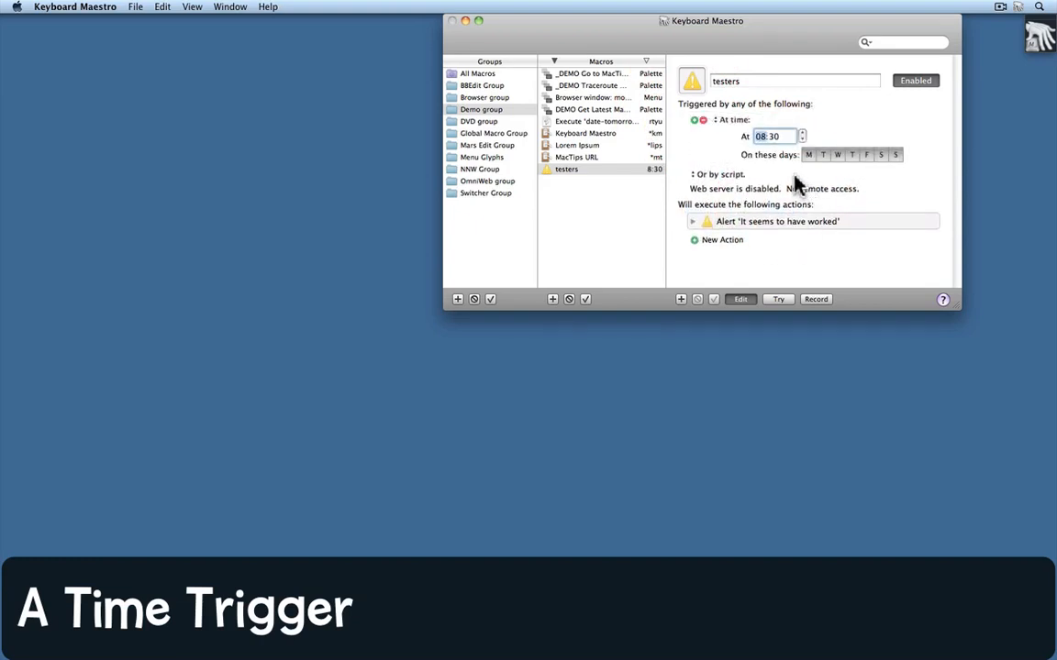
{"action": "mouse_move", "coordinate": [792, 187]}
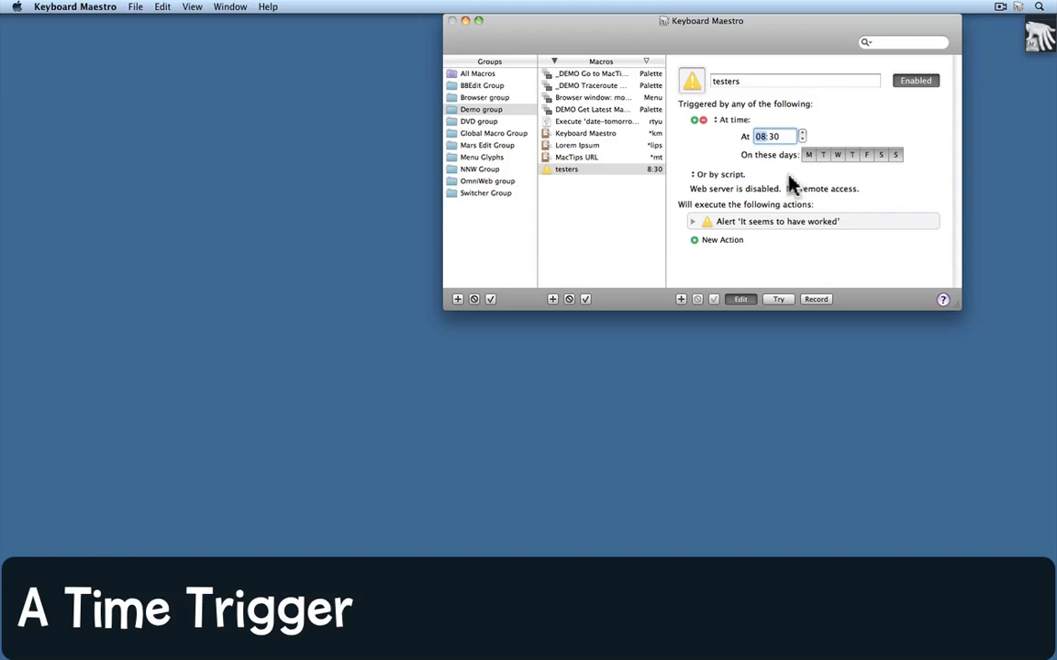
{"action": "mouse_move", "coordinate": [822, 180]}
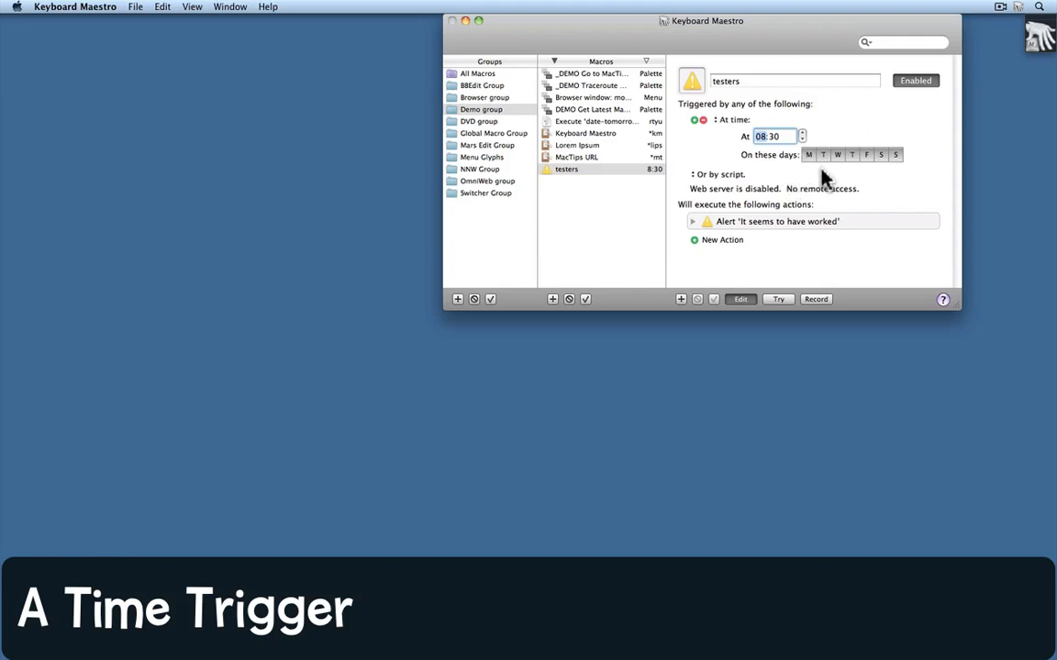
Toggle the trigger's weekday buttons and step its hour up to 11 for an 11:06 run
{"action": "left_click", "coordinate": [809, 154]}
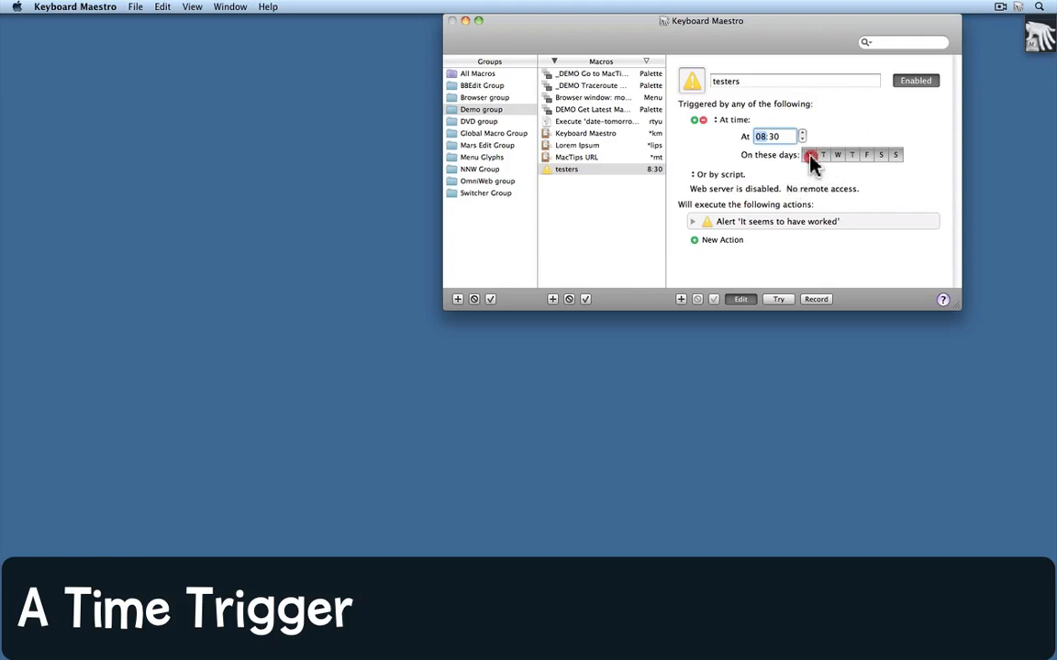
{"action": "left_click", "coordinate": [868, 154]}
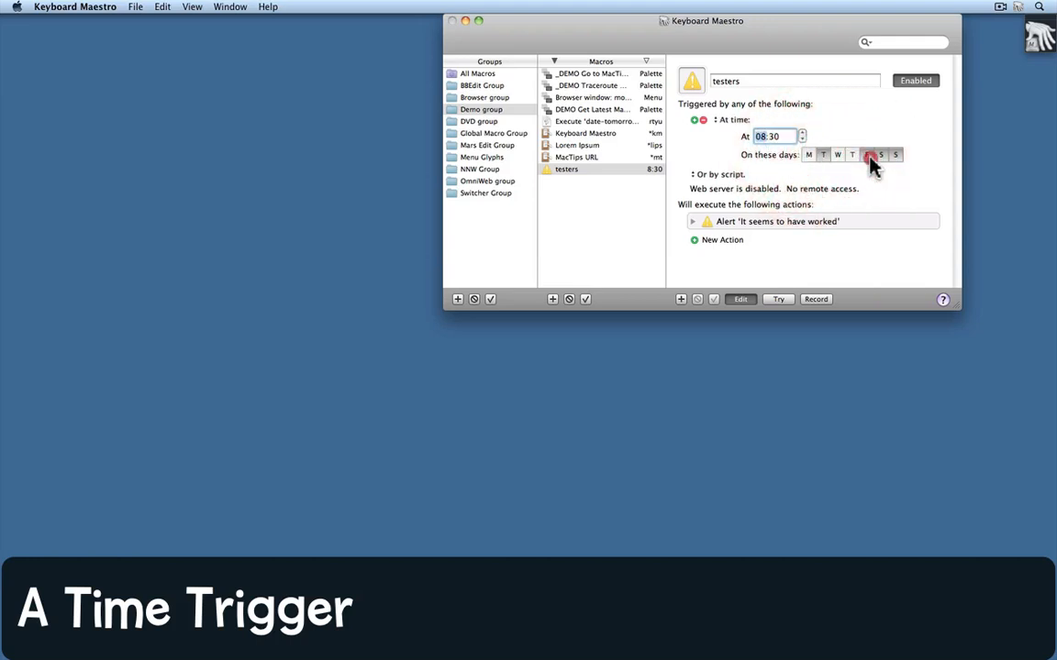
{"action": "left_click", "coordinate": [866, 154]}
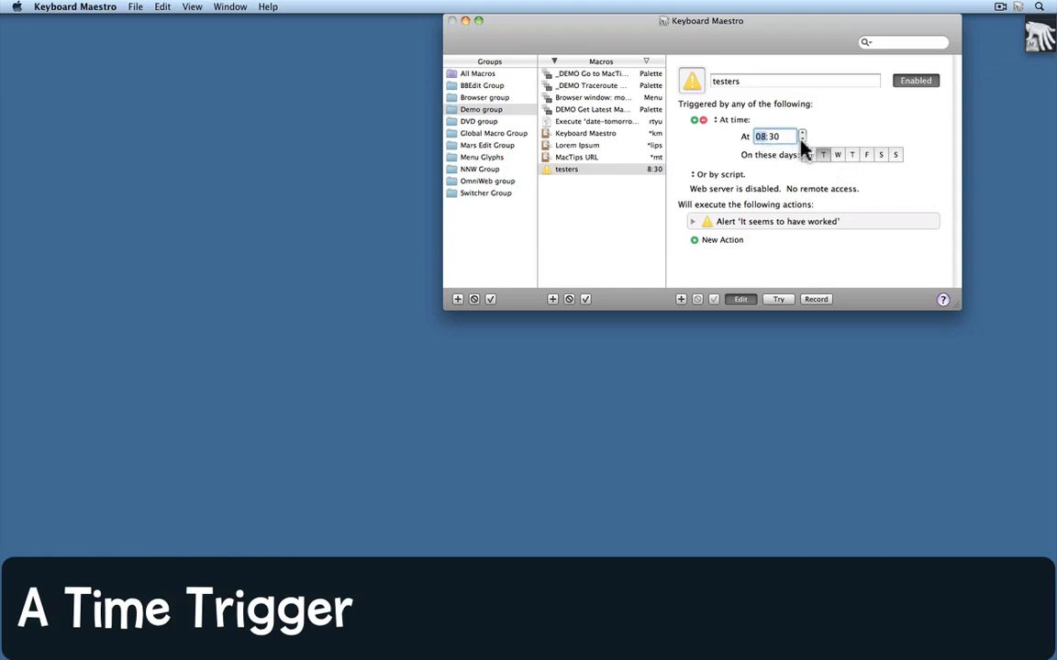
{"action": "left_click", "coordinate": [801, 134]}
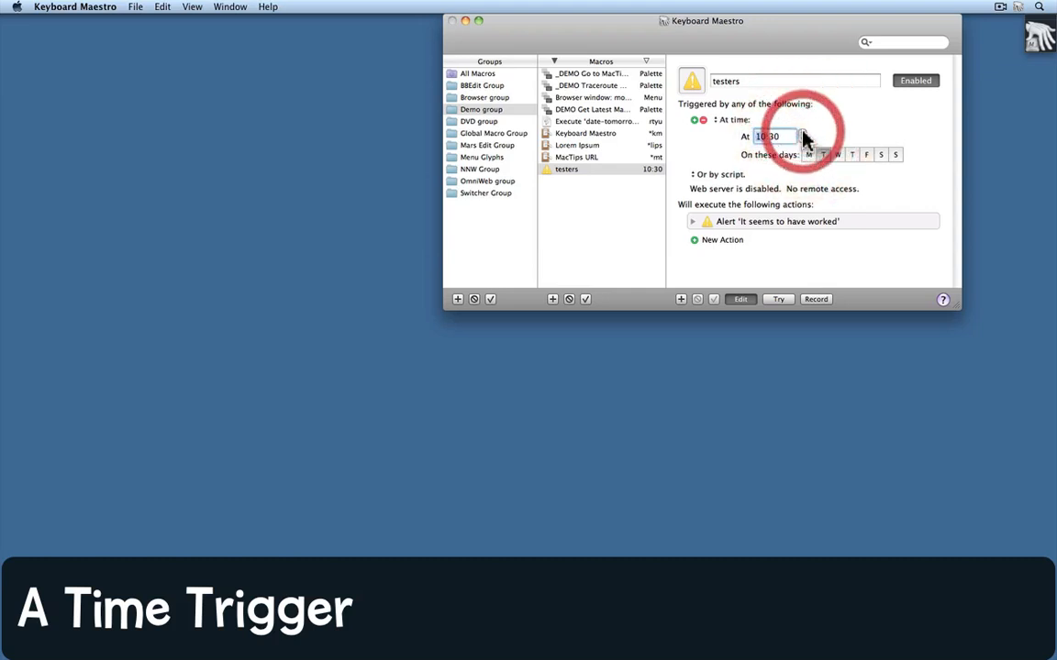
{"action": "left_click", "coordinate": [802, 132]}
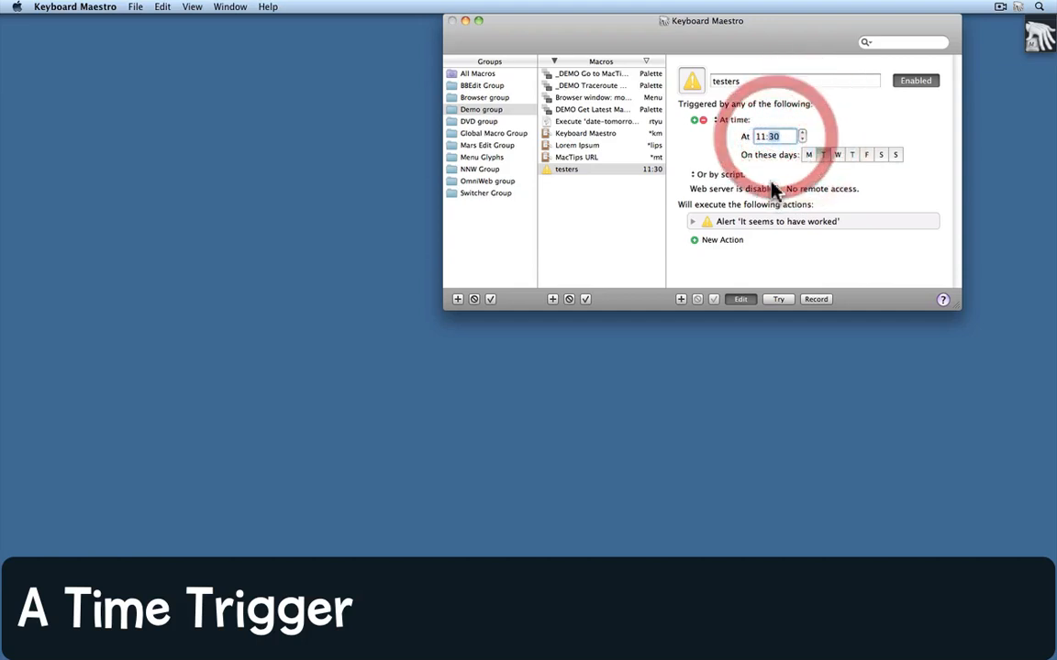
{"action": "mouse_move", "coordinate": [787, 166]}
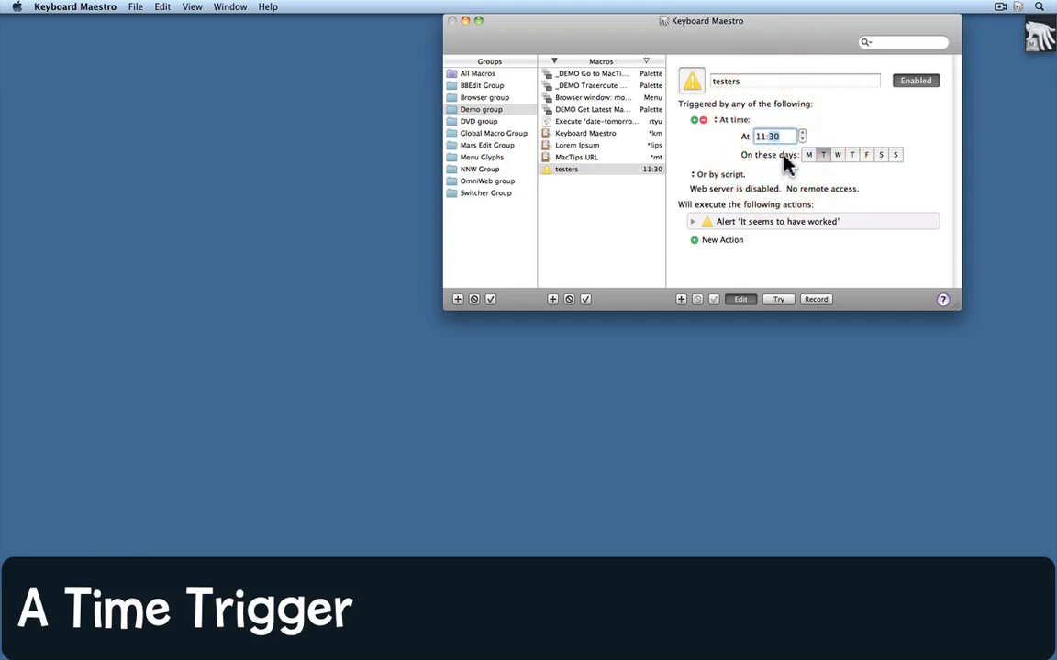
{"action": "mouse_move", "coordinate": [789, 165]}
{"action": "type", "text": "6"}
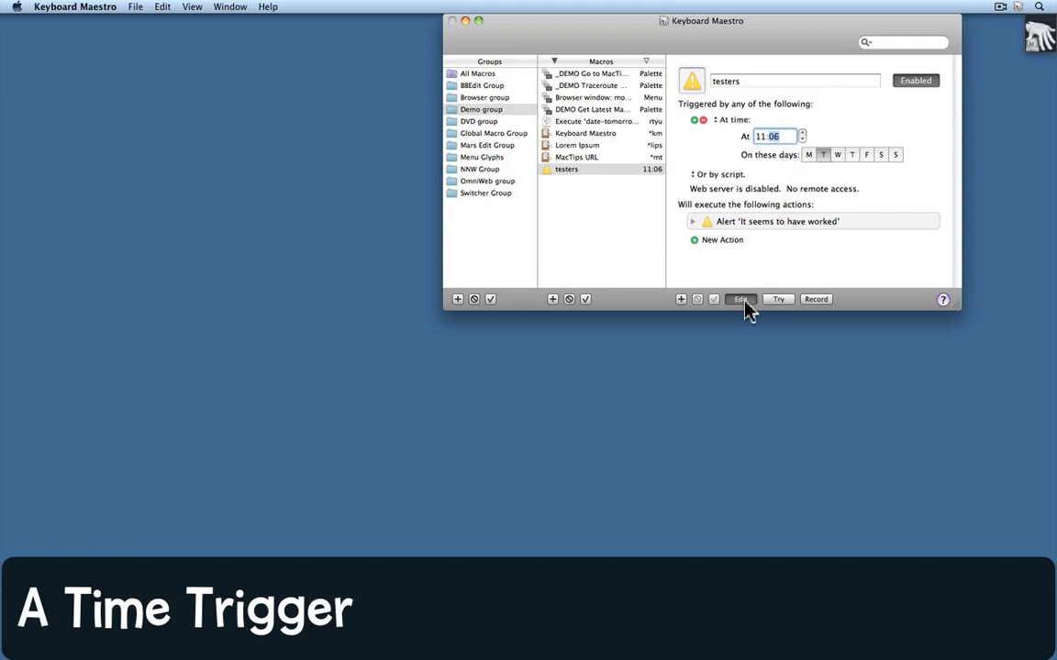
Finish editing, stop the macro when its timed alert fires, then re-enter edit mode
{"action": "left_click", "coordinate": [741, 299]}
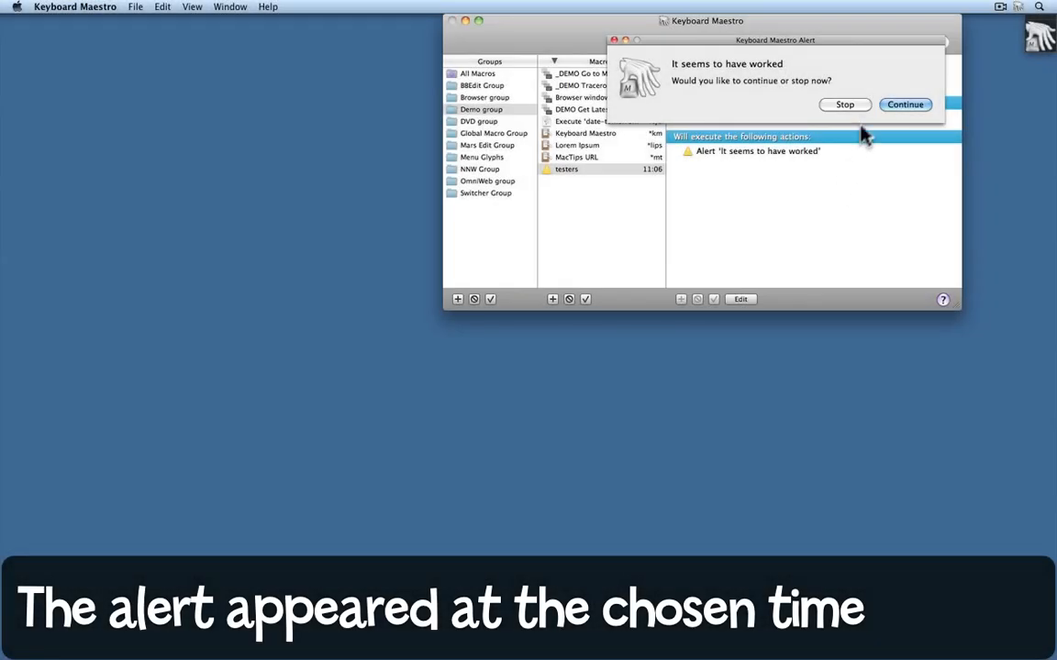
{"action": "left_click", "coordinate": [844, 103]}
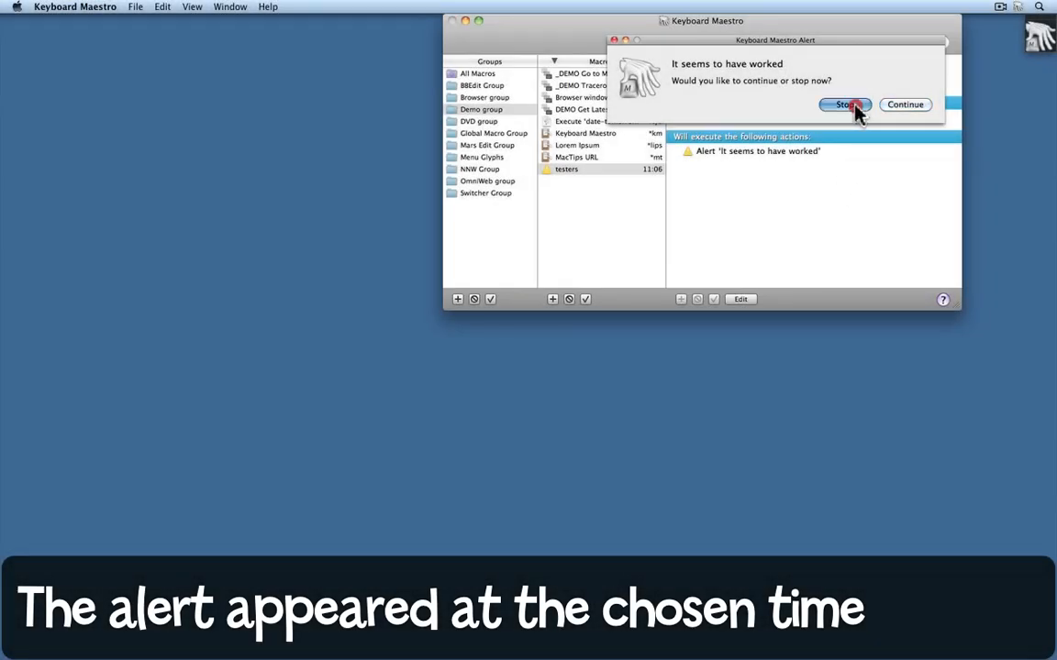
{"action": "left_click", "coordinate": [844, 103]}
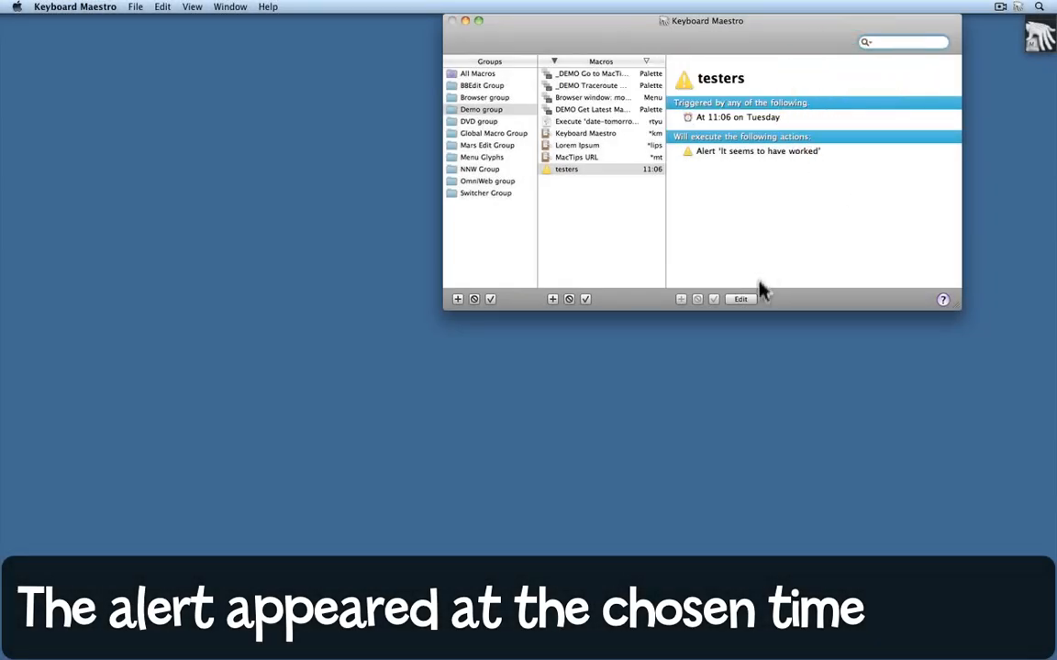
{"action": "left_click", "coordinate": [739, 299]}
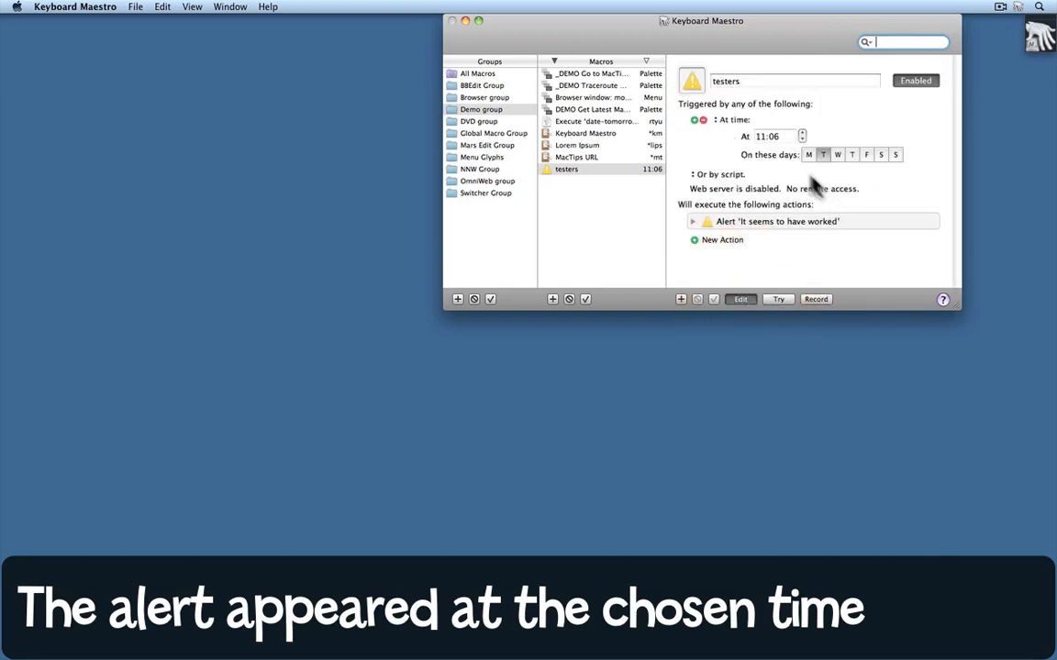
Replace the time trigger with a Status Menu trigger and confirm testers shows in the status menu
{"action": "left_click", "coordinate": [694, 121]}
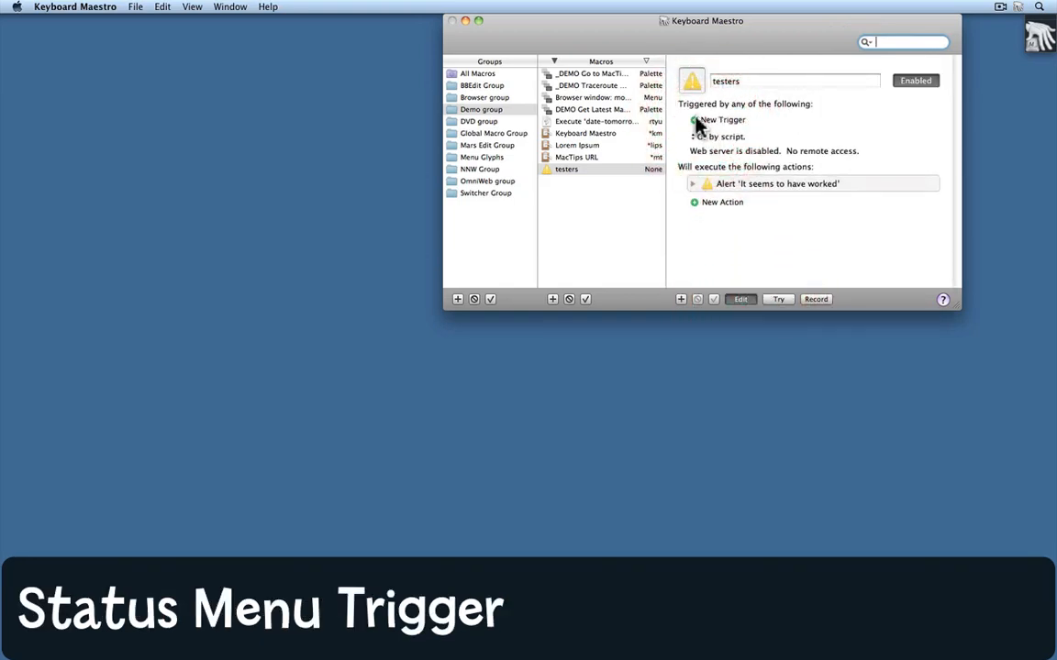
{"action": "left_click", "coordinate": [723, 119]}
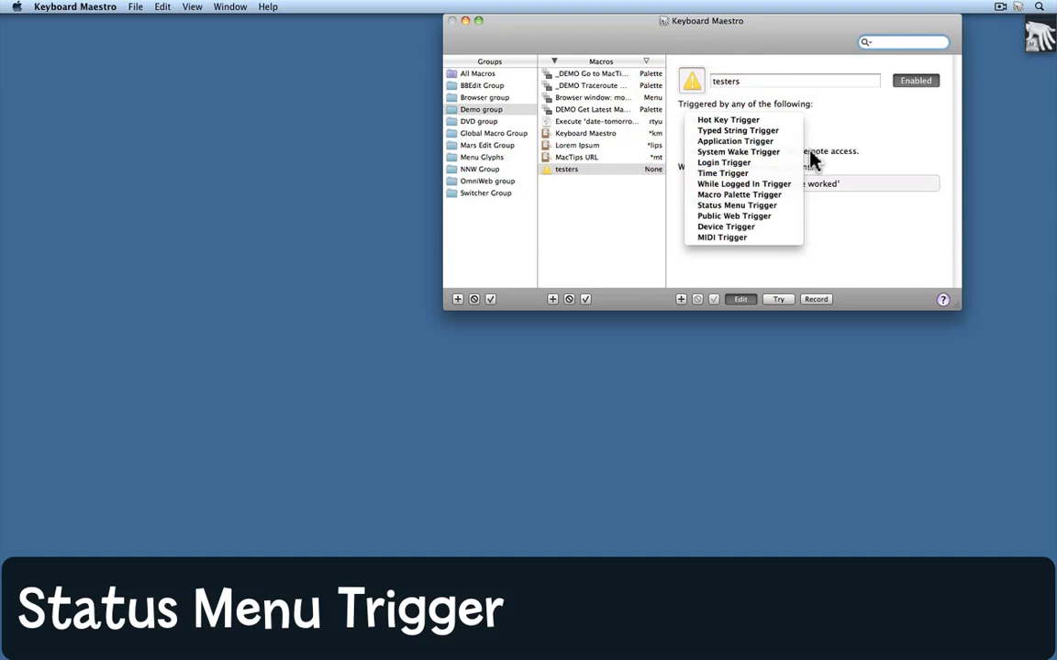
{"action": "mouse_move", "coordinate": [737, 206]}
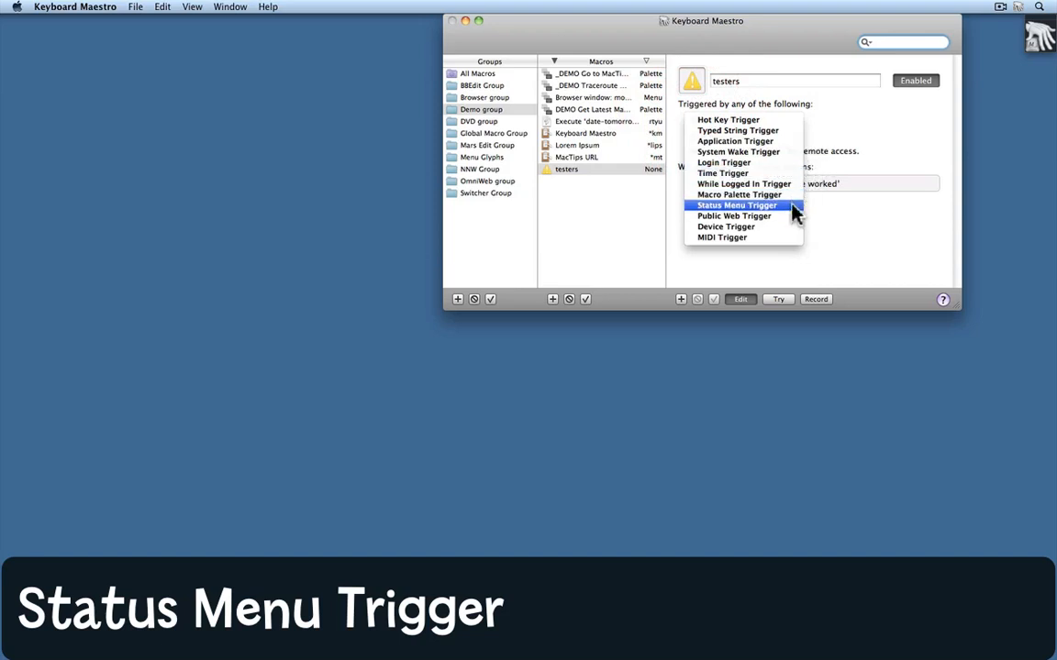
{"action": "mouse_move", "coordinate": [790, 216]}
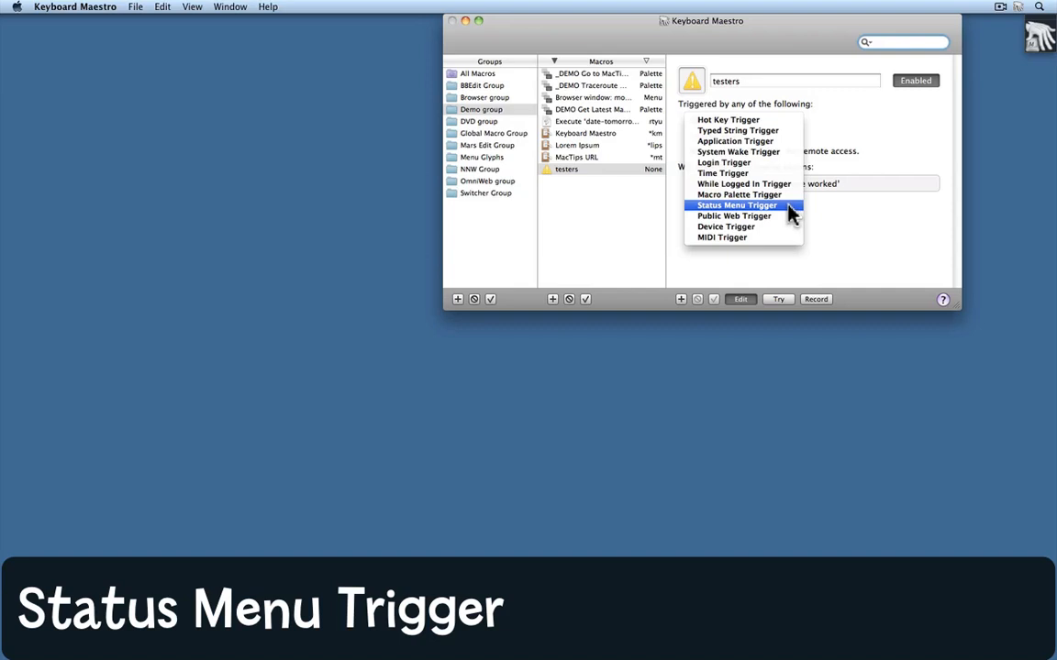
{"action": "left_click", "coordinate": [737, 205]}
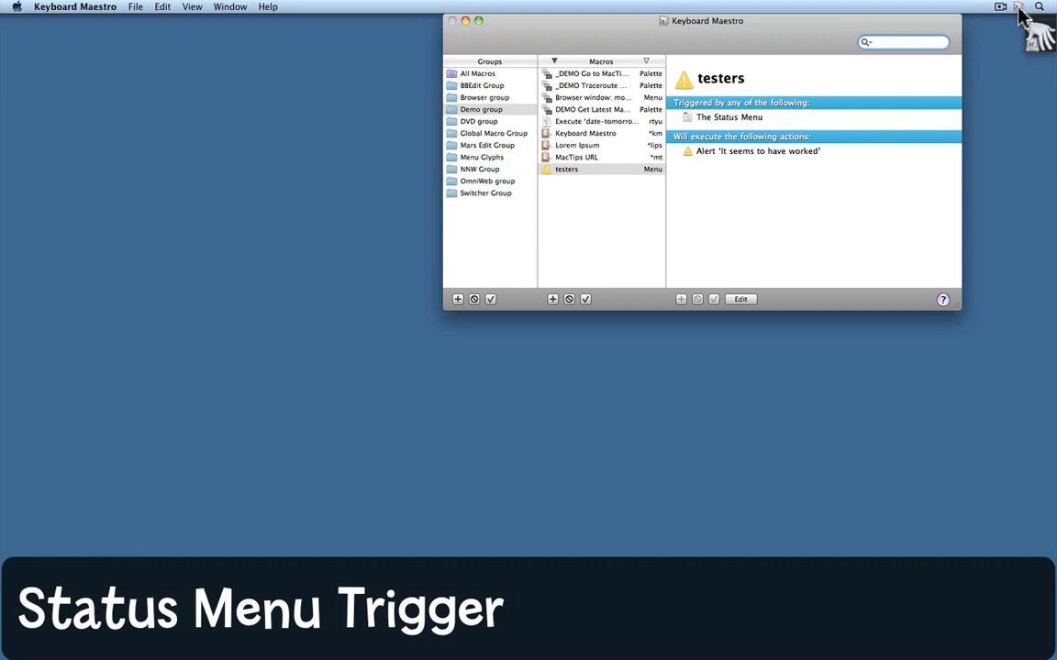
{"action": "left_click", "coordinate": [1020, 7]}
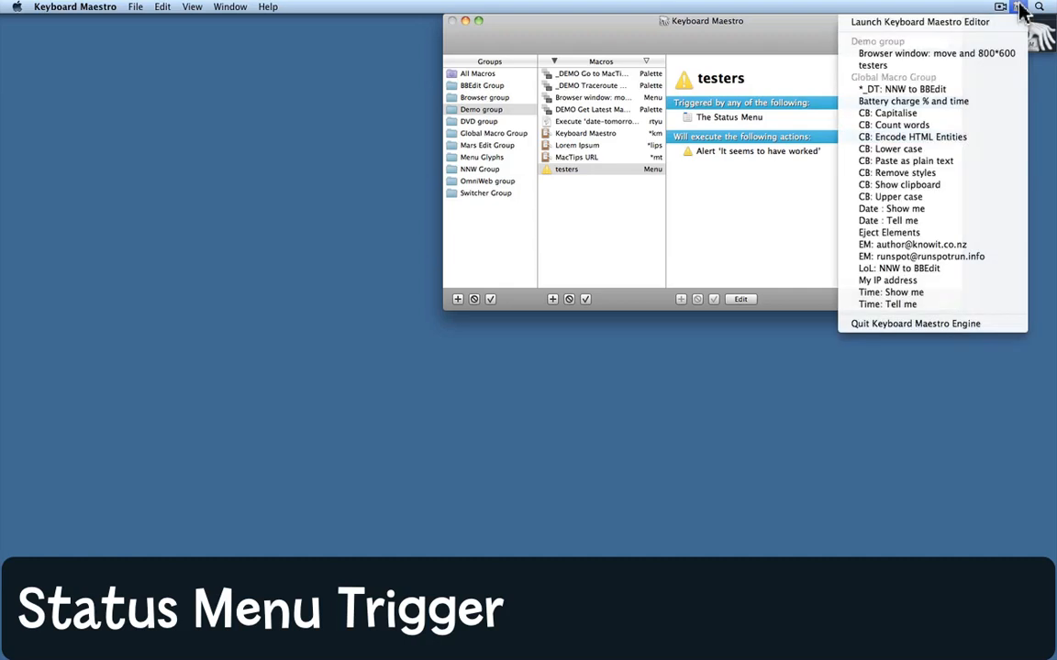
{"action": "mouse_move", "coordinate": [914, 315]}
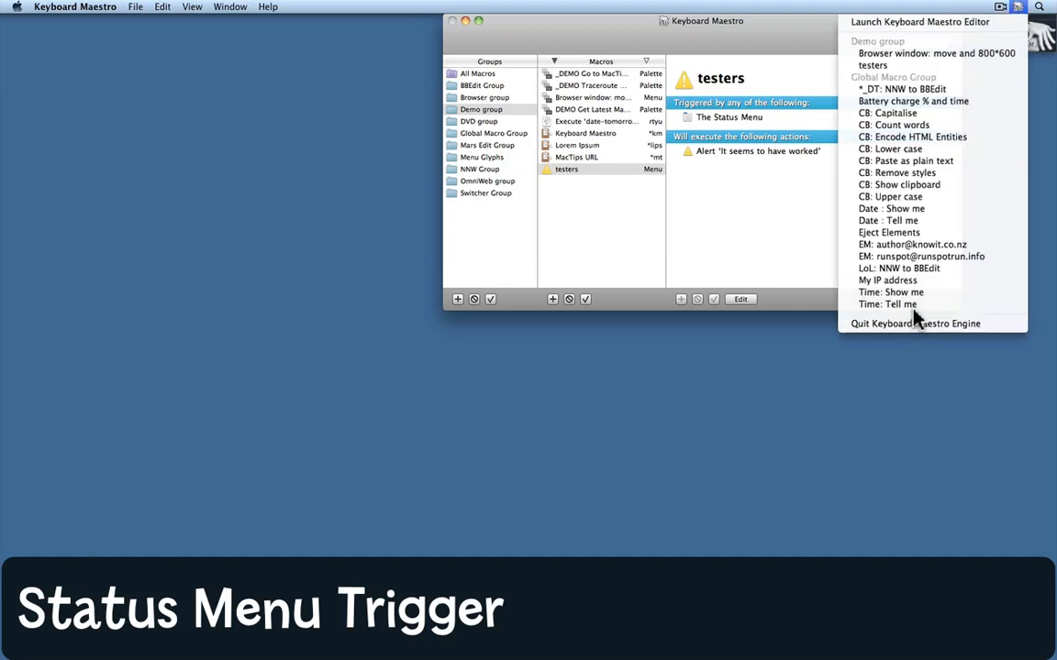
{"action": "mouse_move", "coordinate": [884, 66]}
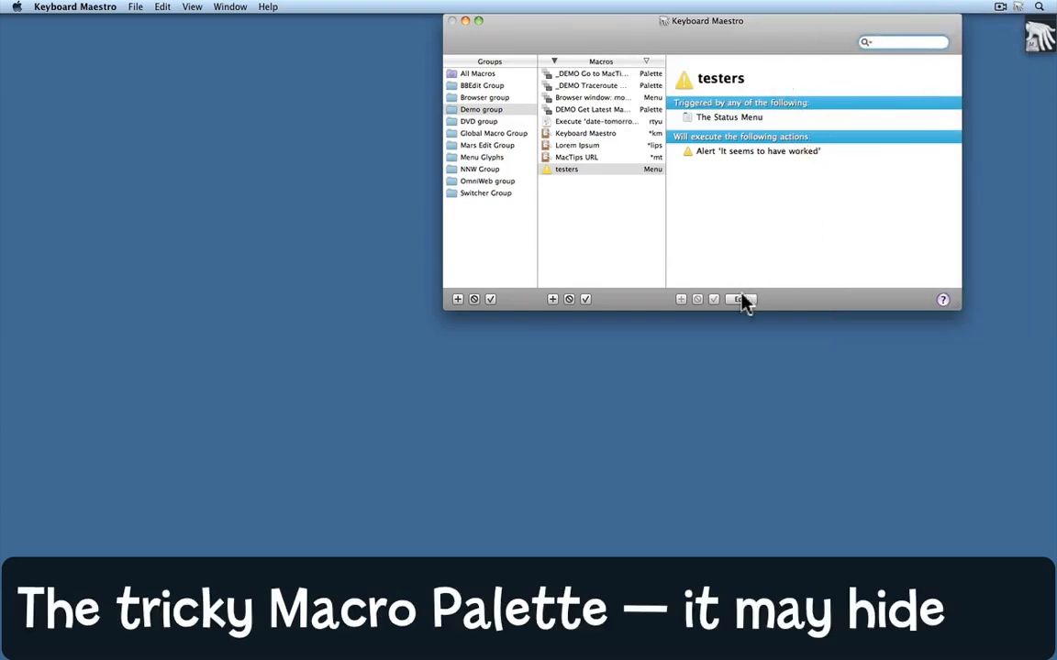
Give testers a Macro Palette trigger, finish editing, and launch it from the floating palette
{"action": "left_click", "coordinate": [739, 299]}
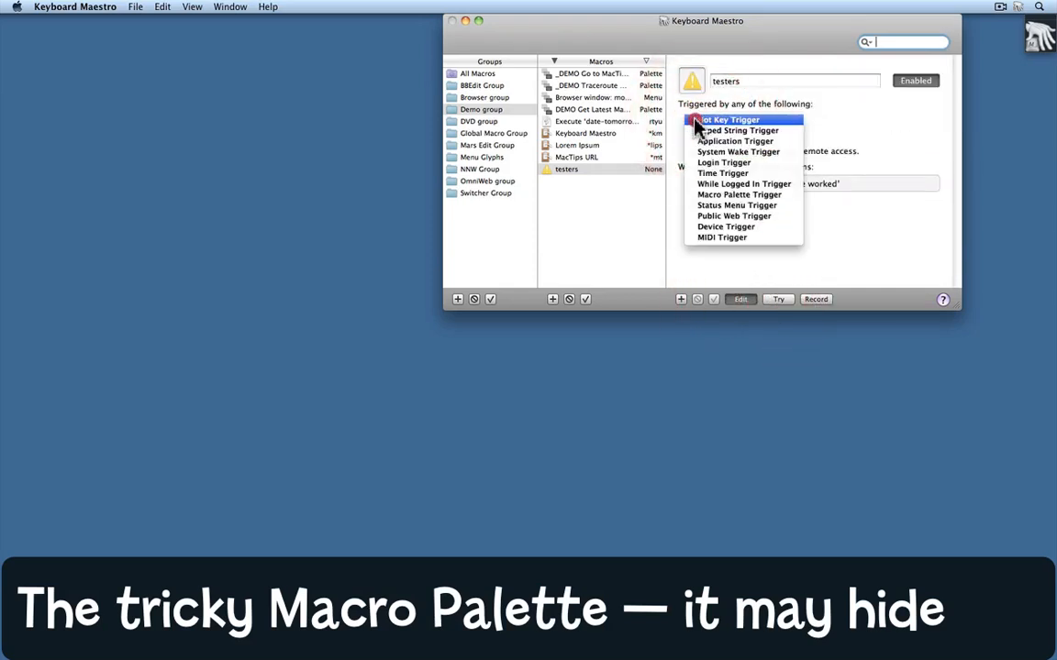
{"action": "mouse_move", "coordinate": [737, 205]}
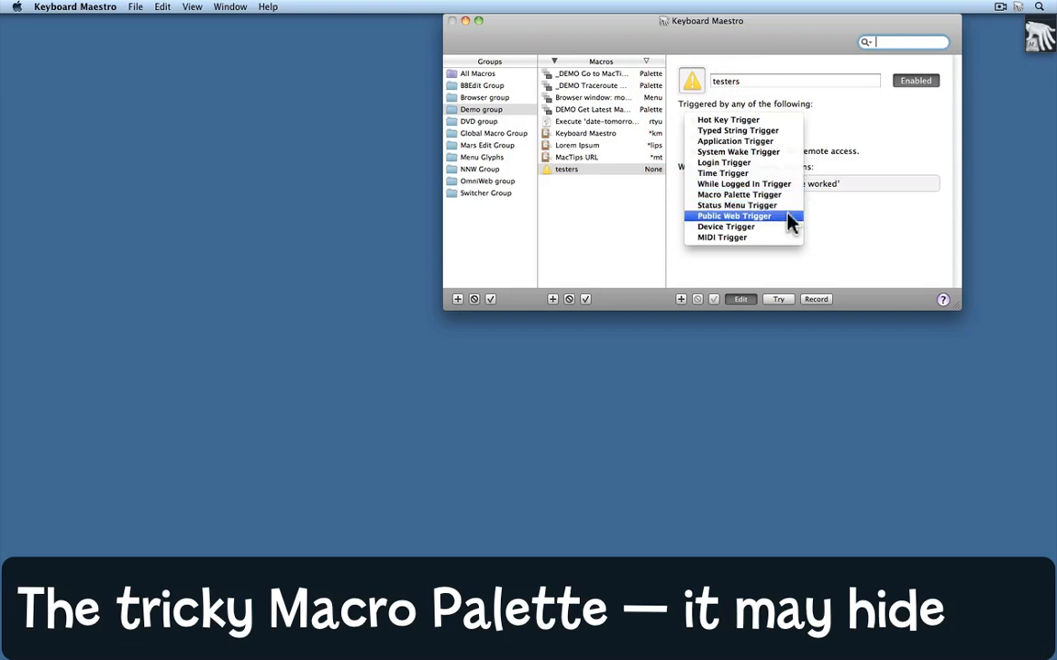
{"action": "left_click", "coordinate": [734, 216]}
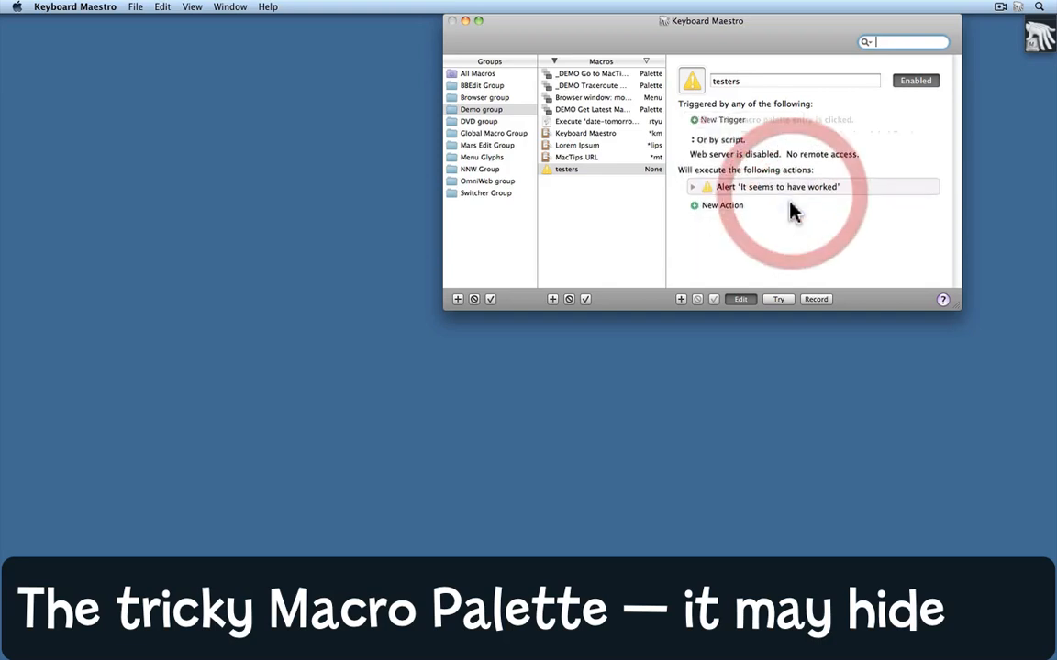
{"action": "left_click", "coordinate": [723, 119]}
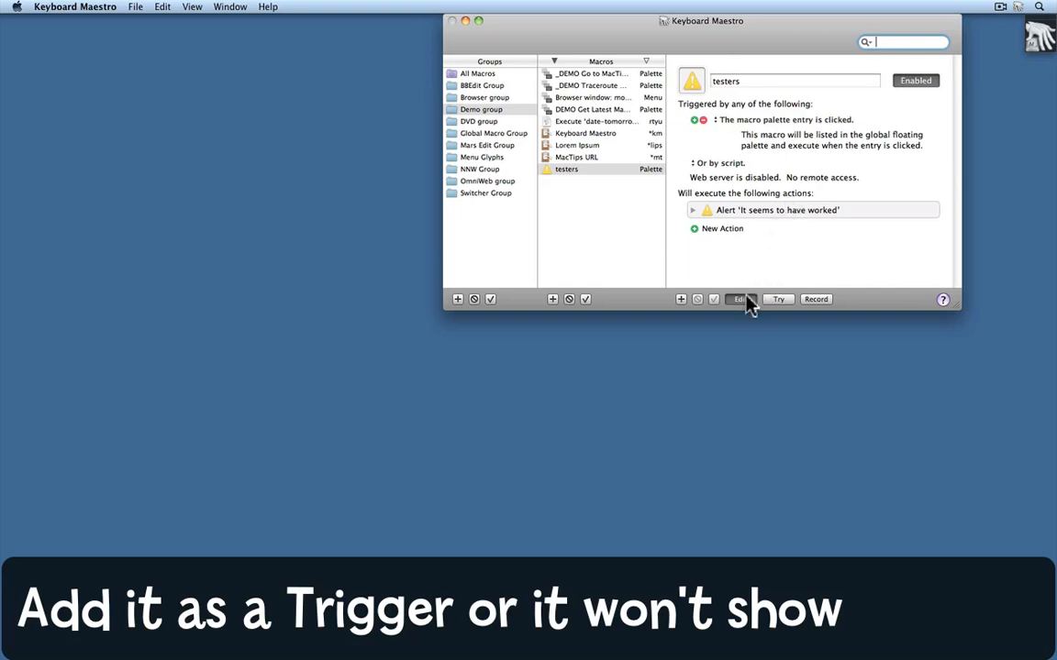
{"action": "left_click", "coordinate": [740, 299]}
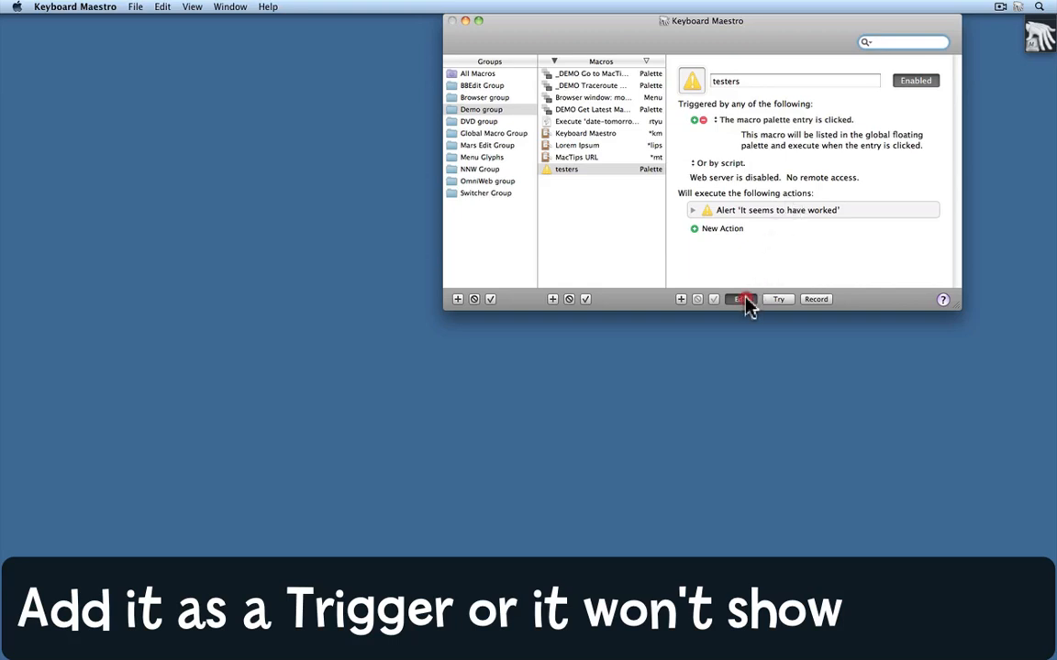
{"action": "left_click", "coordinate": [739, 299]}
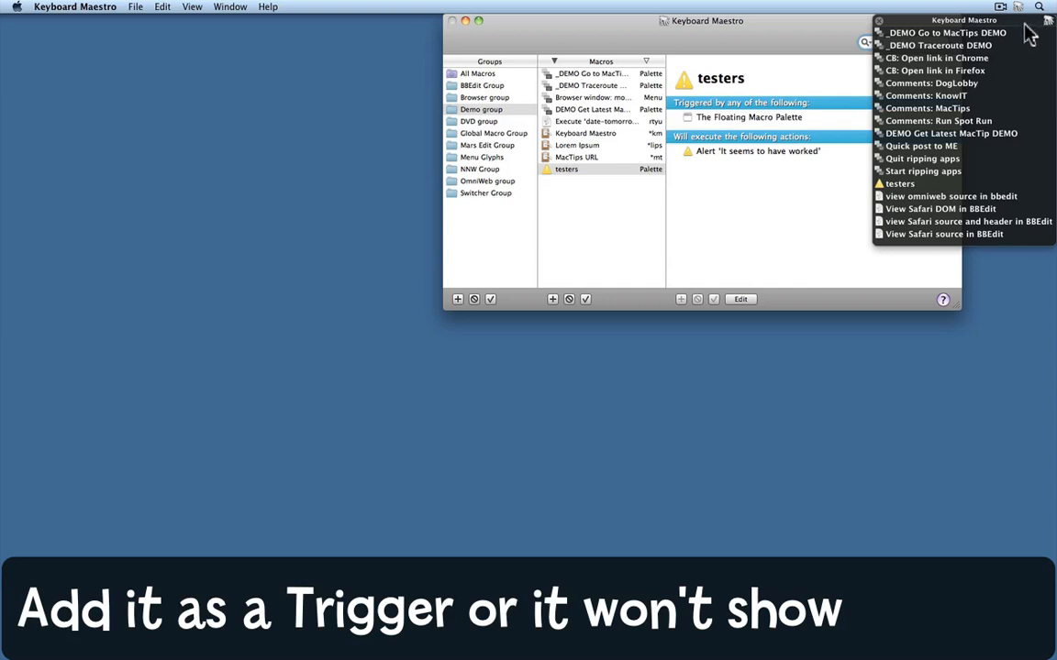
{"action": "mouse_move", "coordinate": [925, 198]}
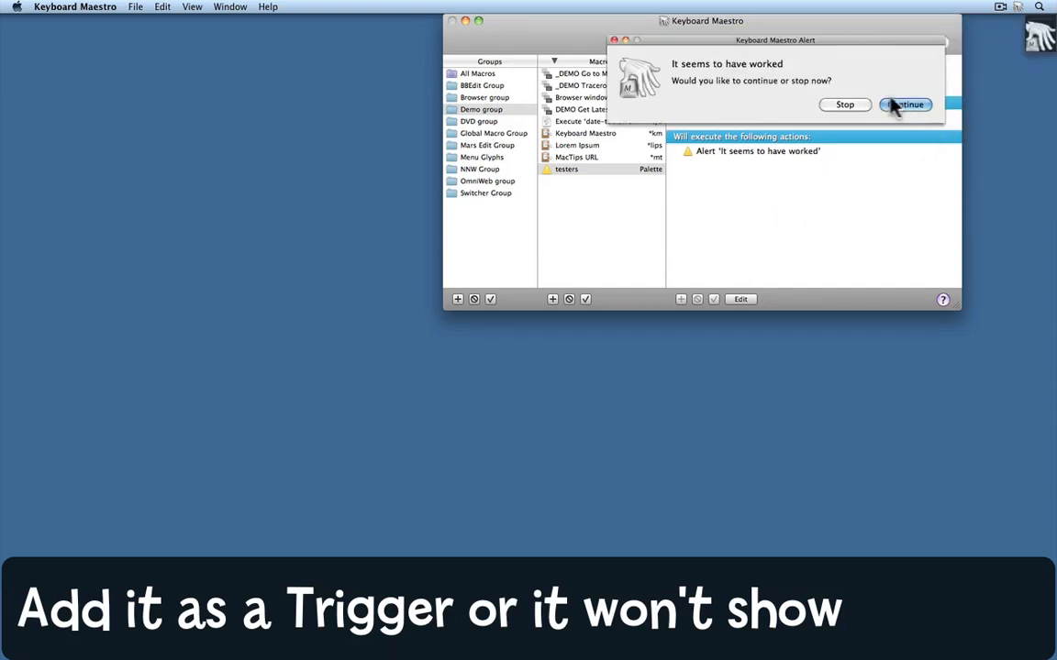
Continue past the alert, then delete the Alert action leaving testers with no actions
{"action": "left_click", "coordinate": [905, 102]}
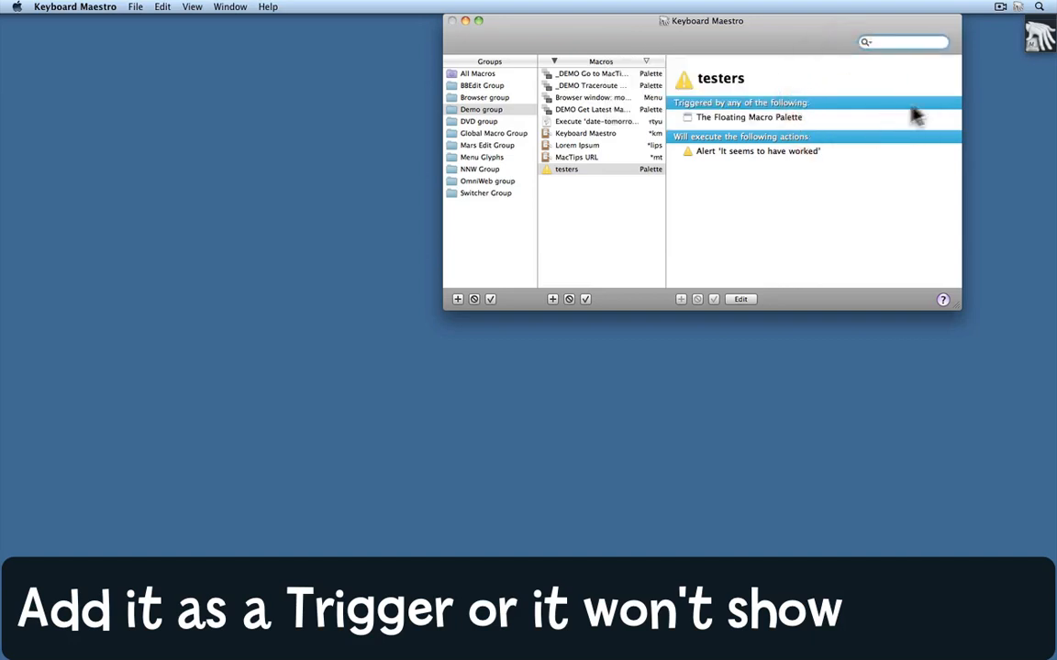
{"action": "mouse_move", "coordinate": [792, 216]}
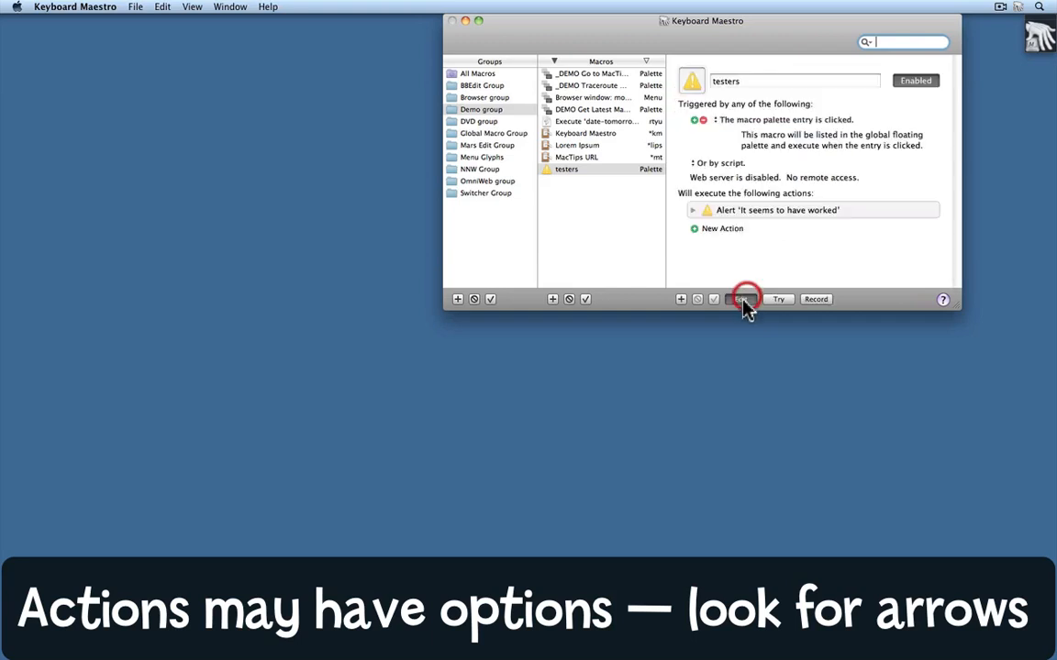
{"action": "mouse_move", "coordinate": [753, 227]}
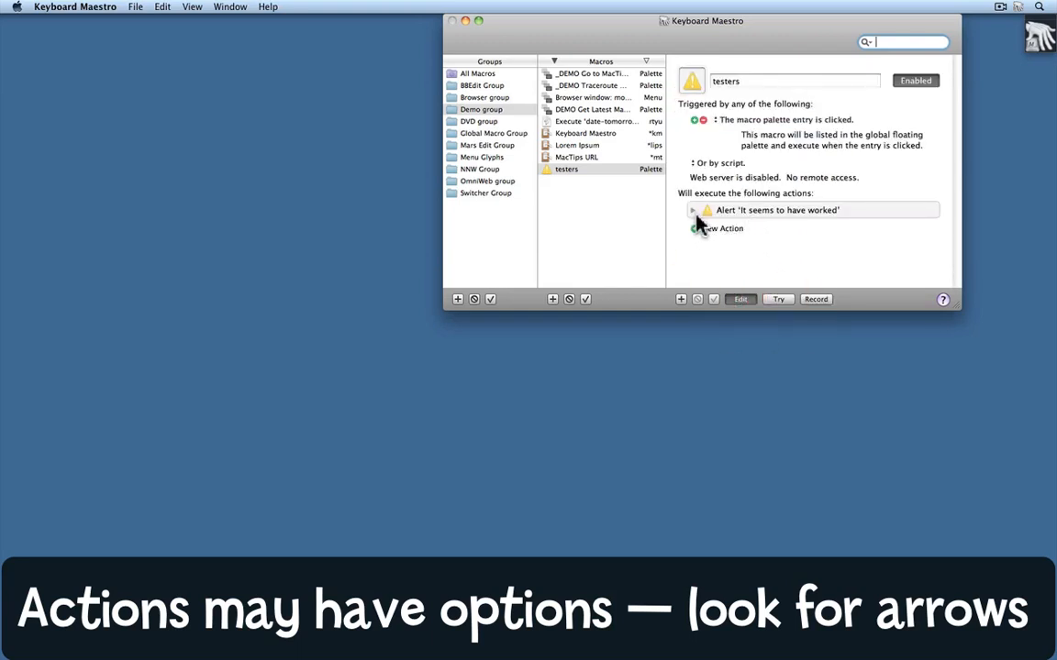
{"action": "left_click", "coordinate": [693, 209]}
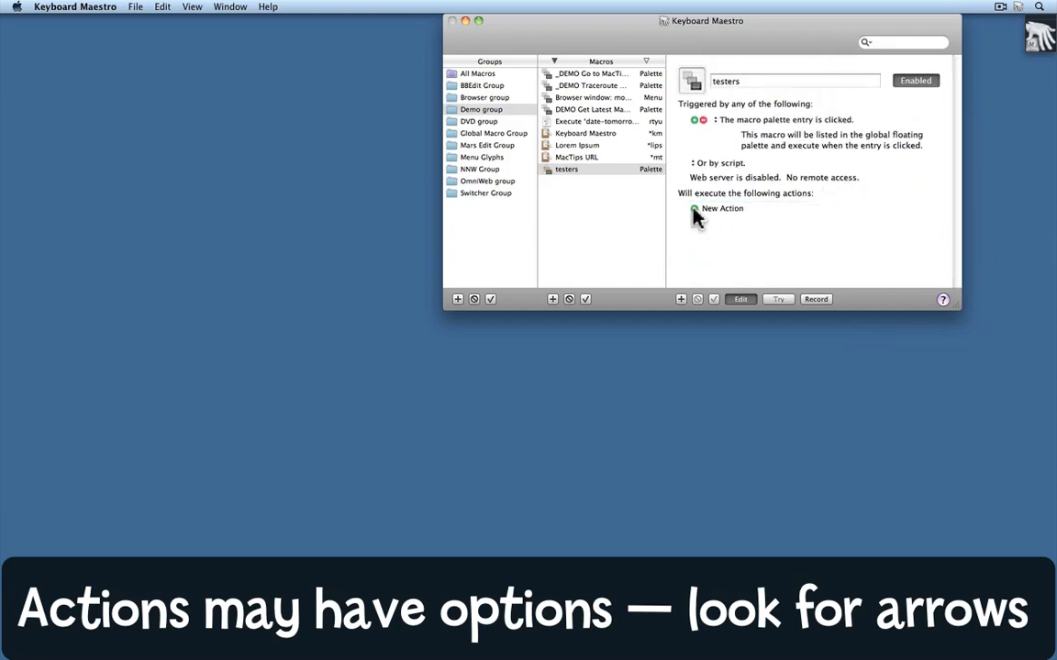
Add a Manipulate a Window resize action to the testers macro from the actions list
{"action": "left_click", "coordinate": [723, 209]}
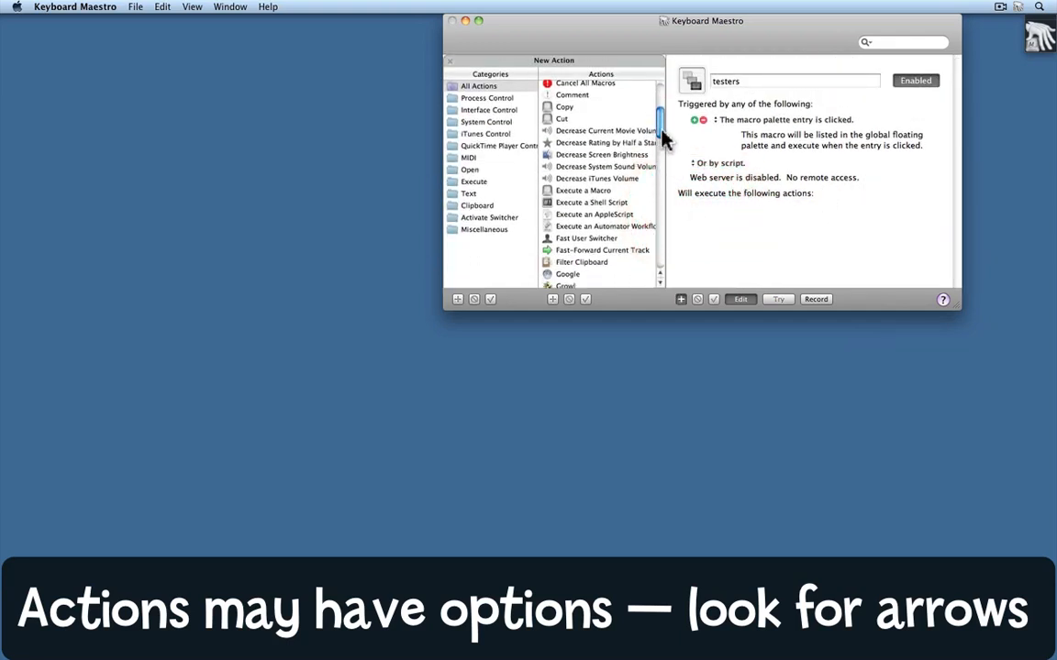
{"action": "scroll", "scroll_direction": "down", "scroll_amount": 3}
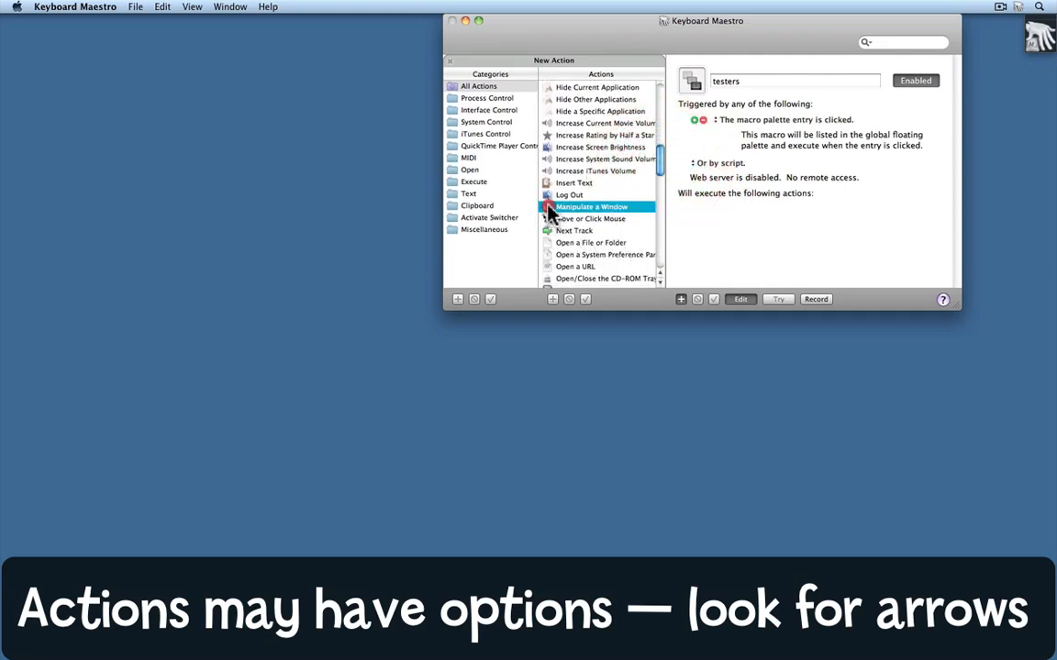
{"action": "double_click", "coordinate": [590, 205]}
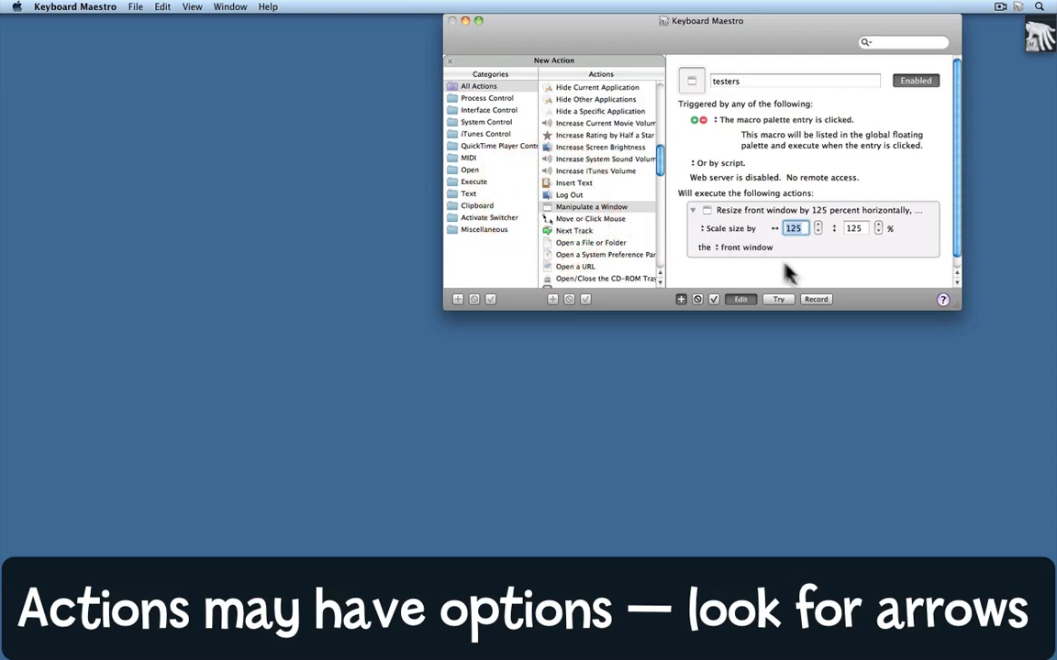
{"action": "mouse_move", "coordinate": [858, 279]}
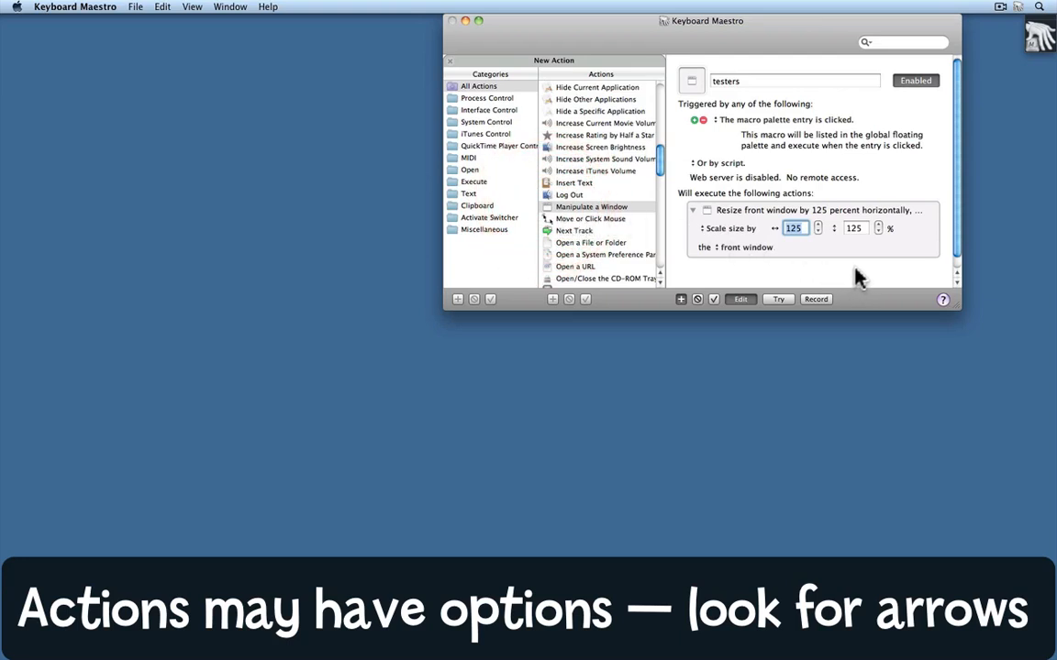
Switch the window action from Scale size by to Move to via its options popup
{"action": "left_click", "coordinate": [694, 209]}
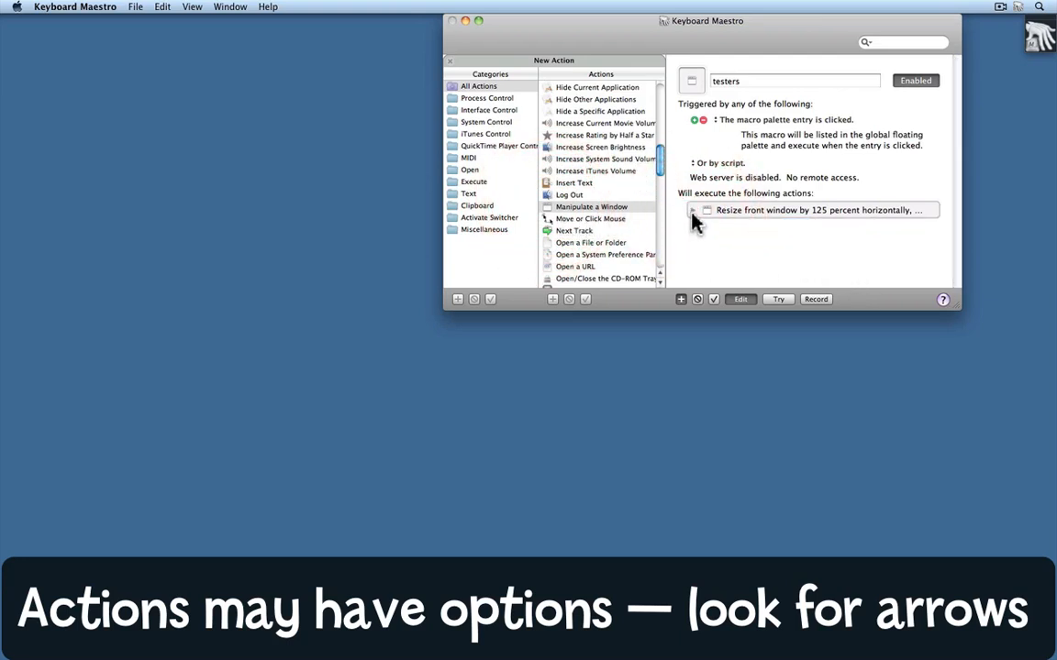
{"action": "left_click", "coordinate": [696, 210]}
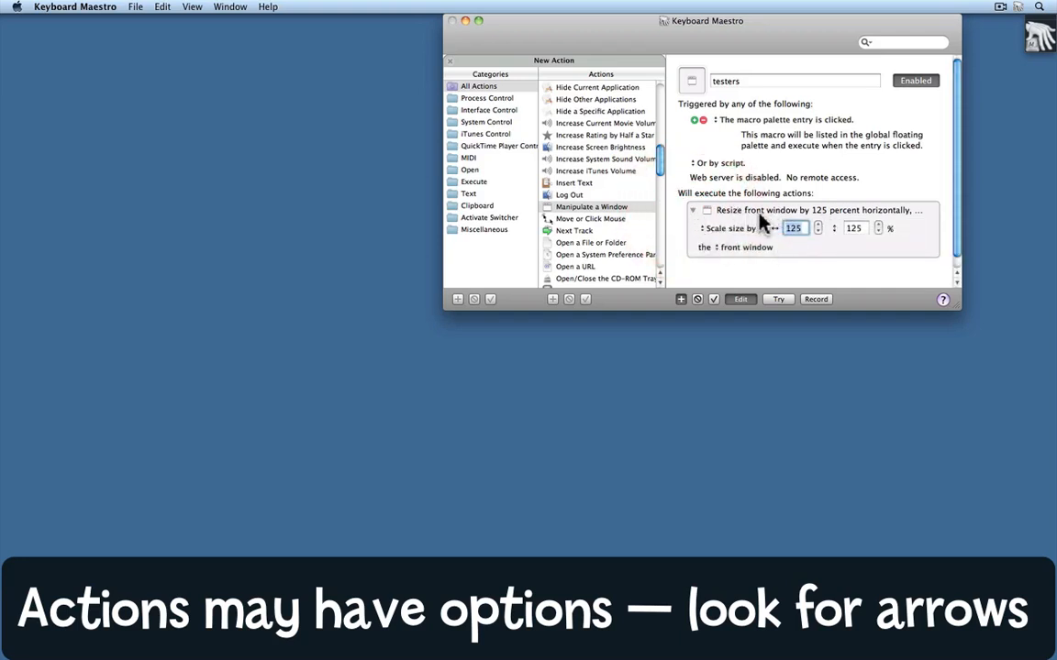
{"action": "mouse_move", "coordinate": [899, 224]}
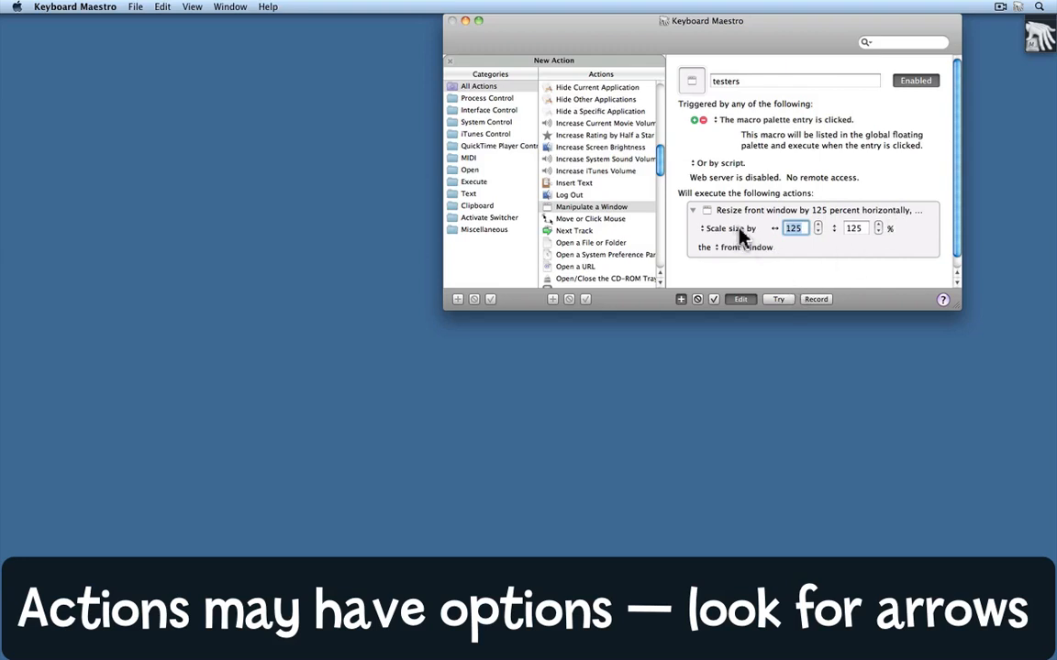
{"action": "left_click", "coordinate": [730, 228]}
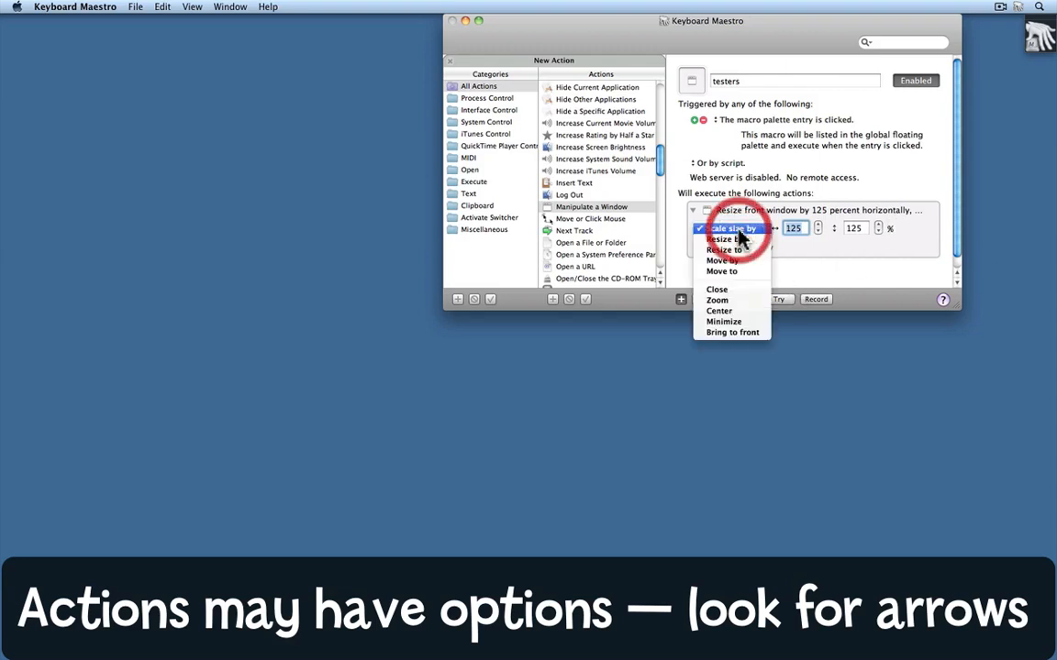
{"action": "mouse_move", "coordinate": [722, 271]}
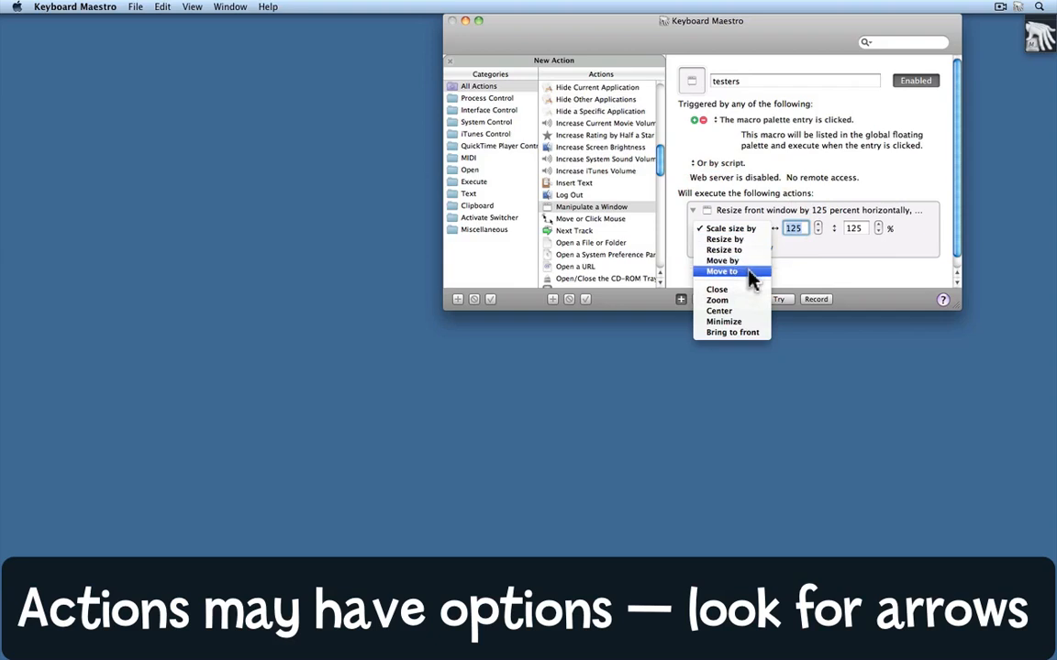
{"action": "left_click", "coordinate": [723, 272]}
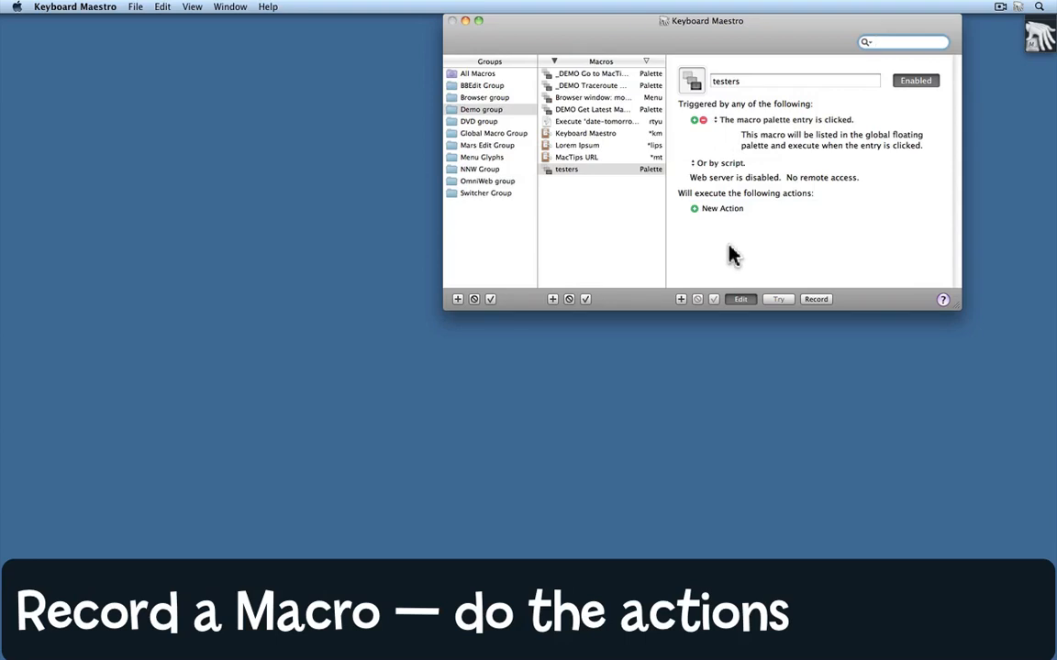
Start recording actions into the testers macro with the Record button
{"action": "left_click", "coordinate": [903, 40]}
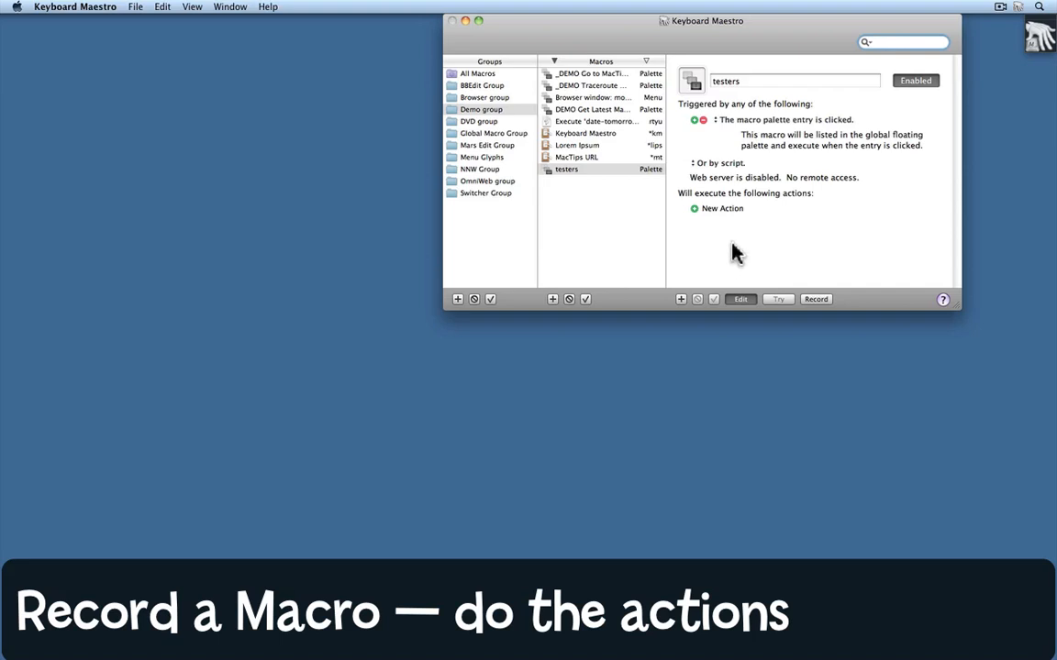
{"action": "mouse_move", "coordinate": [749, 249]}
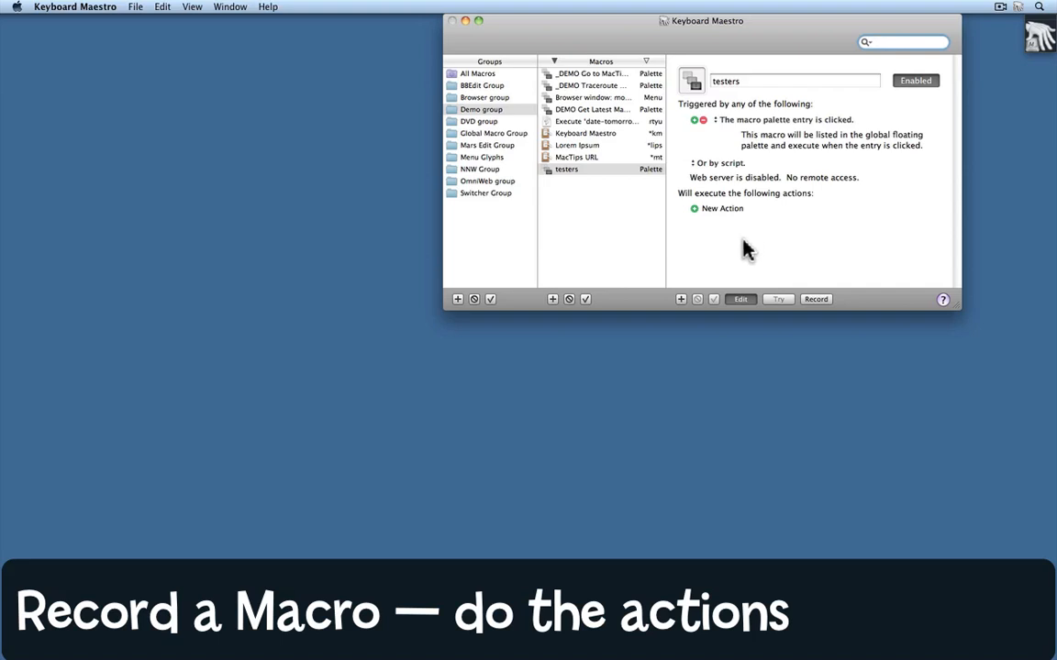
{"action": "left_click", "coordinate": [902, 40]}
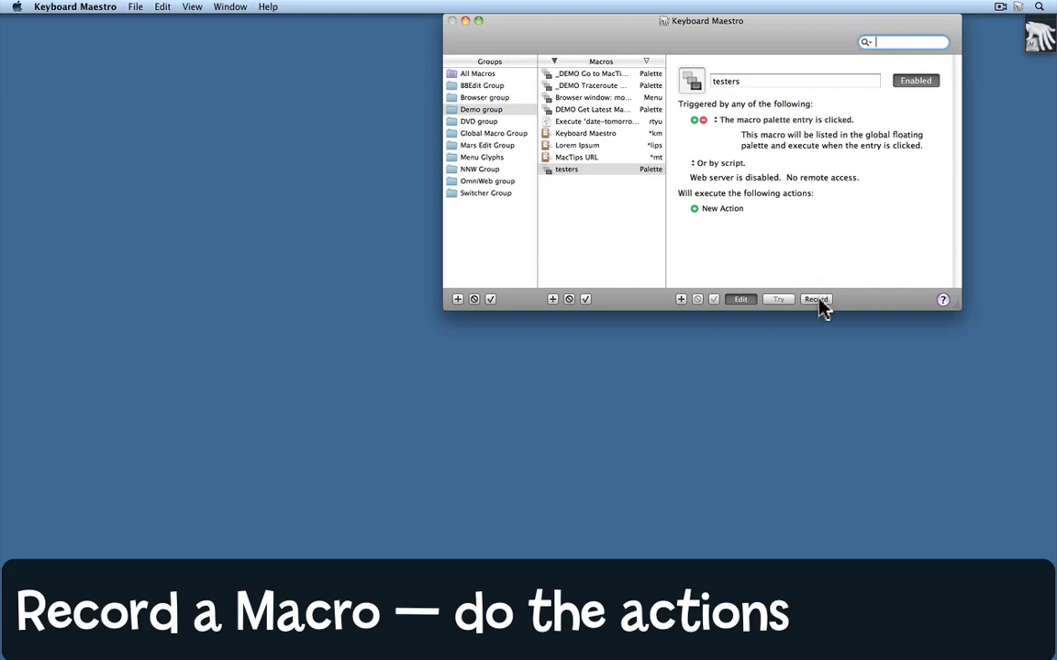
{"action": "left_click", "coordinate": [815, 299]}
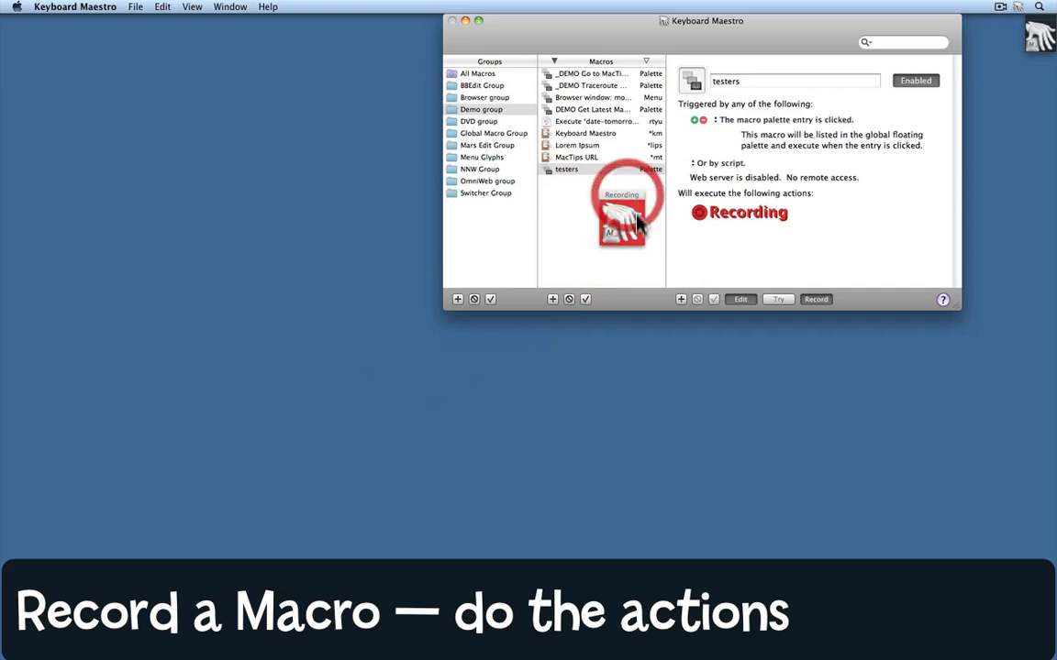
{"action": "mouse_move", "coordinate": [52, 59]}
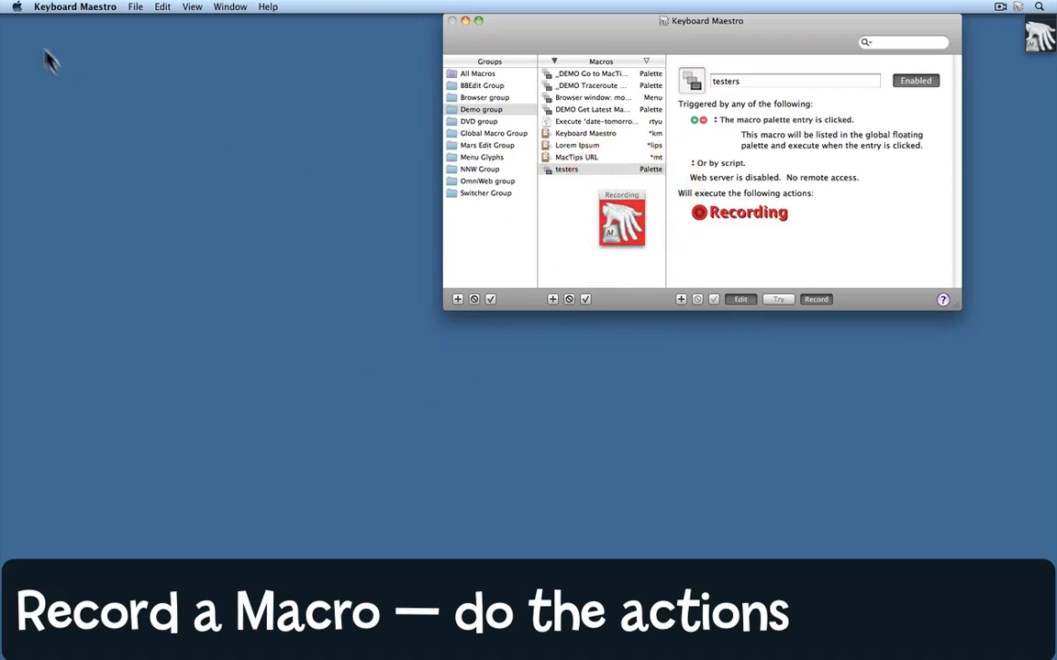
Launch Safari from the Apple menu's recent applications while recording
{"action": "left_click", "coordinate": [17, 7]}
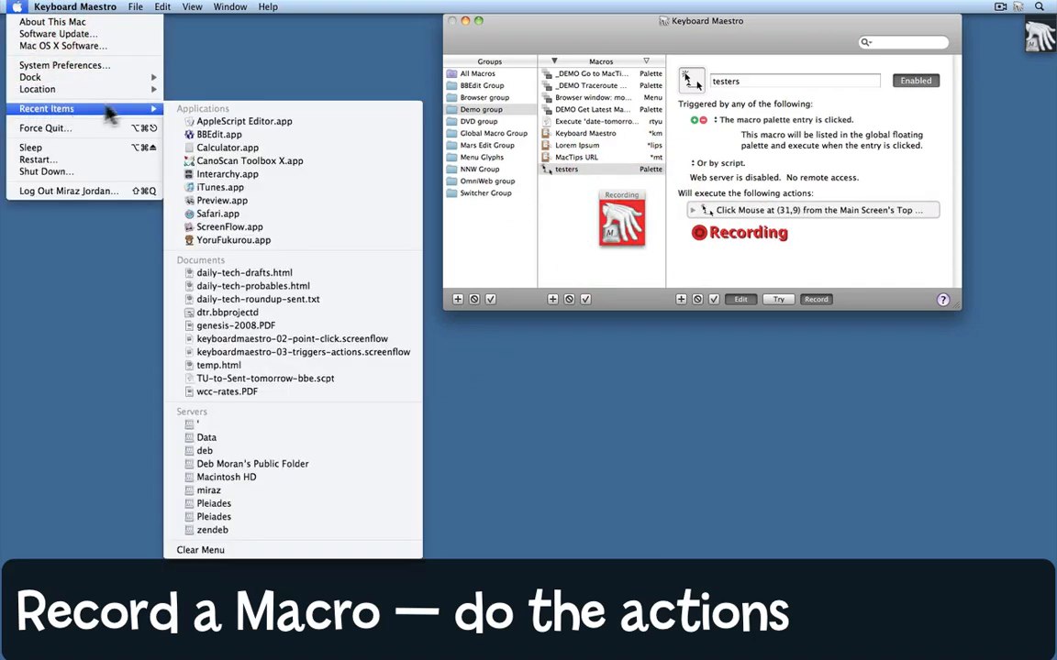
{"action": "left_click", "coordinate": [218, 213]}
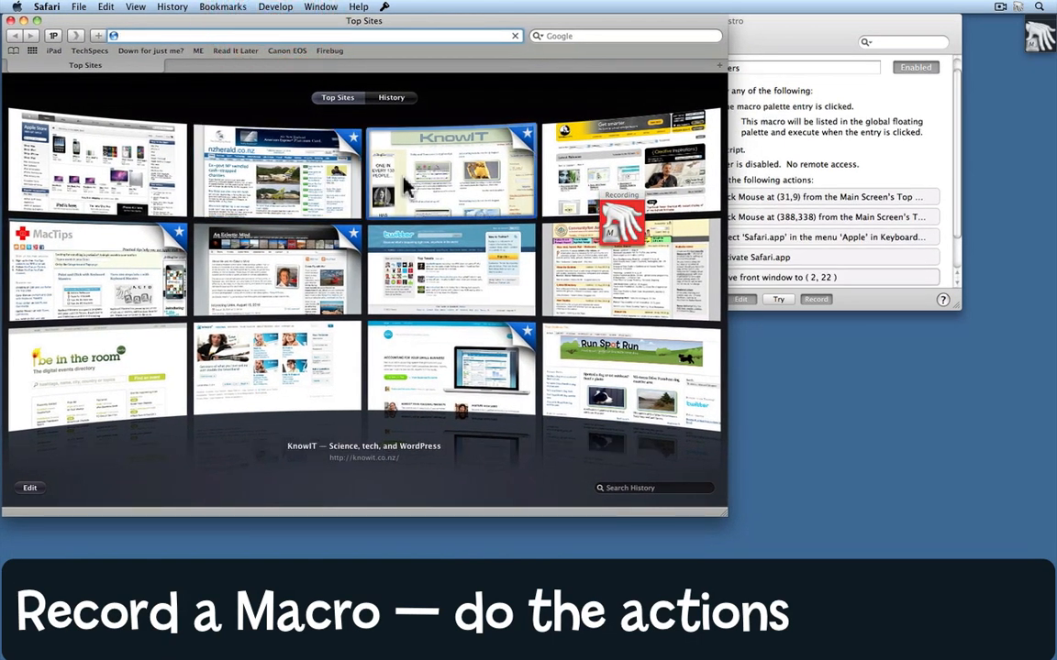
Open the KnowIT site from Top Sites and its Today and Tomorrow in AppleScript article
{"action": "left_click", "coordinate": [451, 168]}
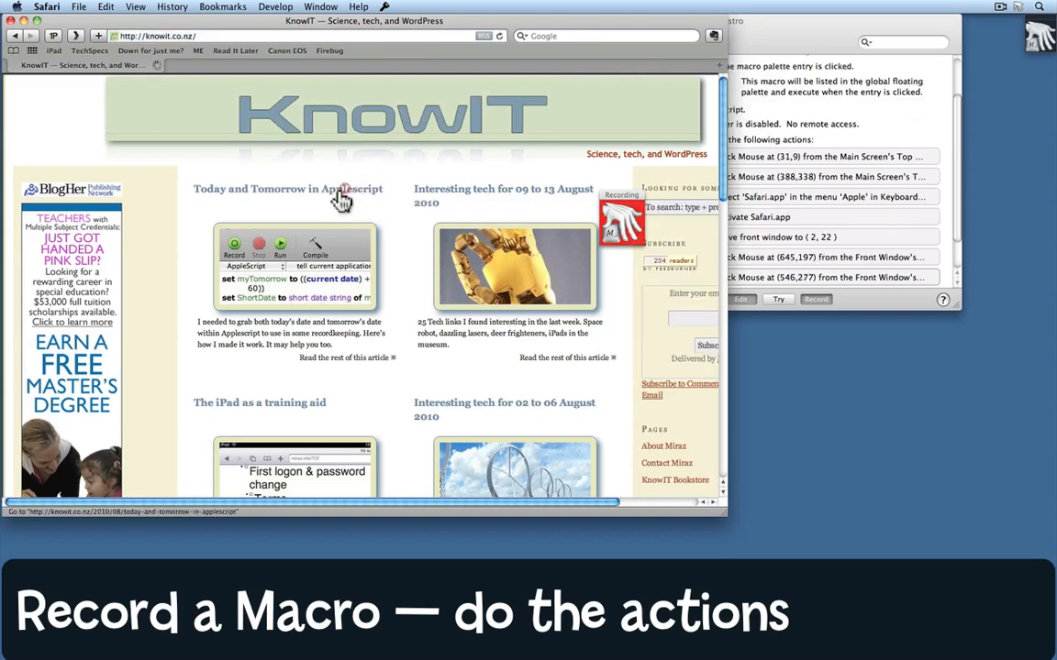
{"action": "left_click", "coordinate": [286, 189]}
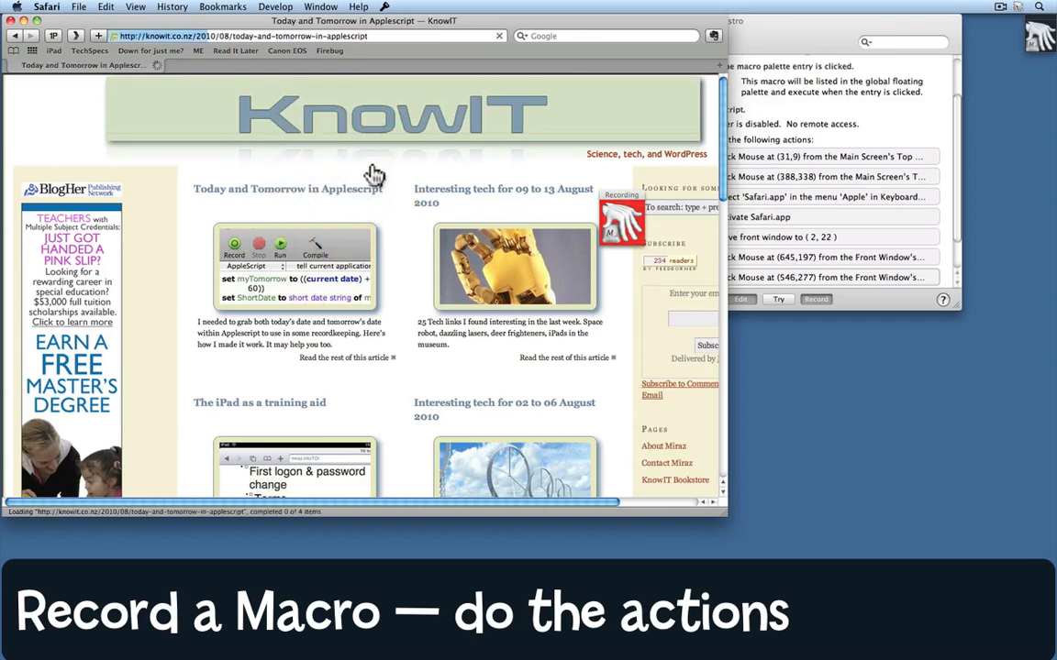
{"action": "left_click", "coordinate": [286, 189]}
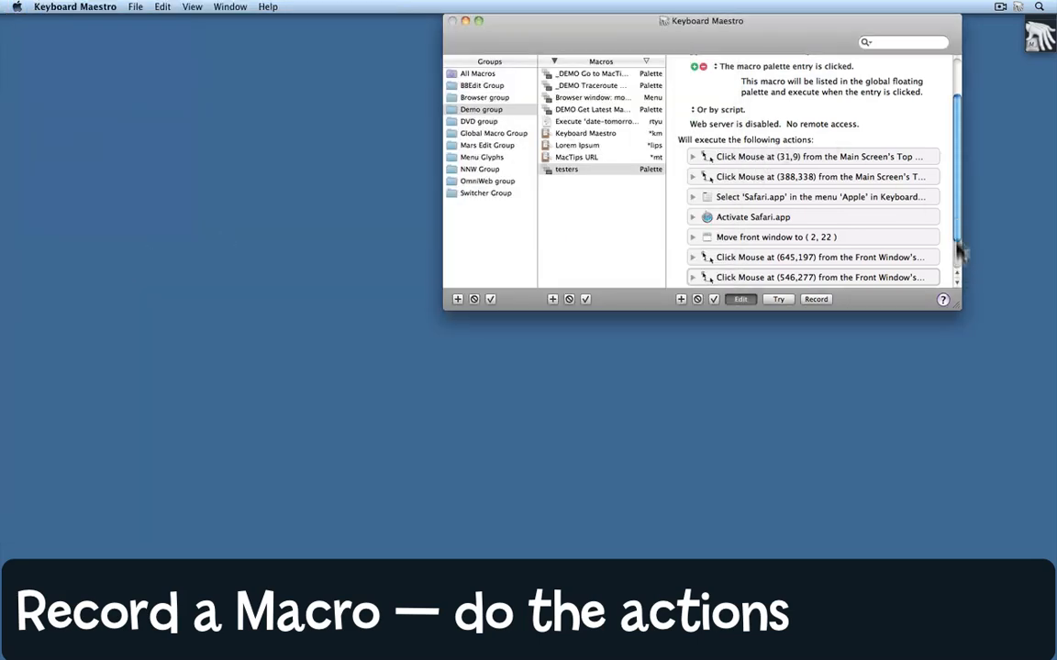
Scroll the recorded actions list to review the Click Mouse, Activate Safari and Move window actions
{"action": "scroll", "scroll_direction": "down", "scroll_amount": 3}
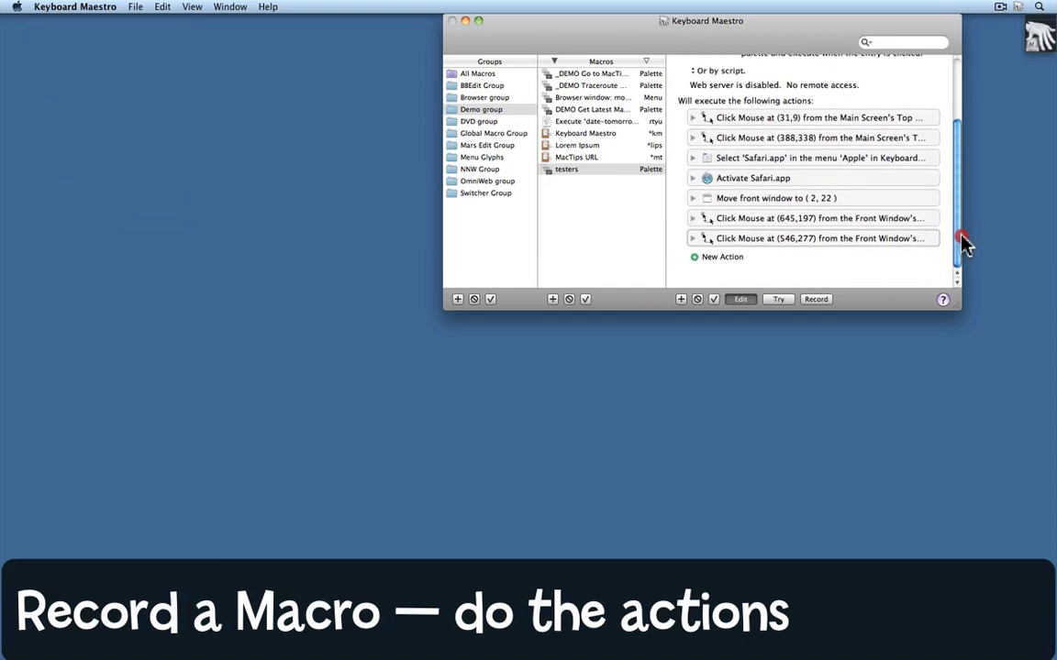
{"action": "mouse_move", "coordinate": [880, 147]}
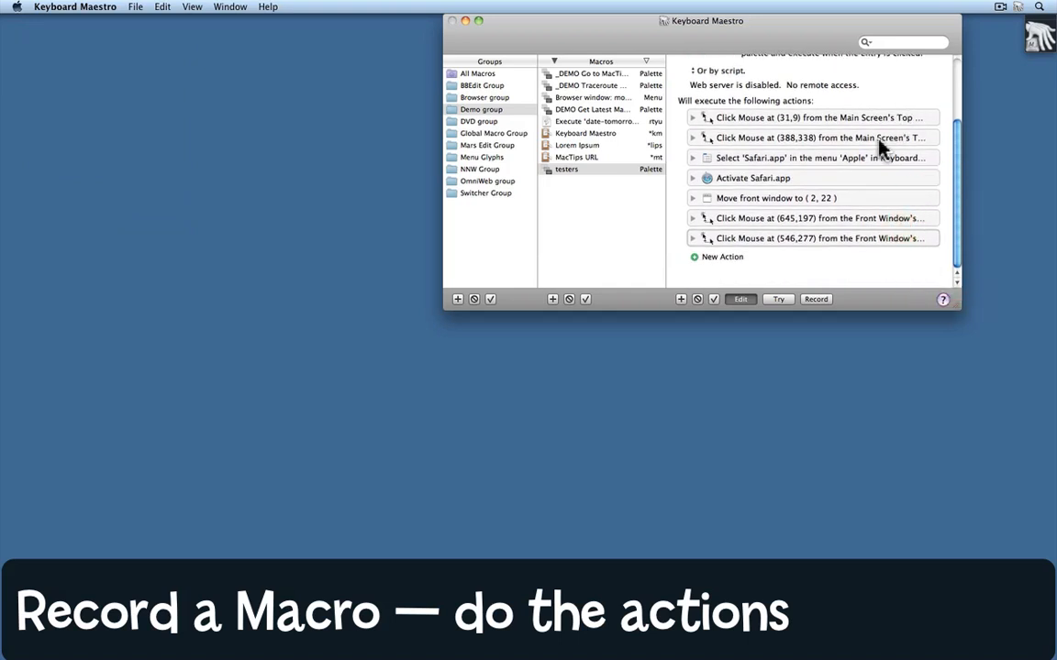
{"action": "mouse_move", "coordinate": [779, 182]}
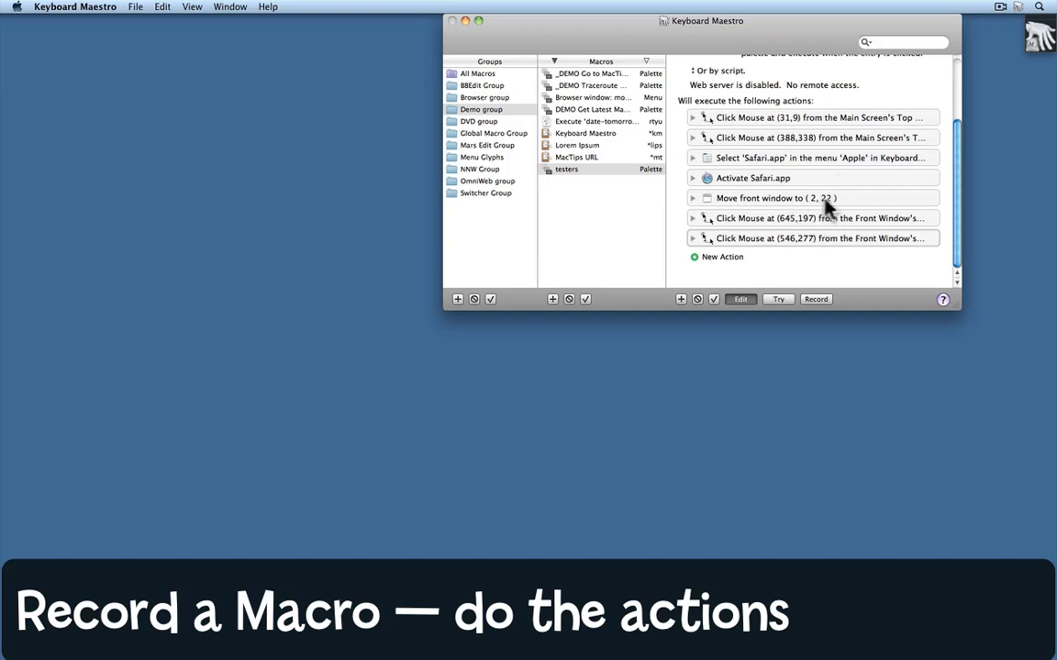
{"action": "mouse_move", "coordinate": [761, 261]}
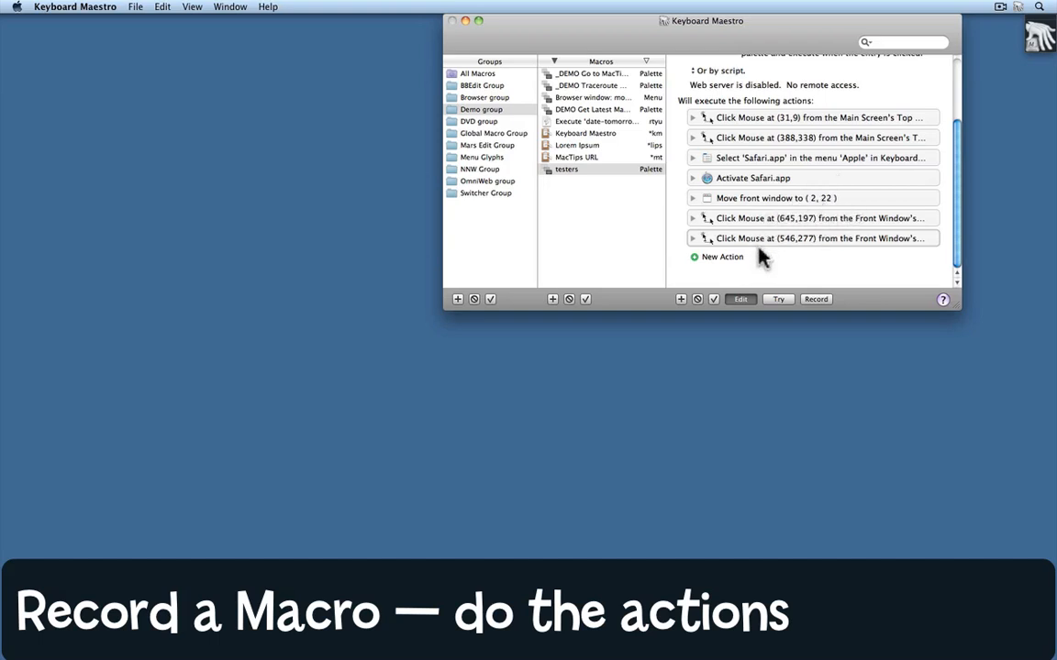
{"action": "mouse_move", "coordinate": [835, 255]}
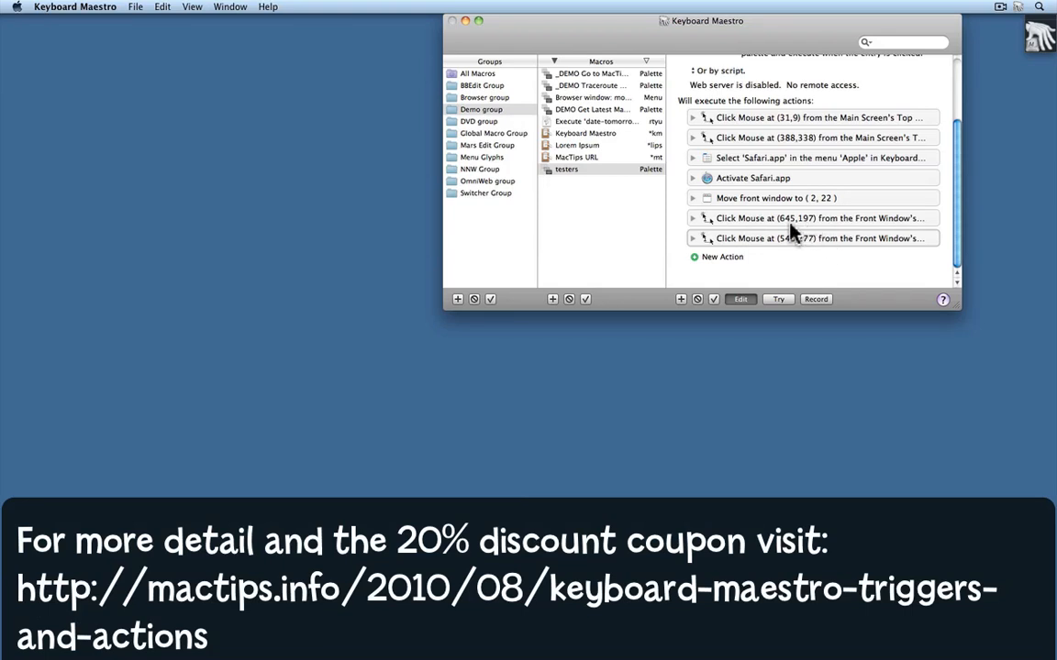
{"action": "mouse_move", "coordinate": [809, 237]}
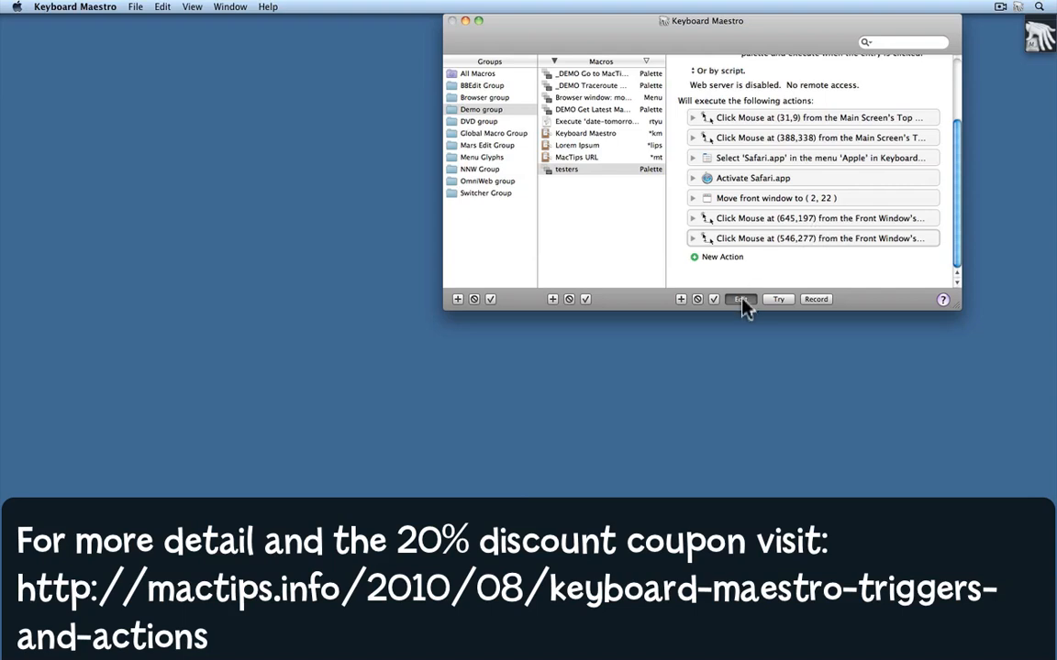
Exit edit mode to show testers with its Floating Macro Palette trigger and recorded actions
{"action": "left_click", "coordinate": [741, 299]}
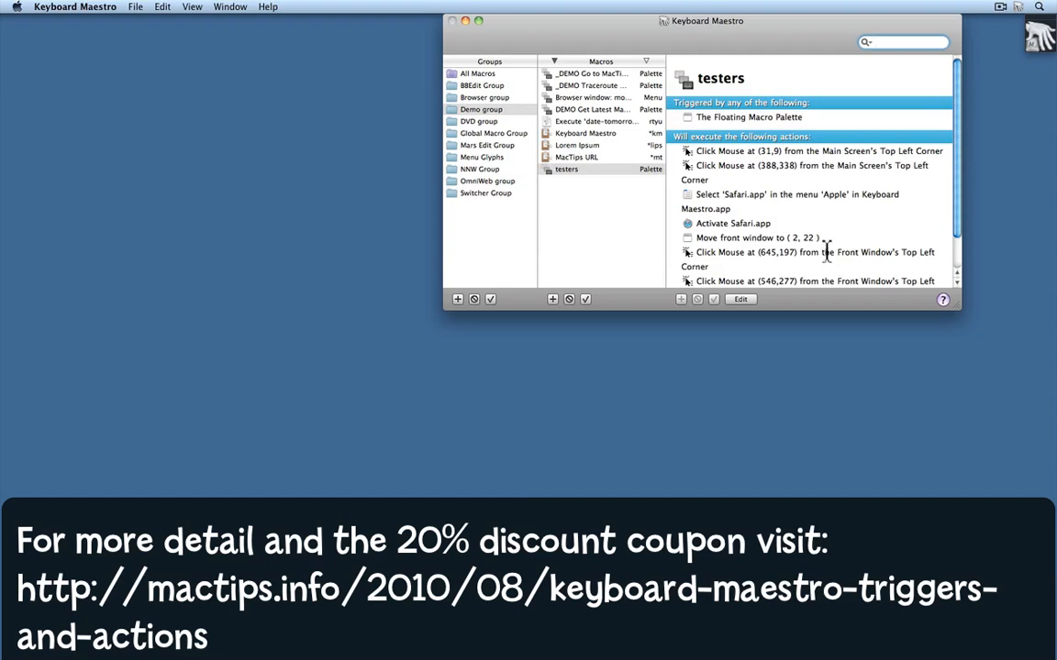
{"action": "mouse_move", "coordinate": [823, 255]}
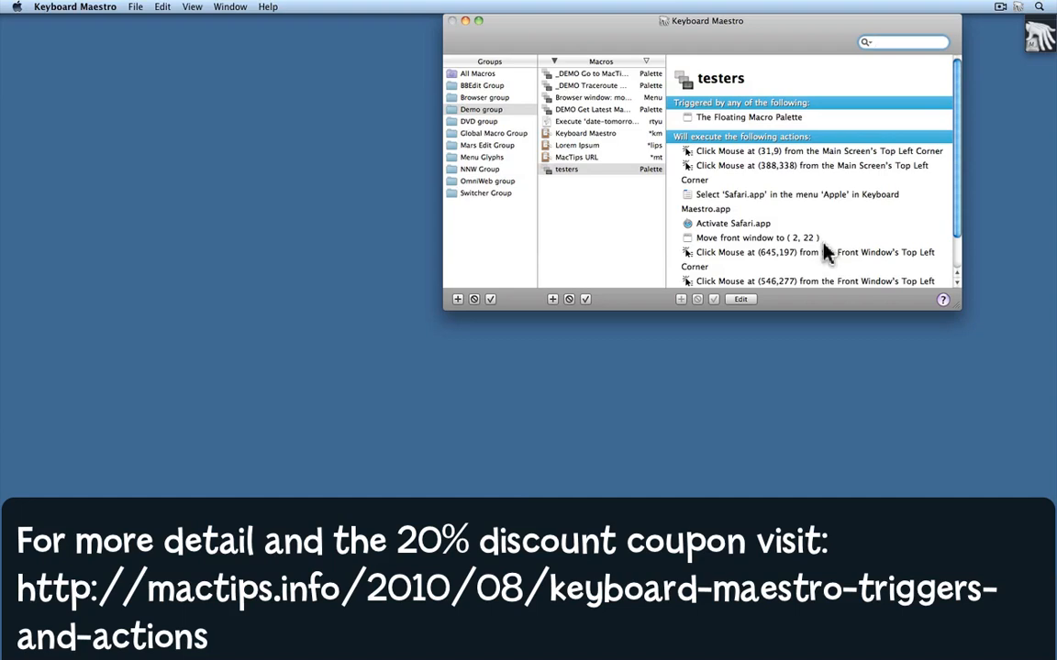
{"action": "left_click", "coordinate": [902, 42]}
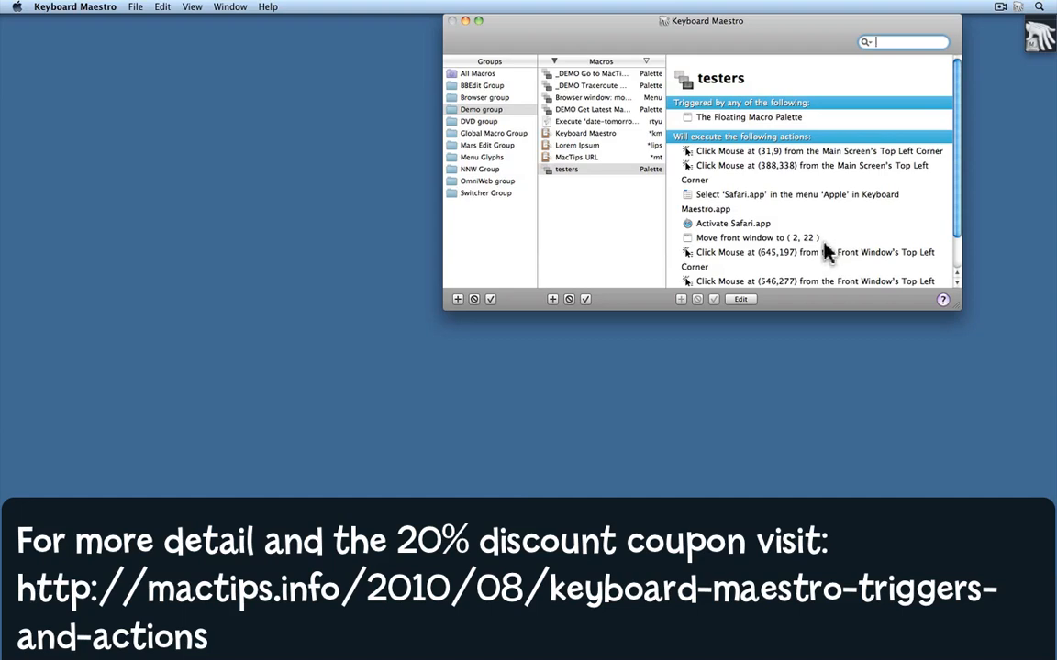
{"action": "mouse_move", "coordinate": [826, 255]}
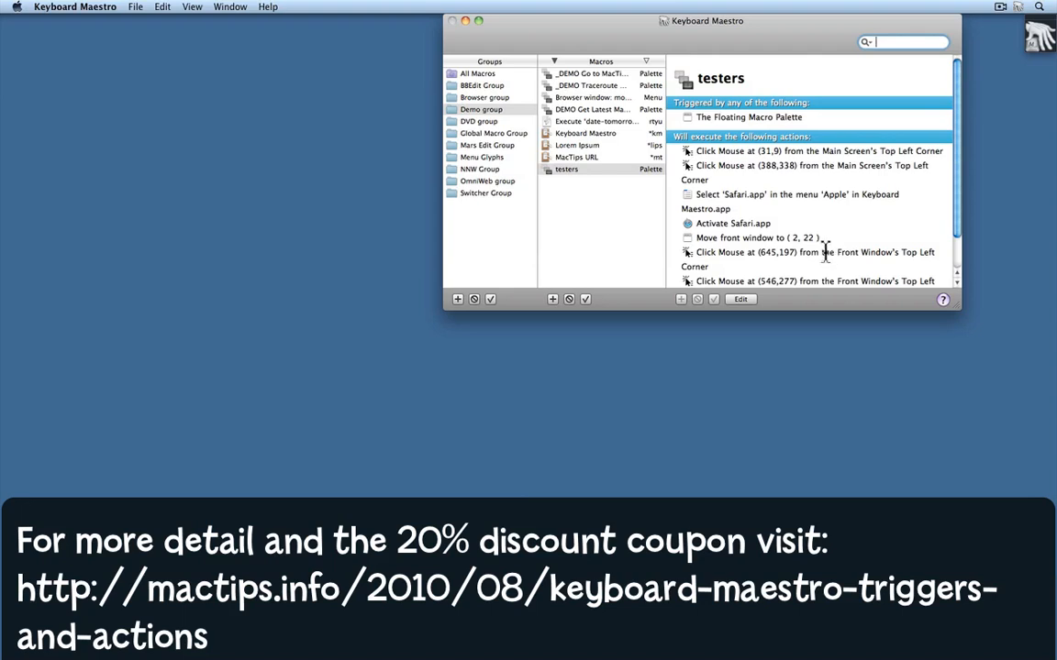